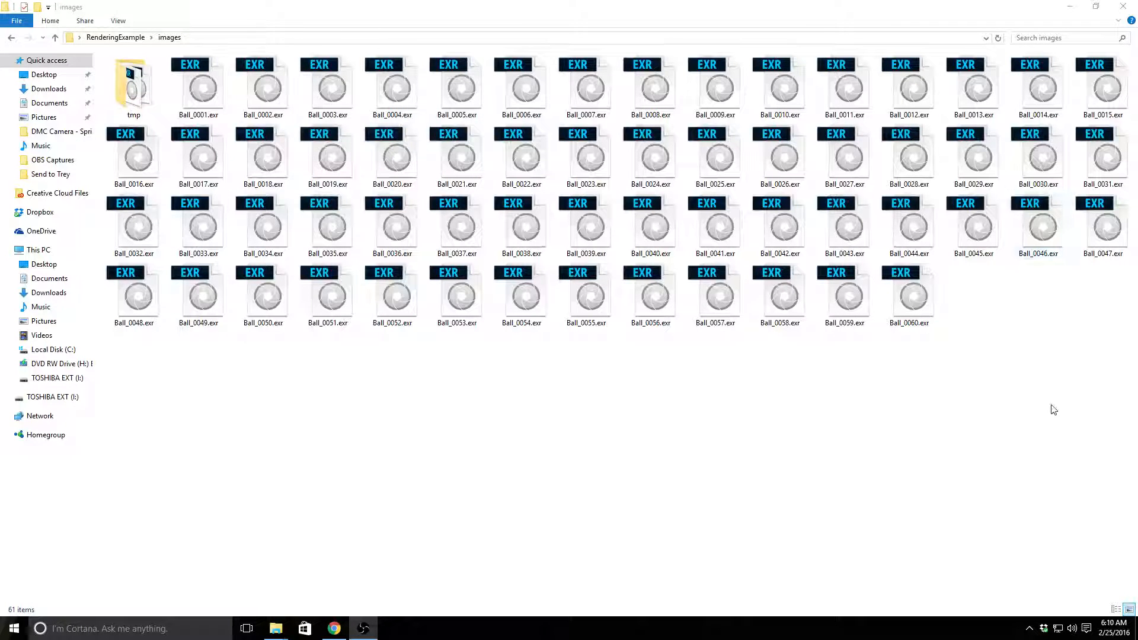
# Step: Search the Start menu for 'pre' and launch Adobe Premiere Pro CC 2015
pyautogui.click(198, 81)
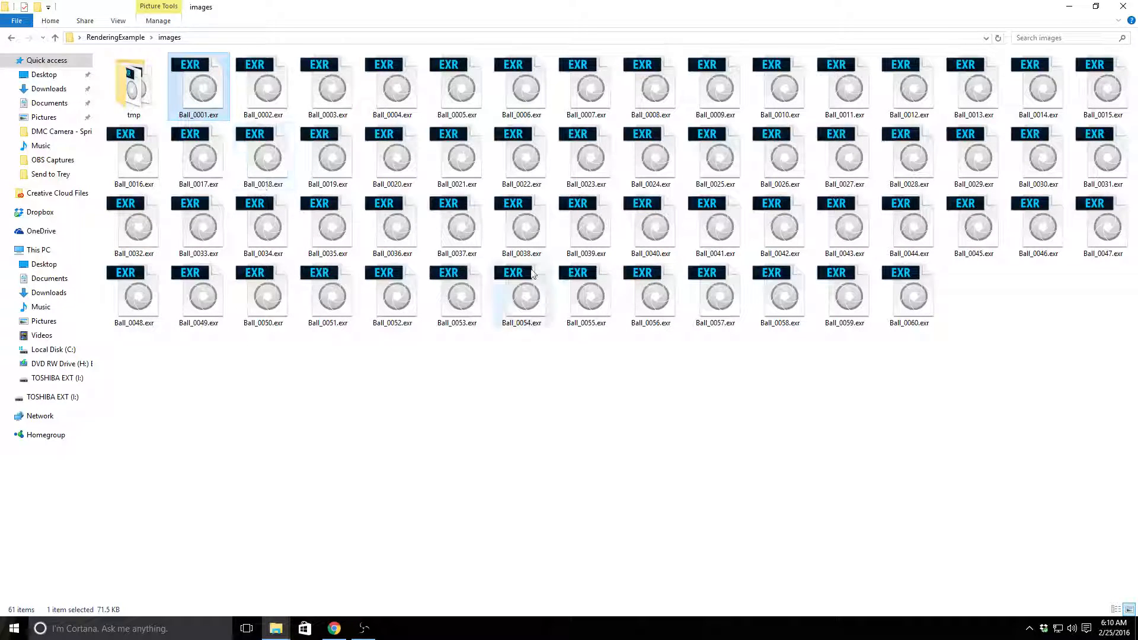
pyautogui.click(262, 85)
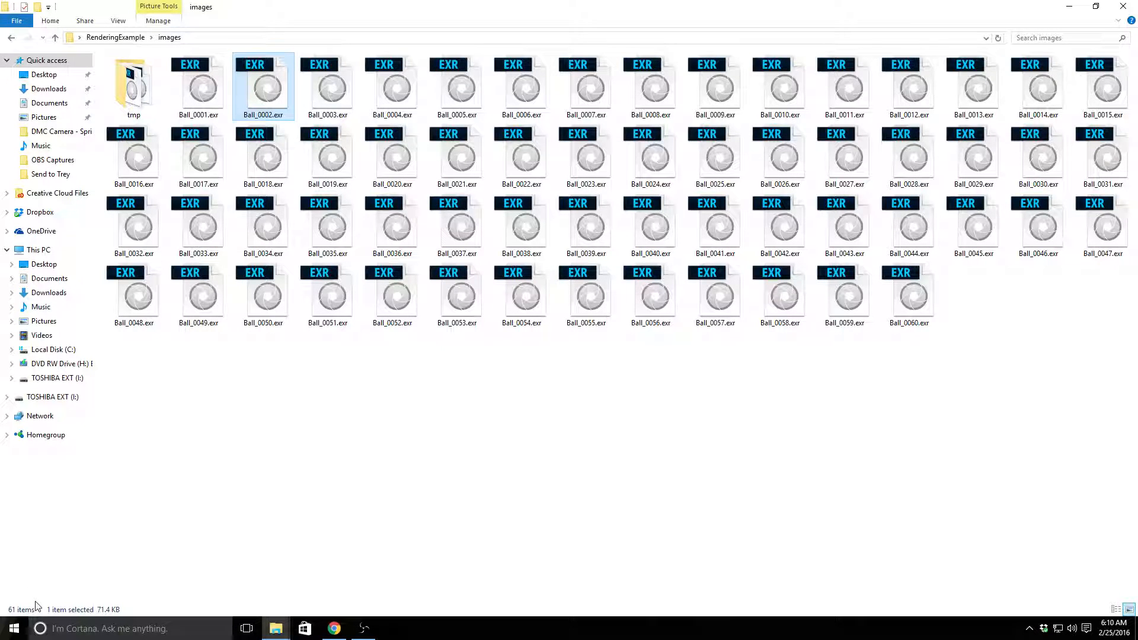
pyautogui.click(12, 627)
pyautogui.write('pre')
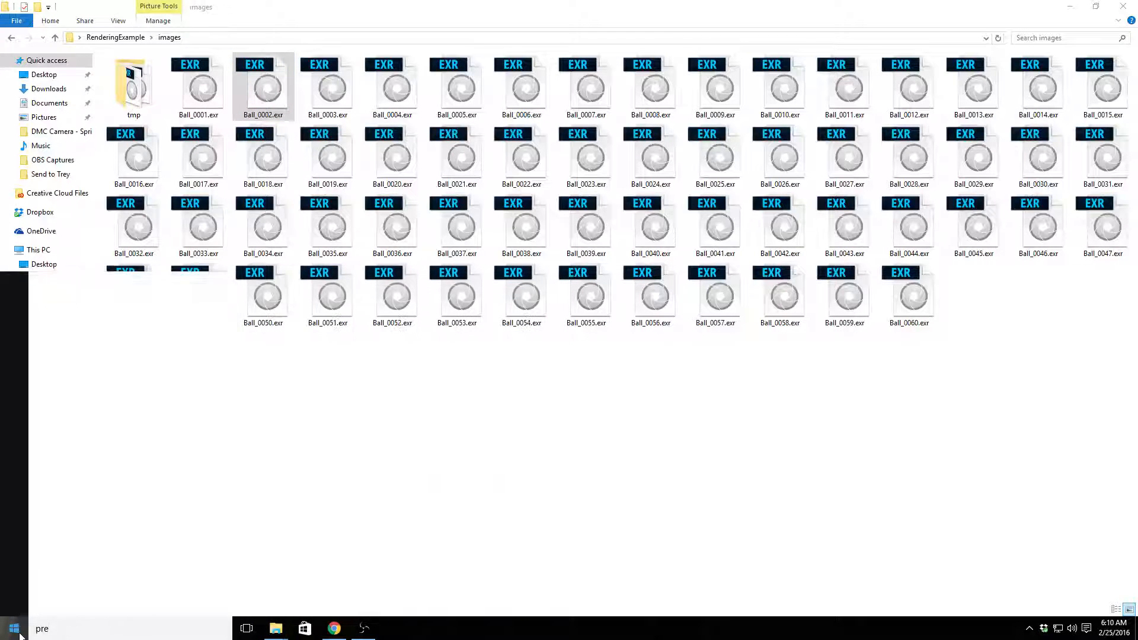
pyautogui.click(10, 627)
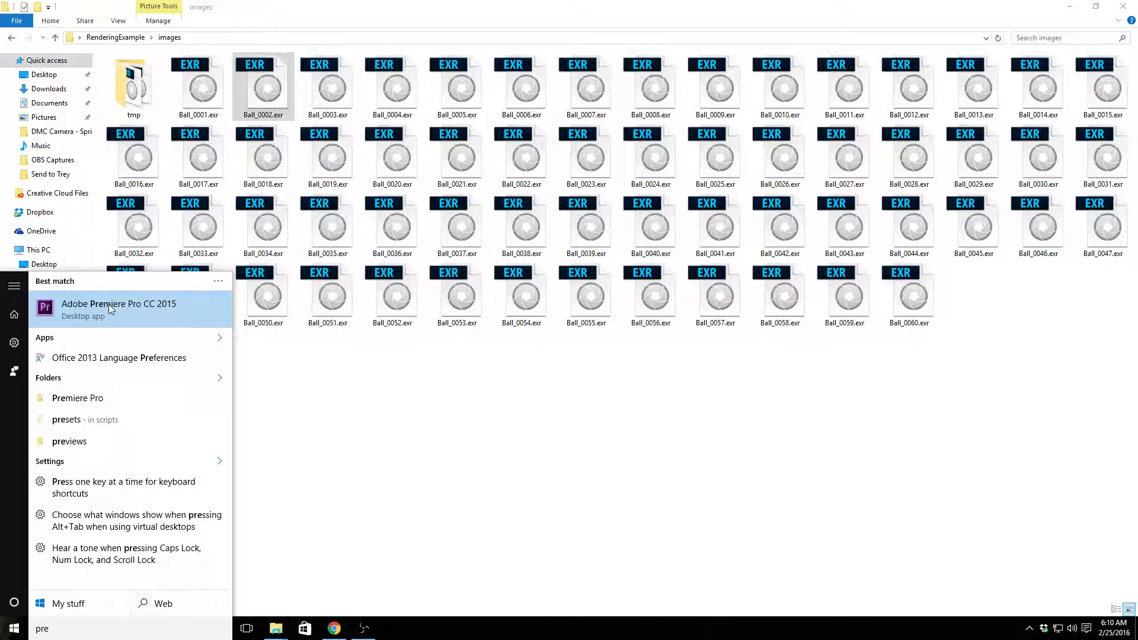
pyautogui.click(119, 304)
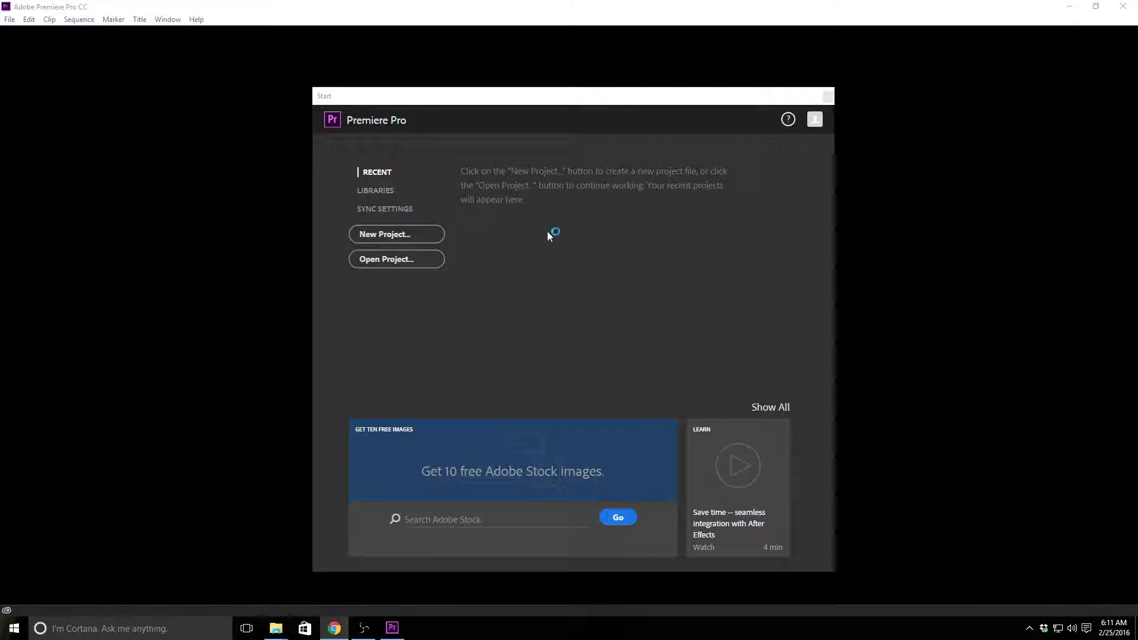
pyautogui.moveTo(567, 166)
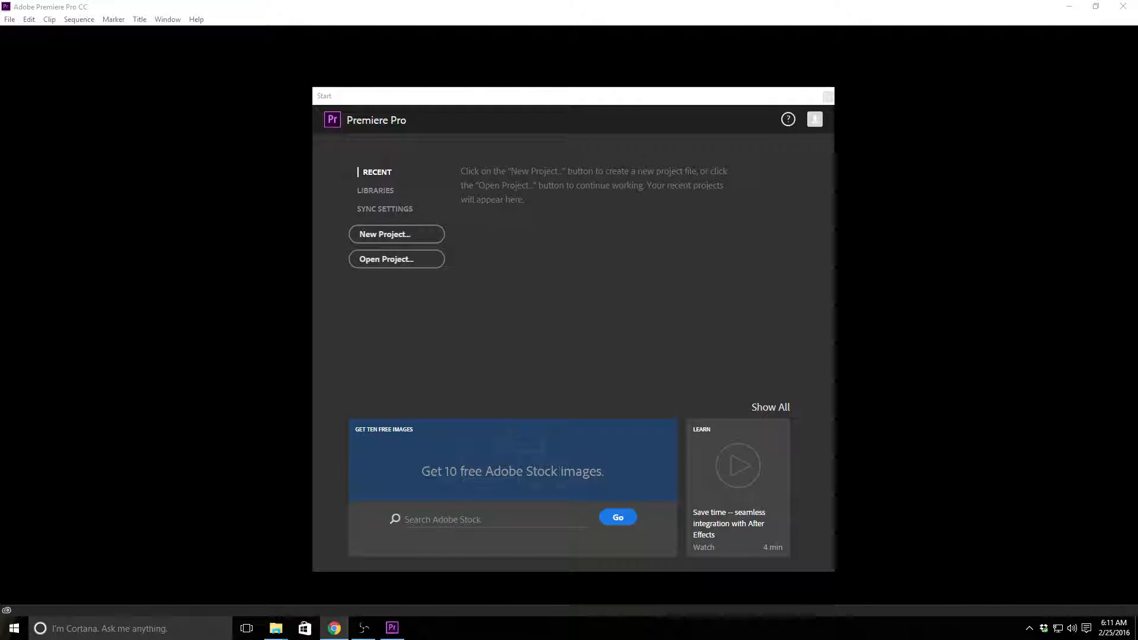
pyautogui.moveTo(379, 259)
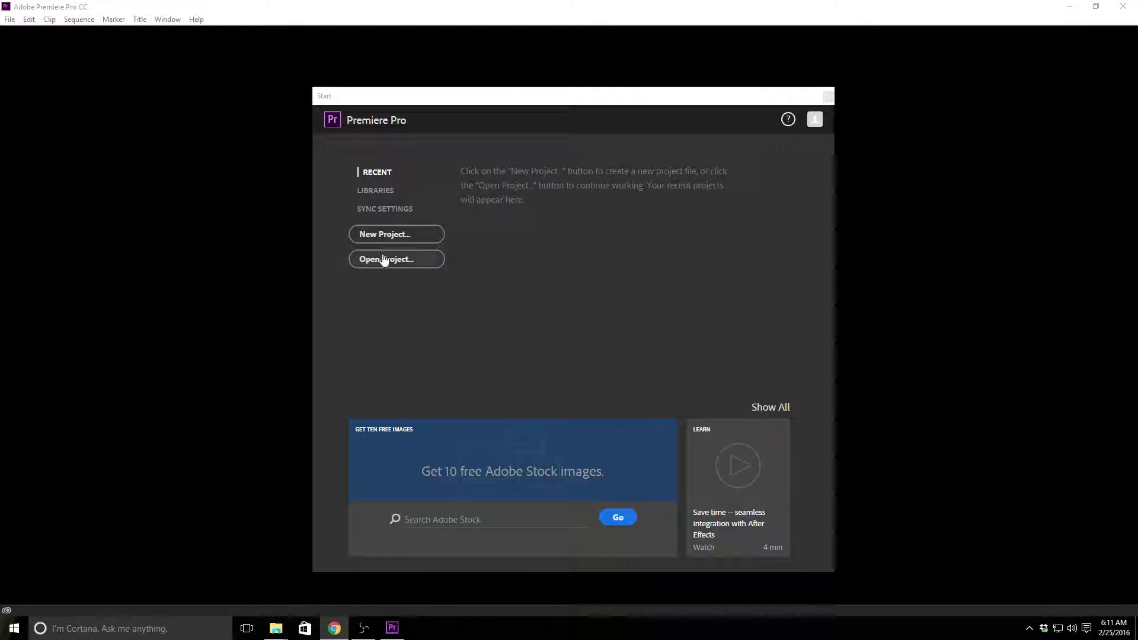
# Step: Start a new project from the start screen, keeping the default Untitled name
pyautogui.click(395, 234)
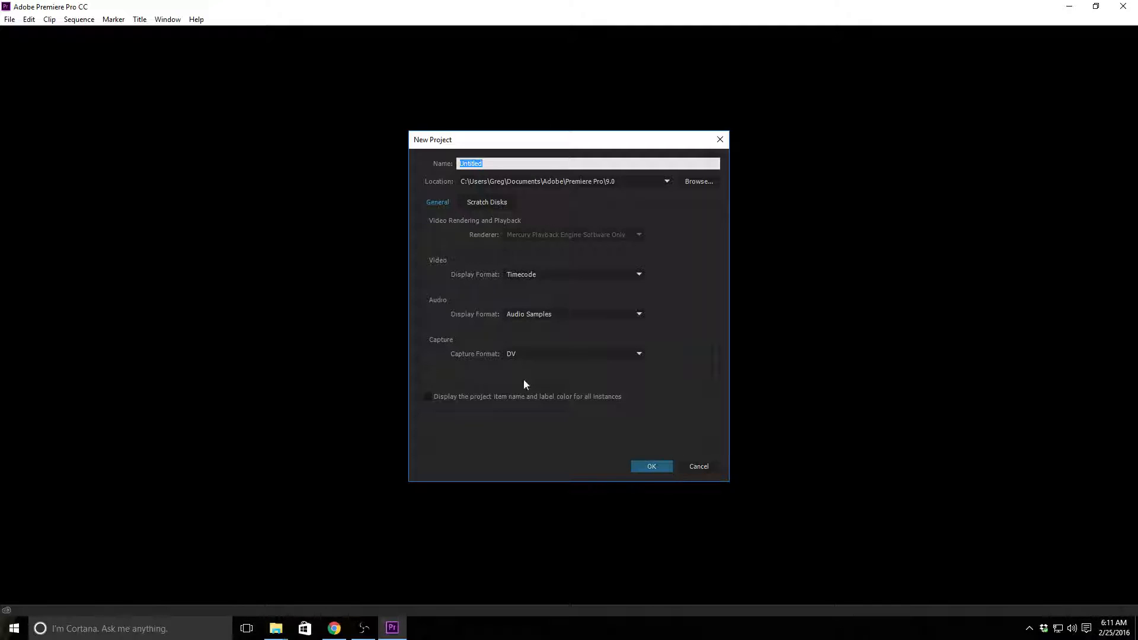
pyautogui.moveTo(592, 410)
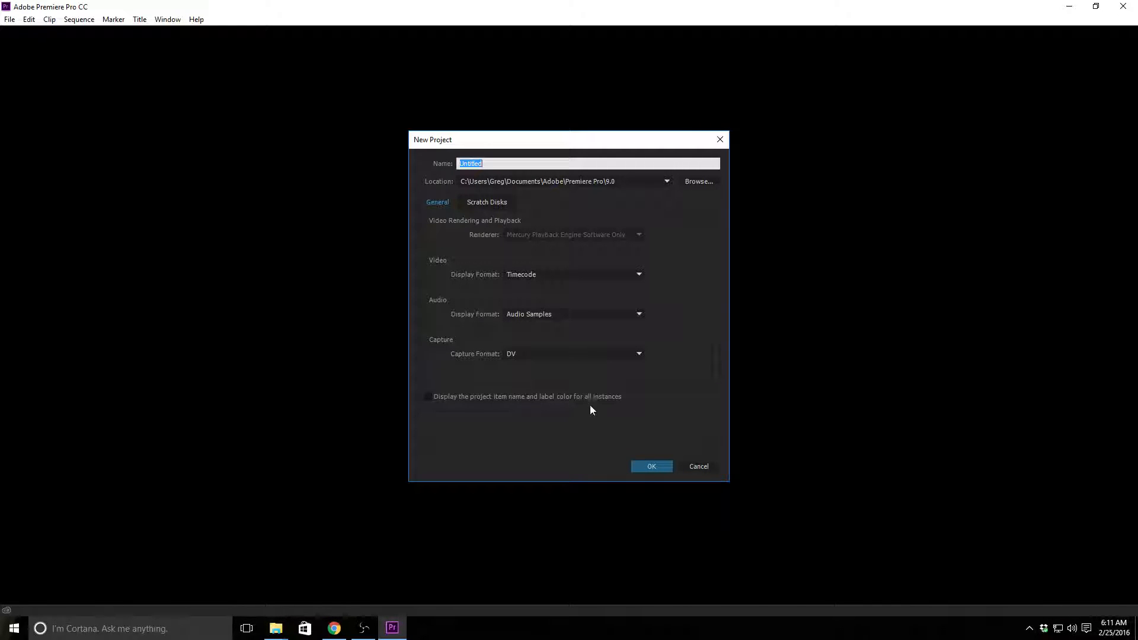
pyautogui.moveTo(275, 627)
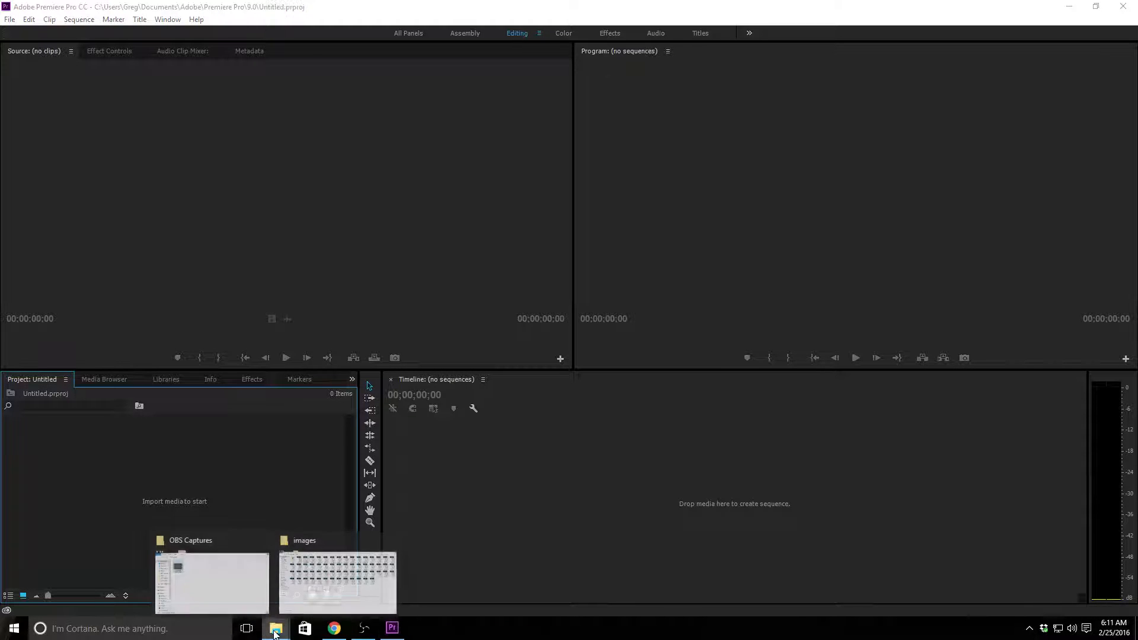
pyautogui.rightClick(274, 629)
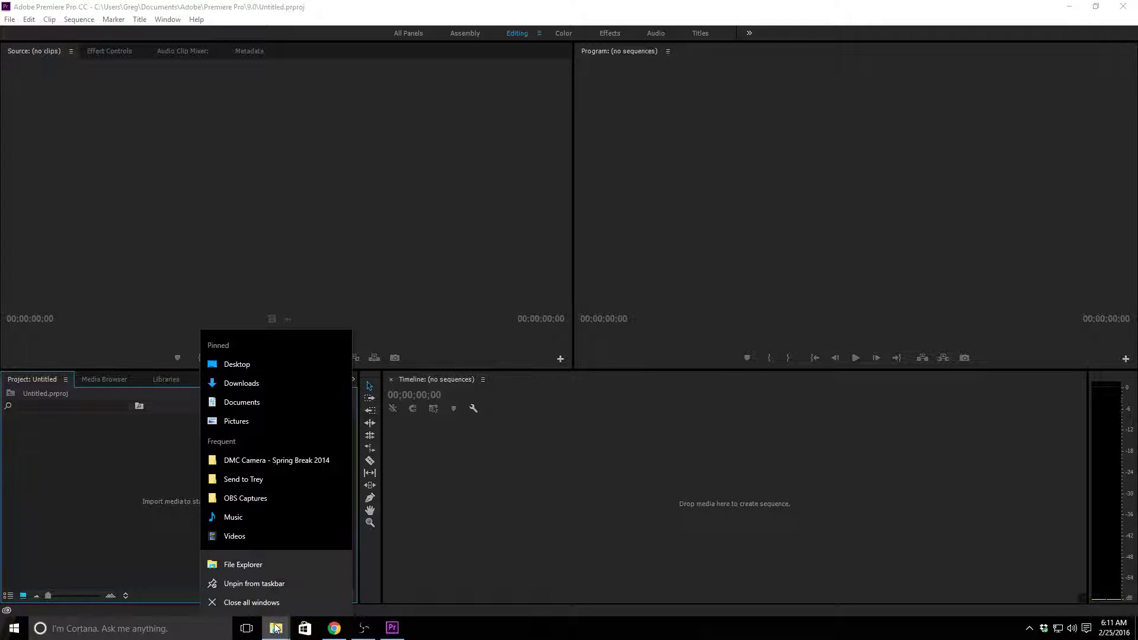
pyautogui.moveTo(260, 485)
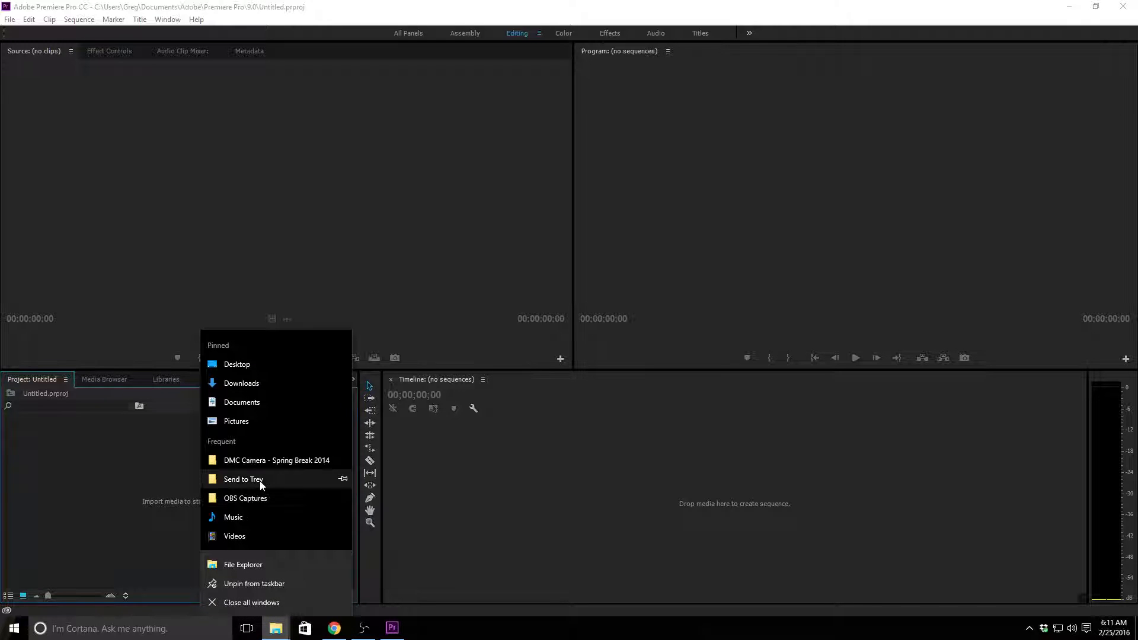
pyautogui.click(241, 479)
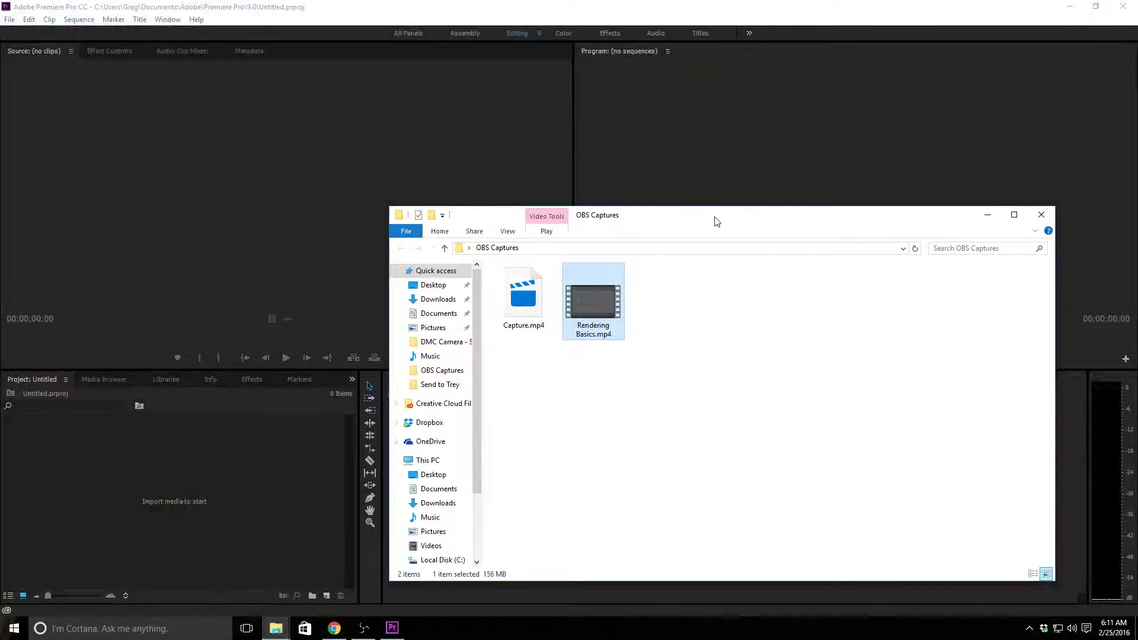
pyautogui.click(1041, 215)
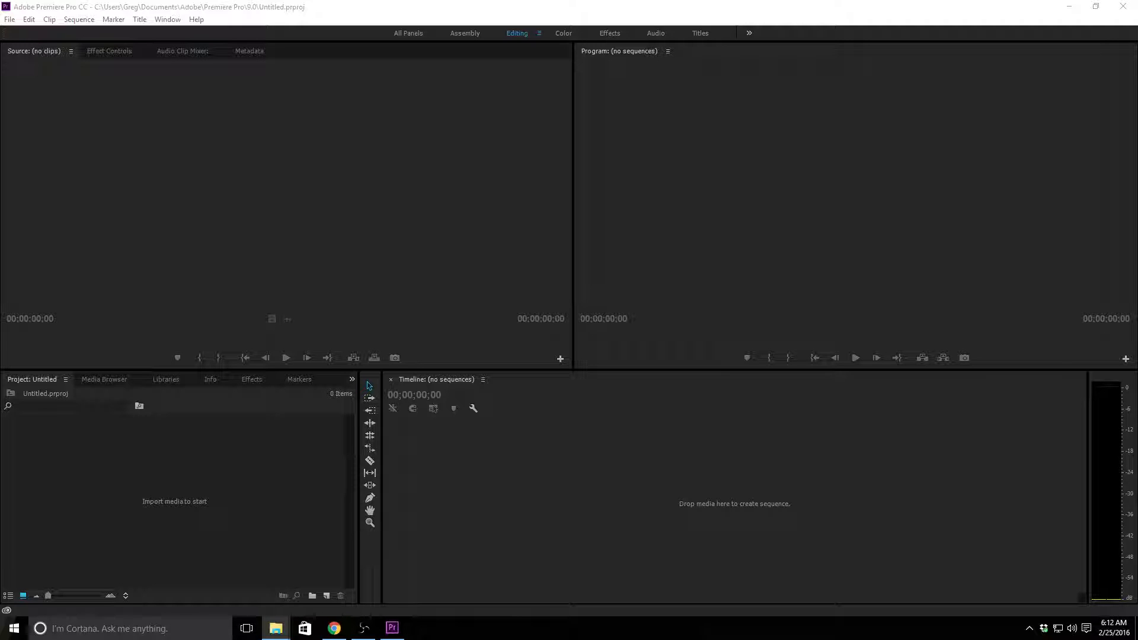
pyautogui.moveTo(430, 262)
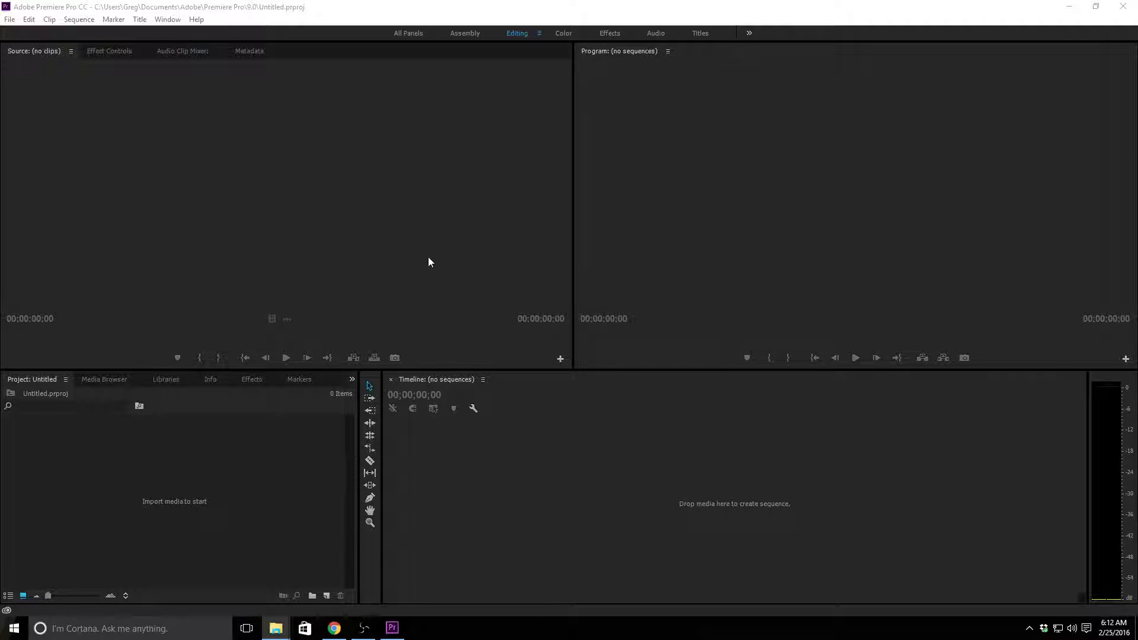
pyautogui.moveTo(126, 212)
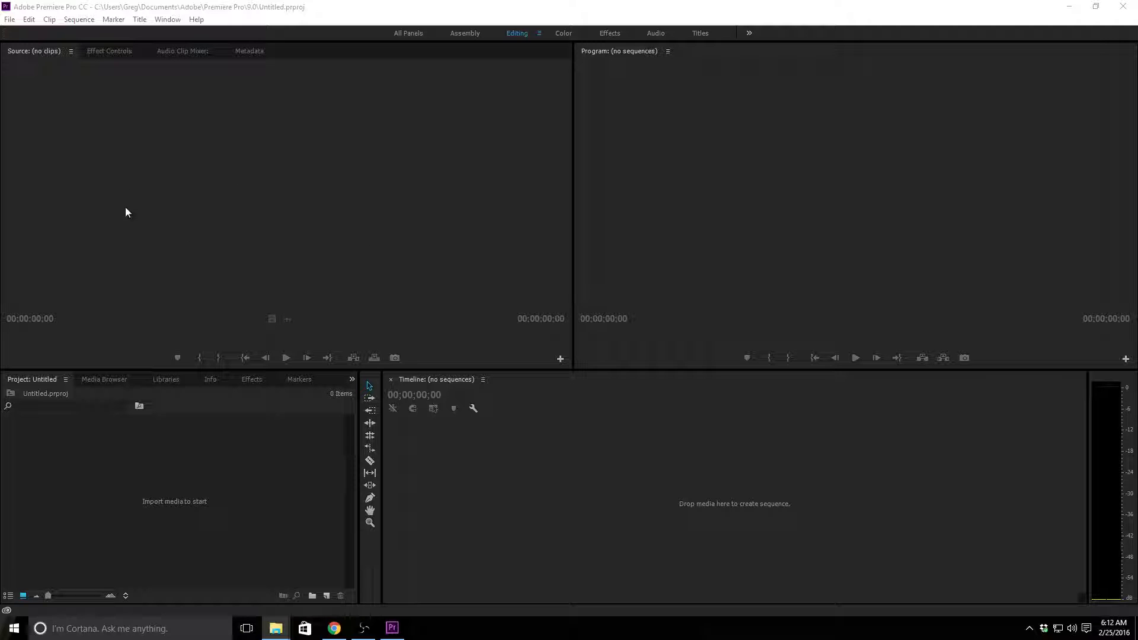
pyautogui.moveTo(179, 191)
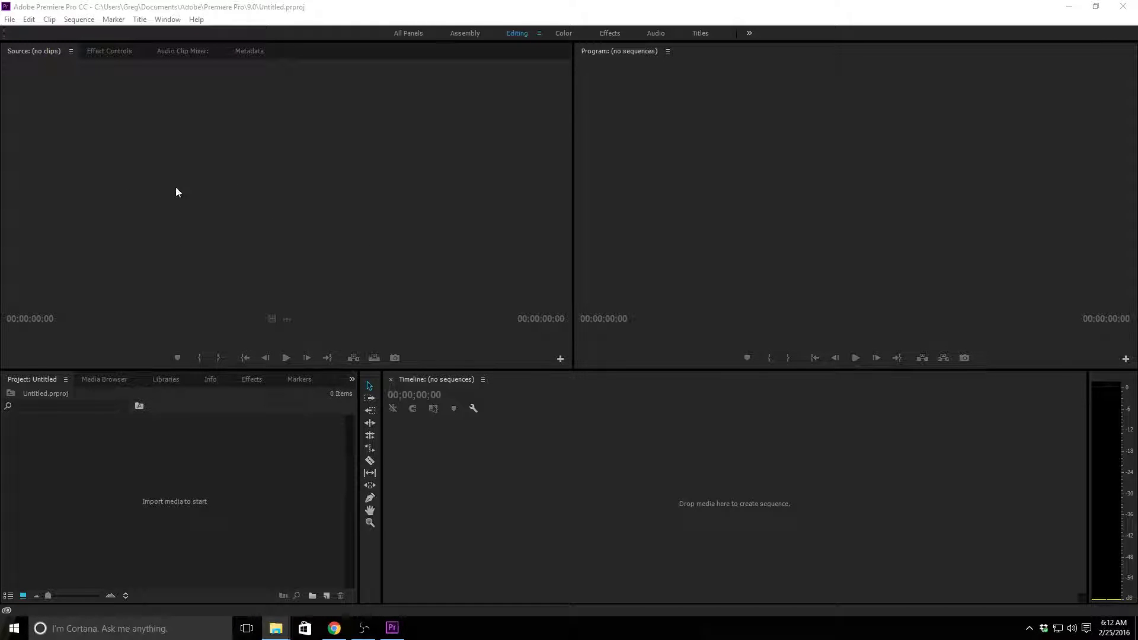
pyautogui.moveTo(84, 52)
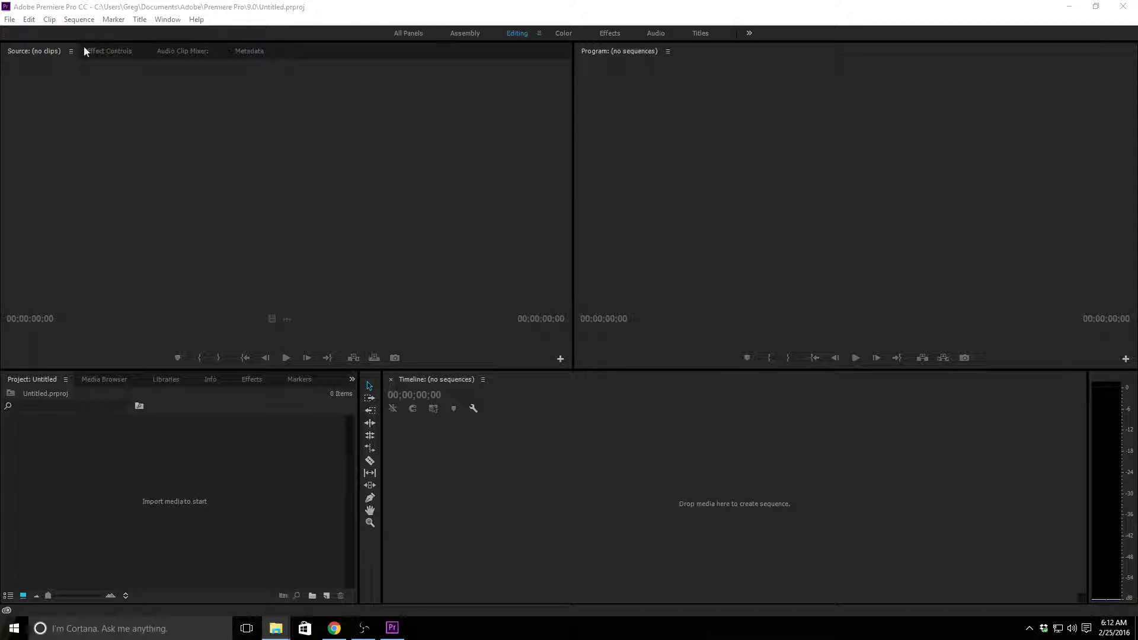
pyautogui.click(182, 51)
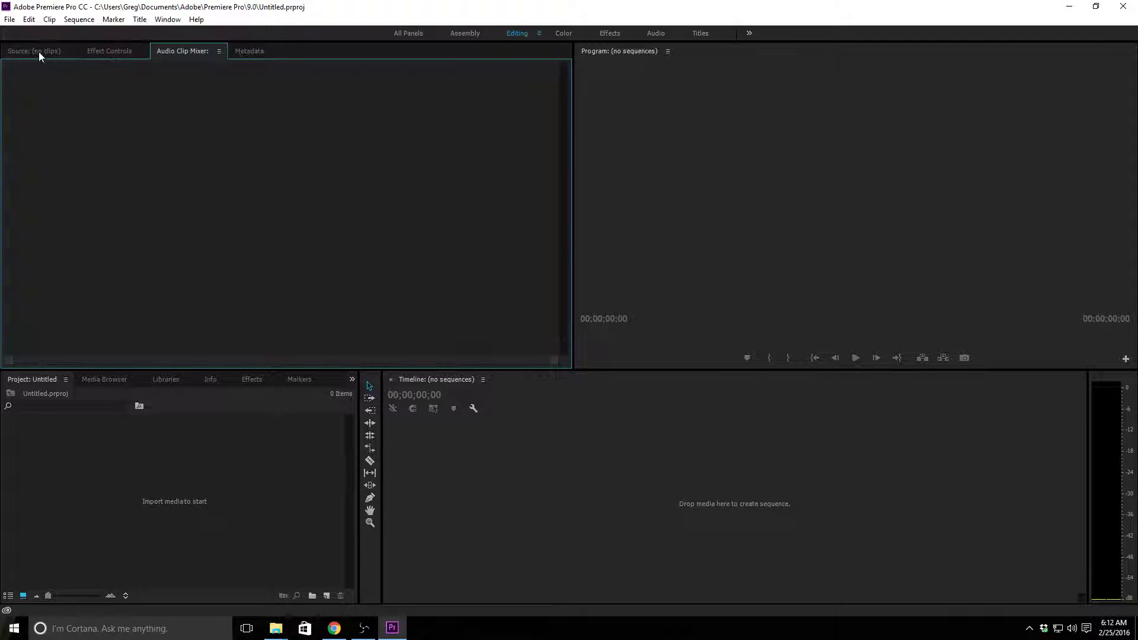
pyautogui.click(35, 51)
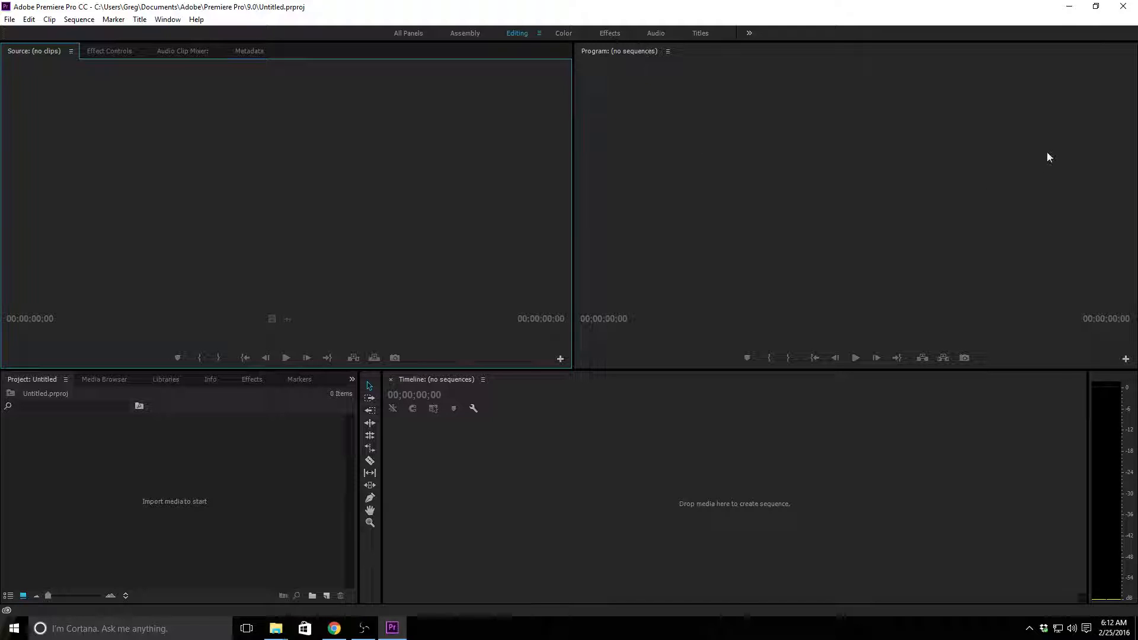
pyautogui.moveTo(420, 462)
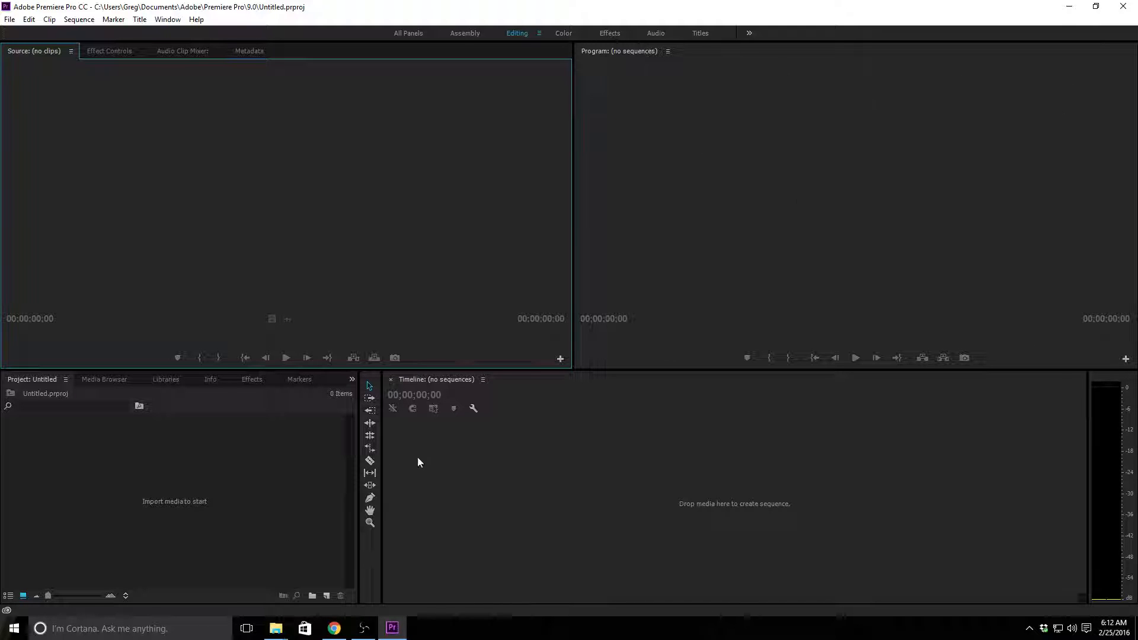
pyautogui.moveTo(667, 466)
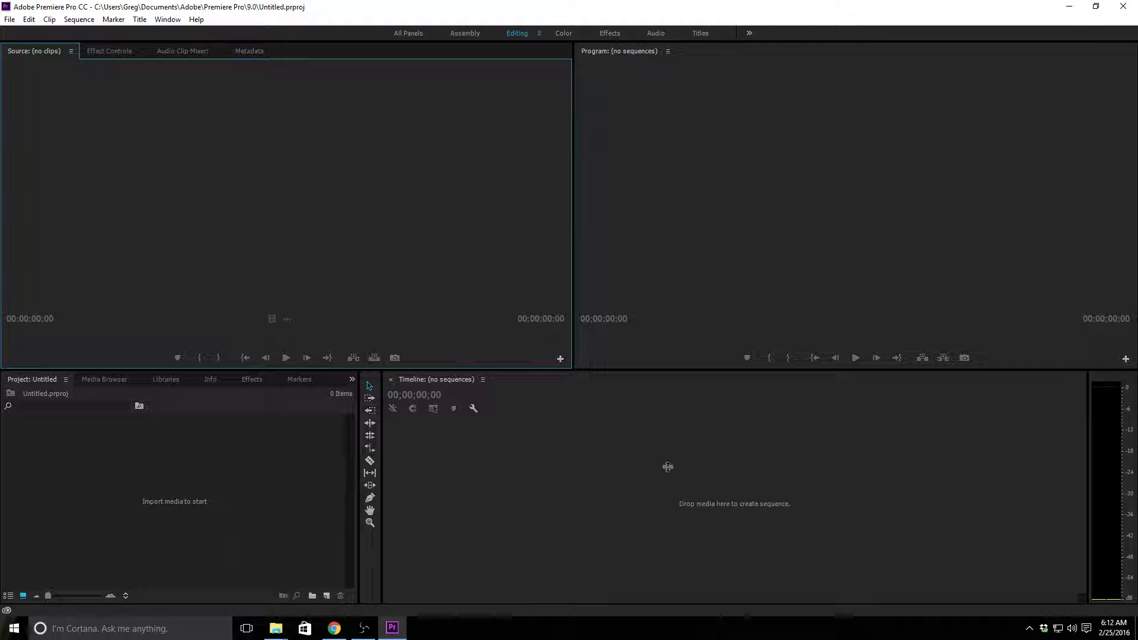
pyautogui.moveTo(628, 511)
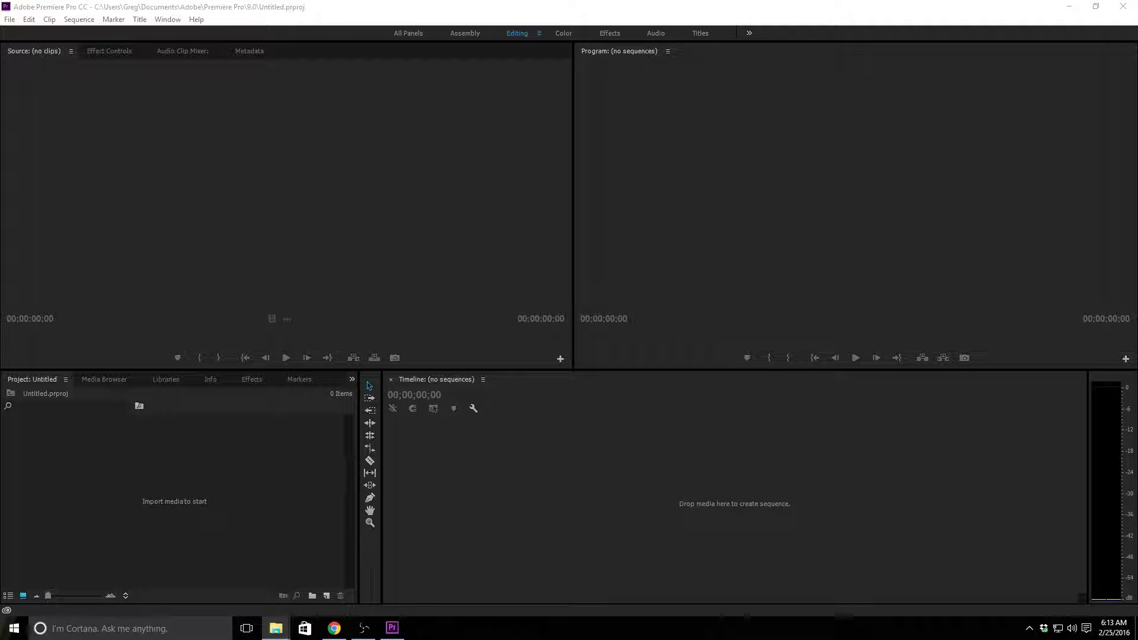
pyautogui.moveTo(151, 497)
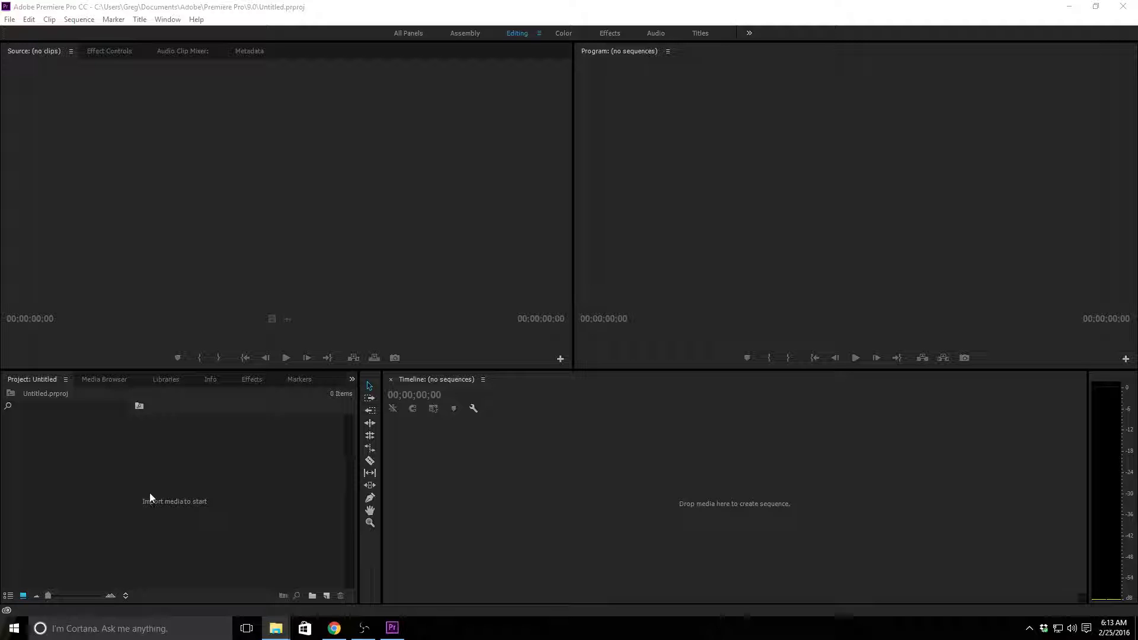
# Step: Bring up the Import dialog and browse to Desktop > RenderingExample > images
pyautogui.rightClick(151, 499)
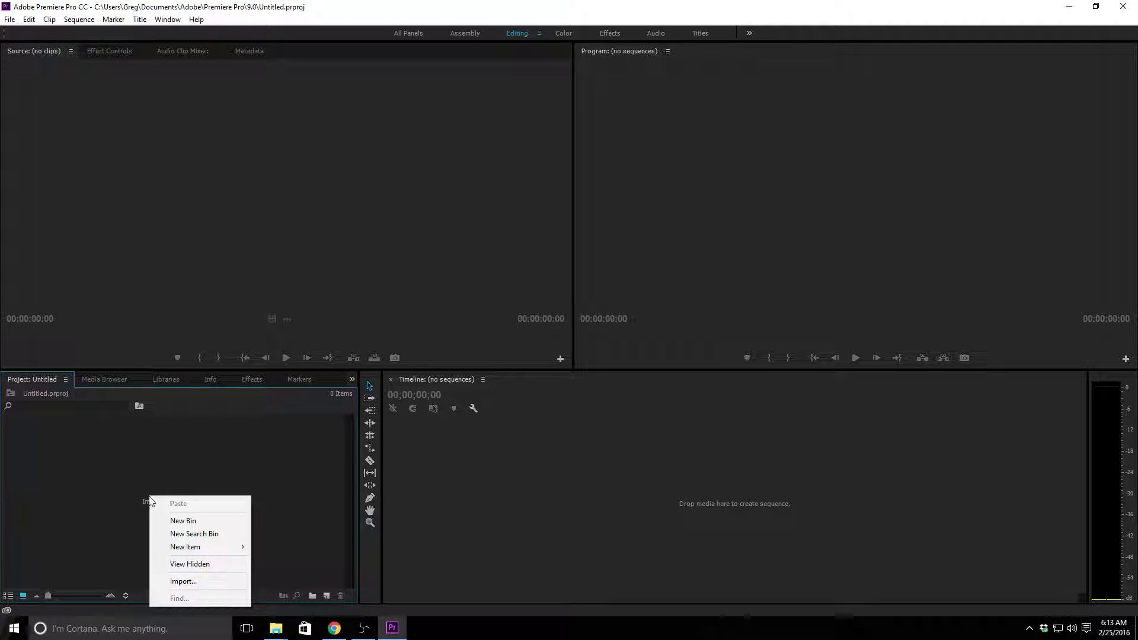
pyautogui.moveTo(164, 539)
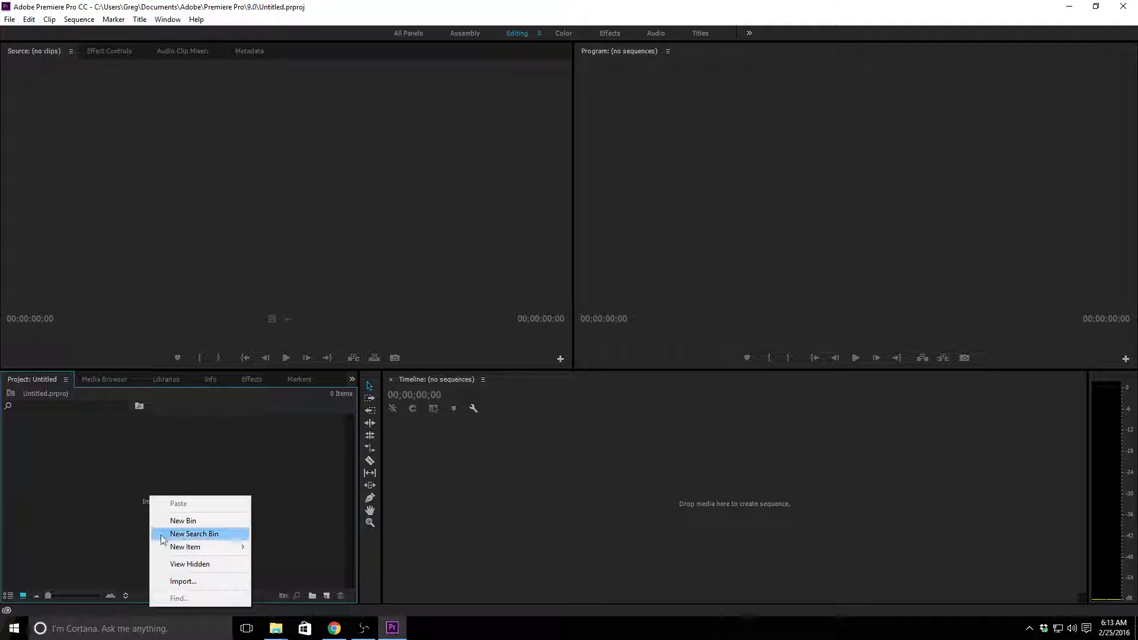
pyautogui.moveTo(189, 581)
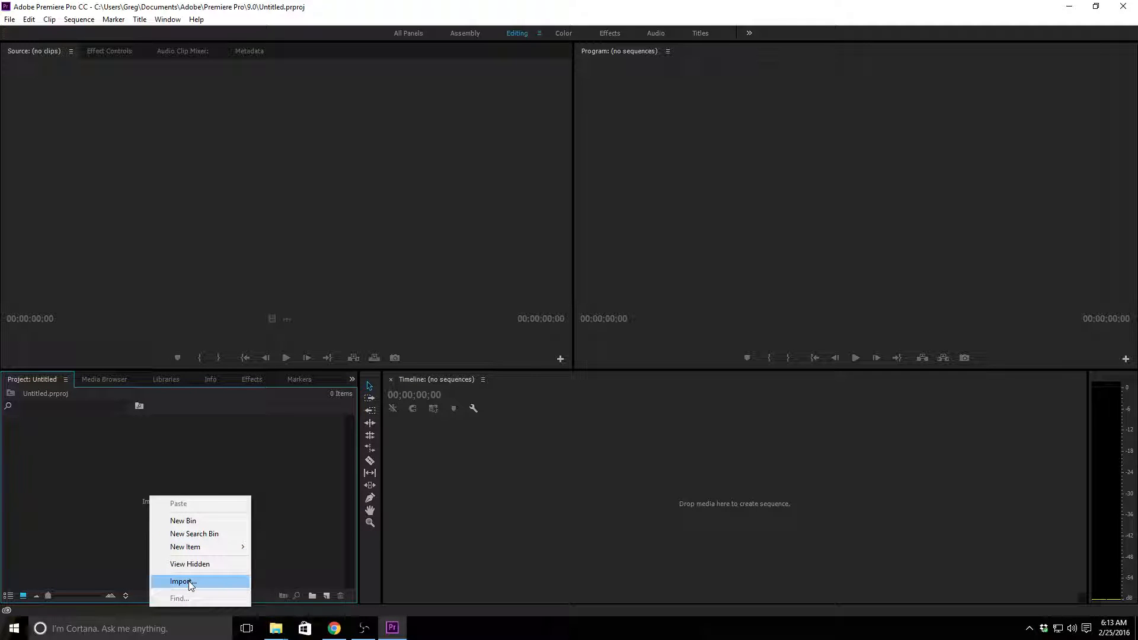
pyautogui.click(182, 581)
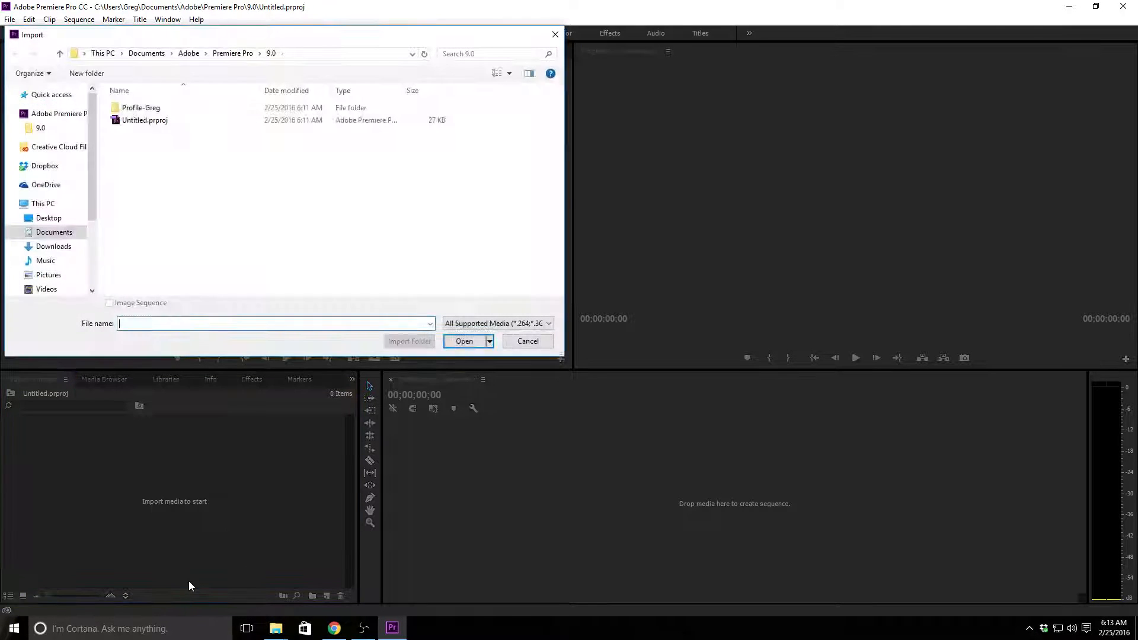
pyautogui.moveTo(97, 361)
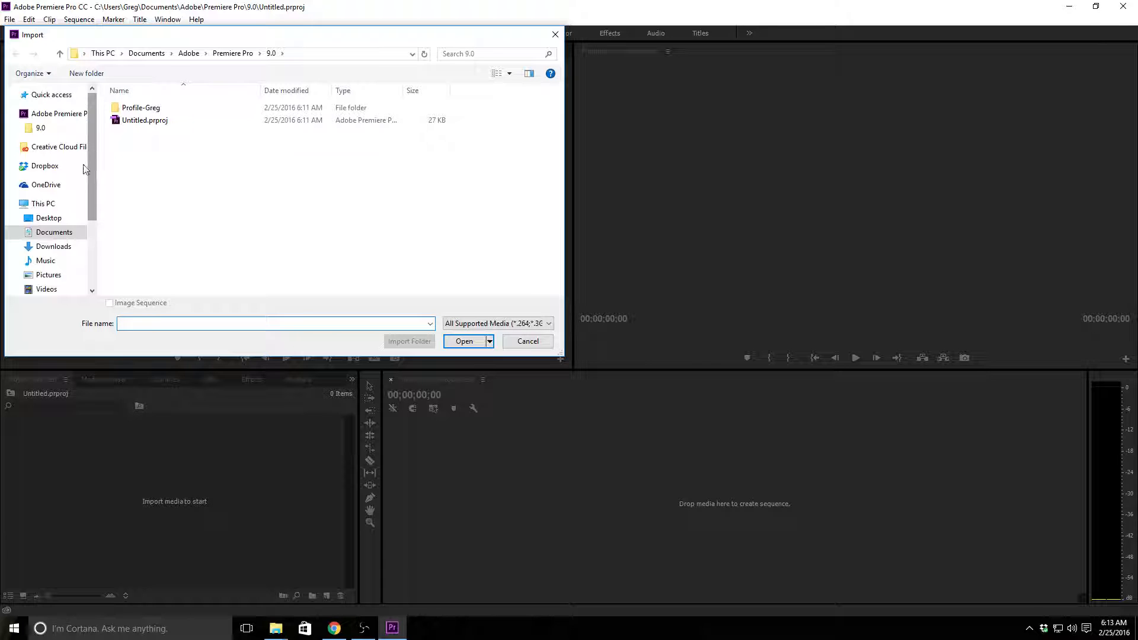
pyautogui.scroll(-3)
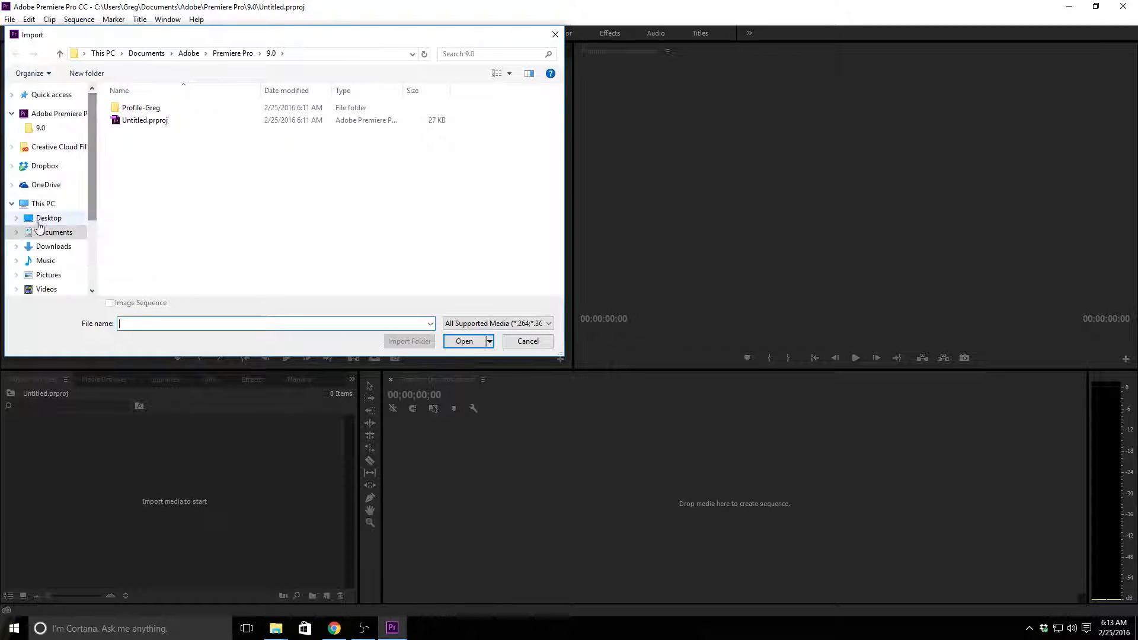
pyautogui.click(49, 218)
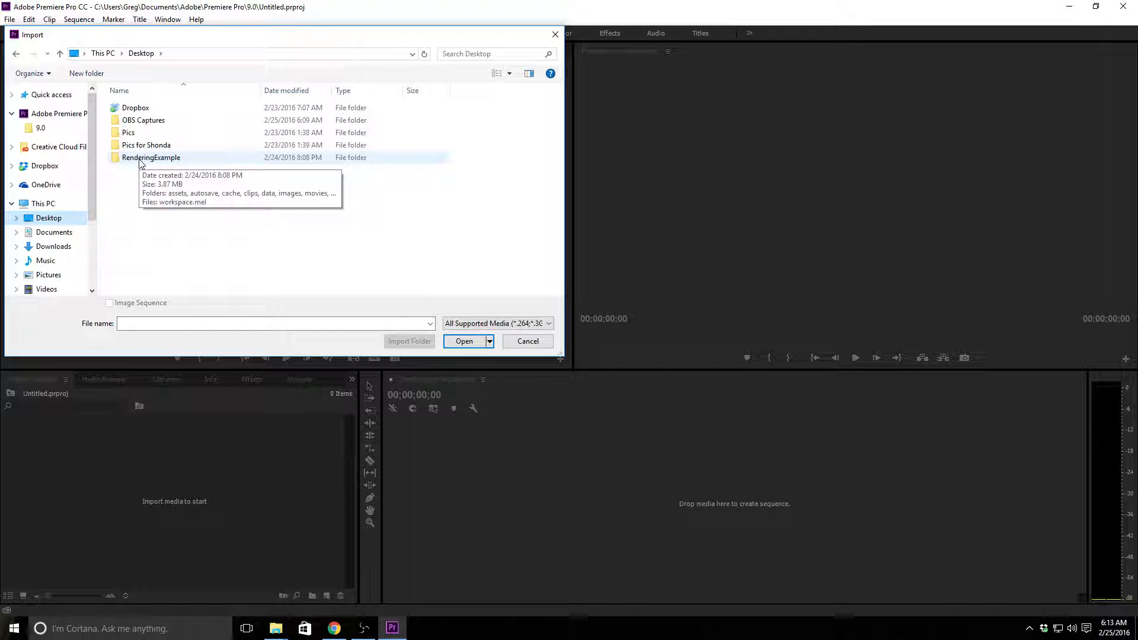
pyautogui.doubleClick(151, 158)
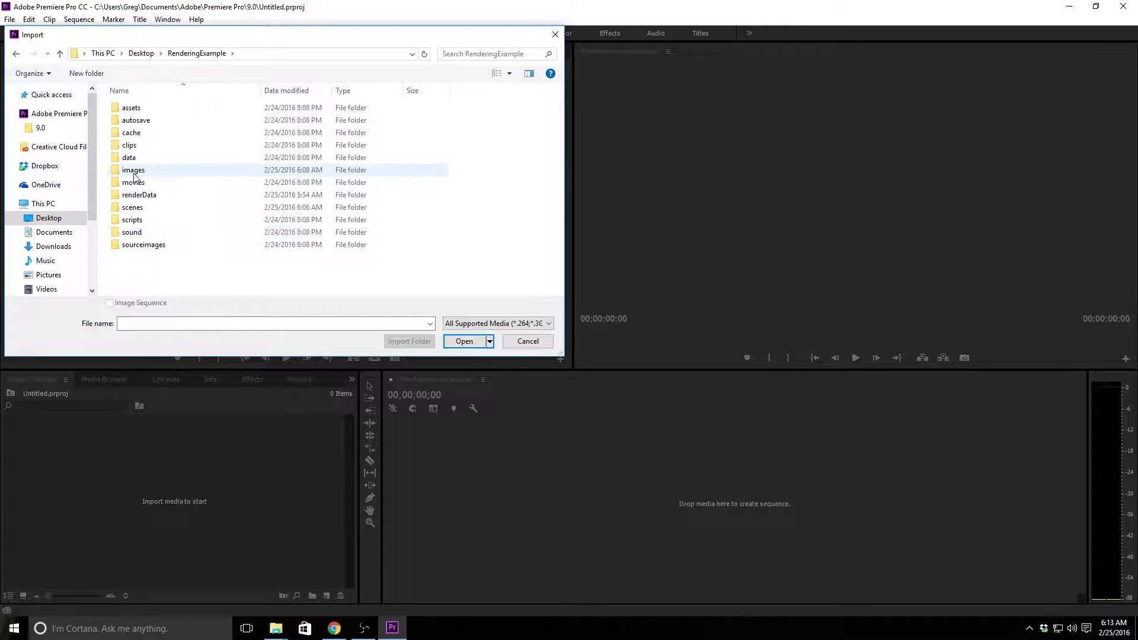
pyautogui.doubleClick(133, 170)
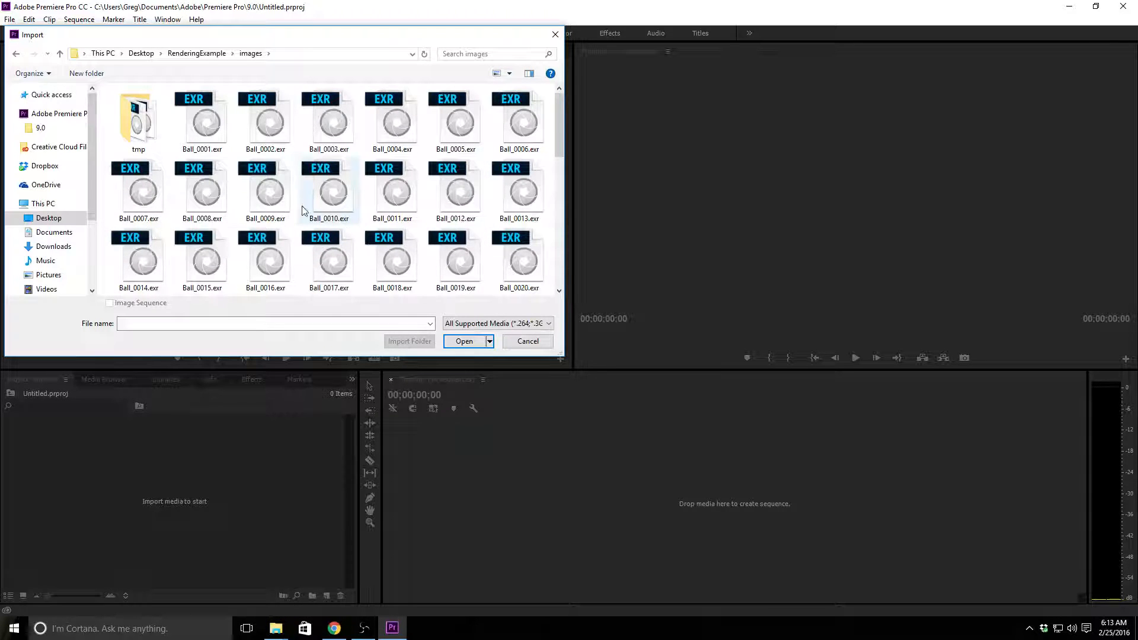
# Step: Import Ball_0001.exr with Image Sequence ticked so the frames load as one clip
pyautogui.click(202, 118)
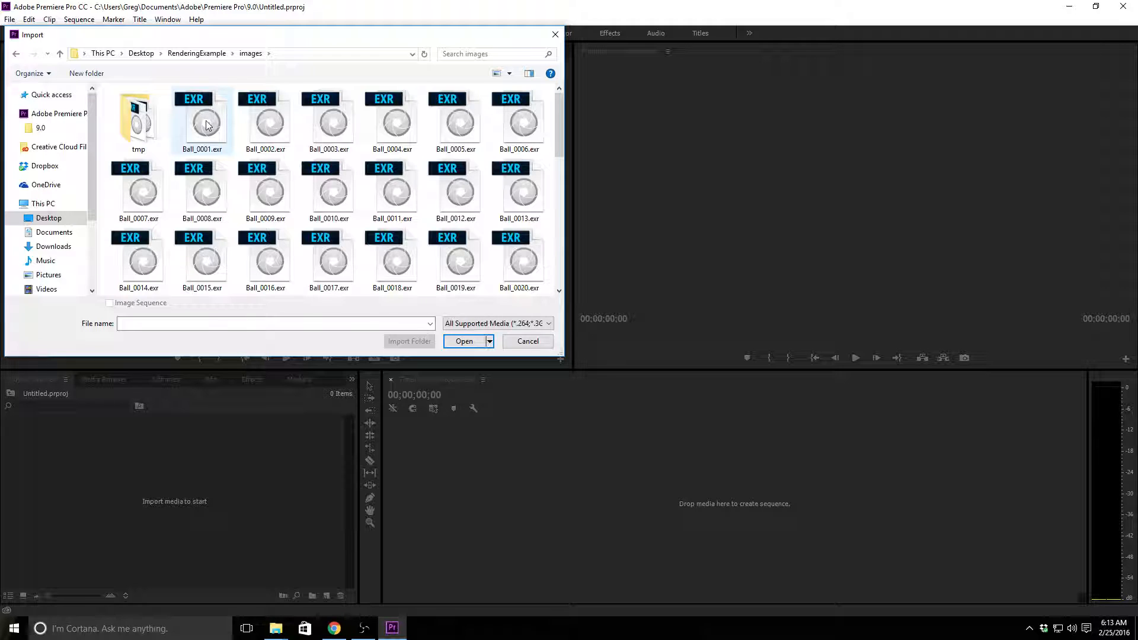
pyautogui.click(202, 122)
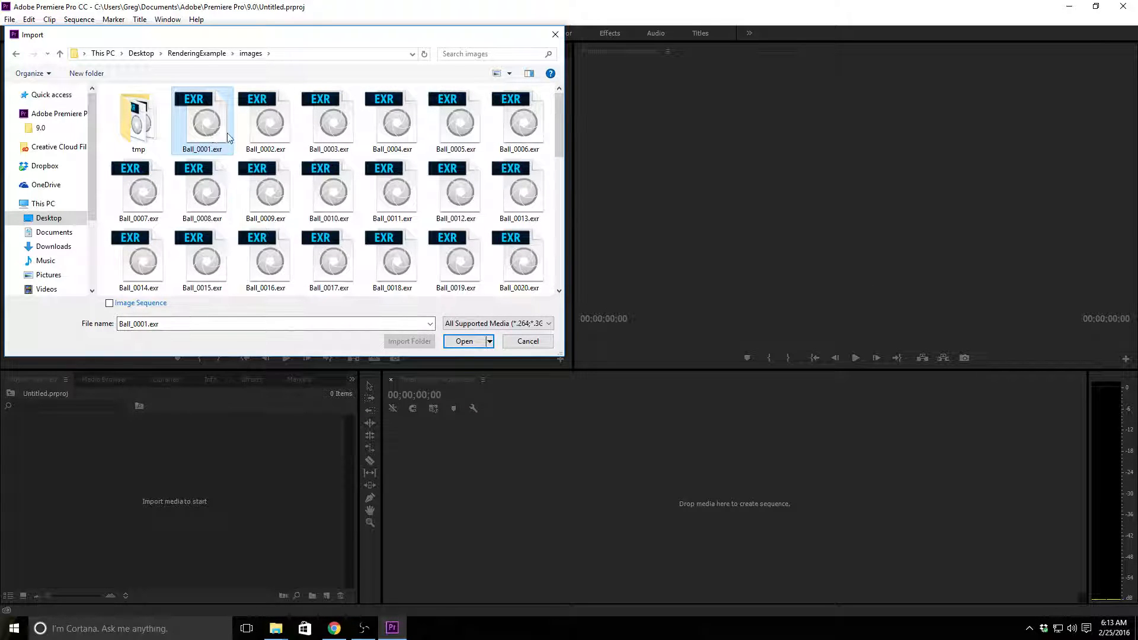
pyautogui.moveTo(183, 311)
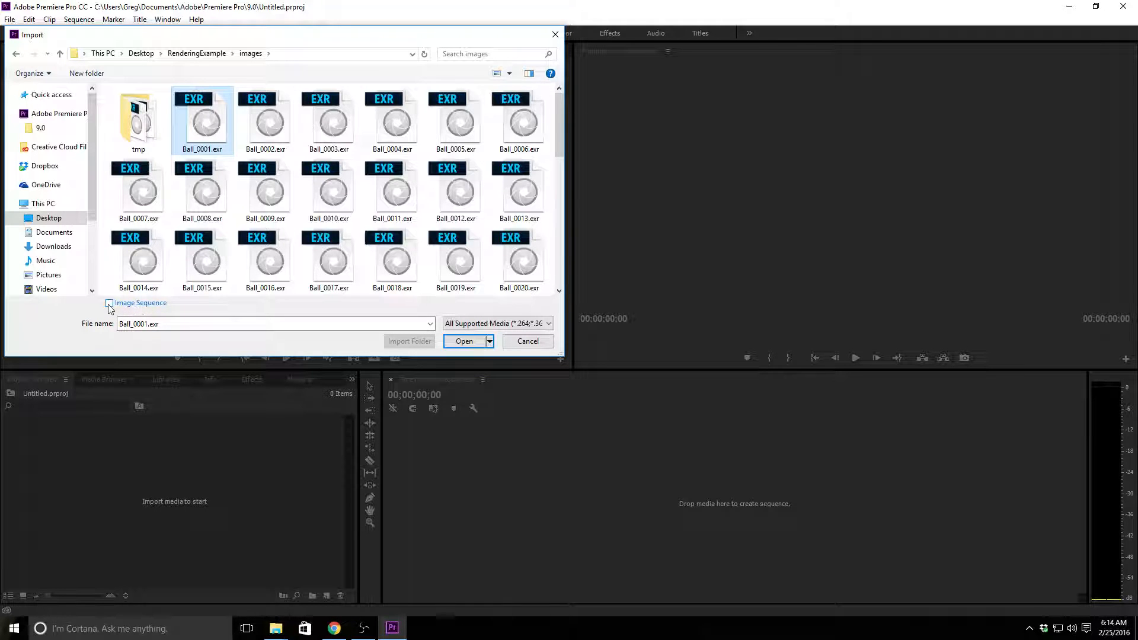
pyautogui.click(109, 303)
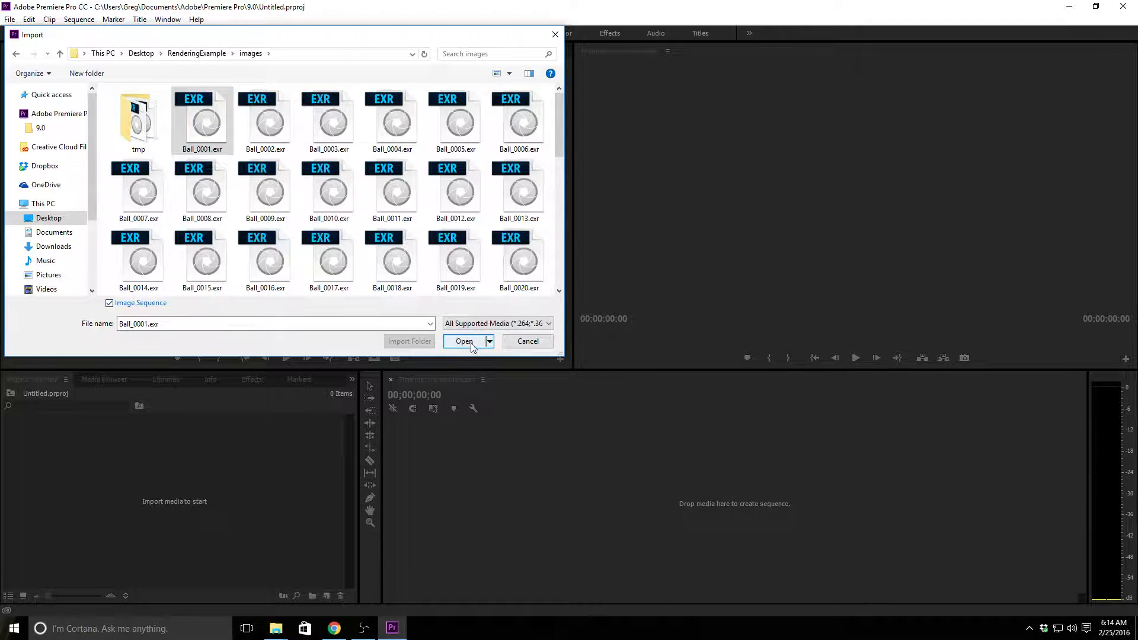
pyautogui.click(463, 341)
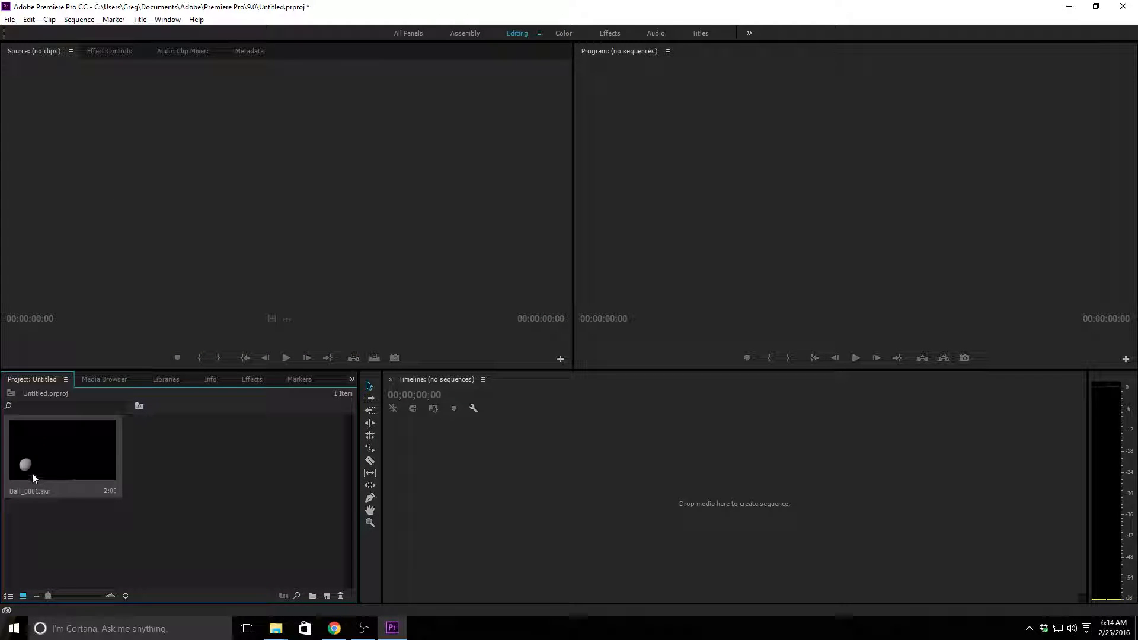
pyautogui.moveTo(67, 477)
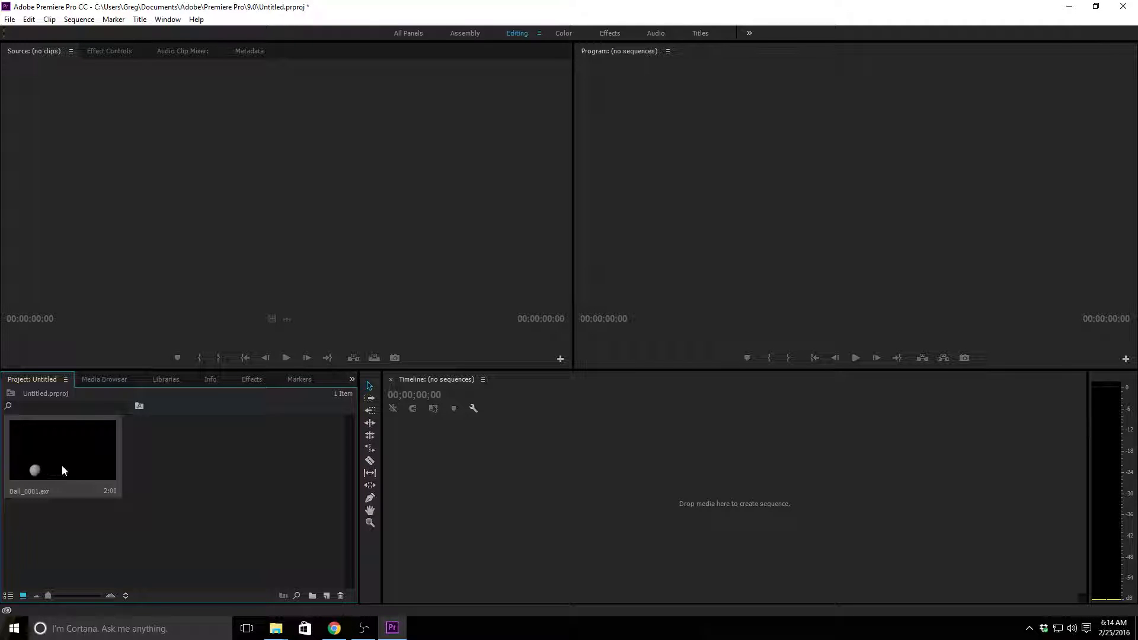
pyautogui.moveTo(87, 471)
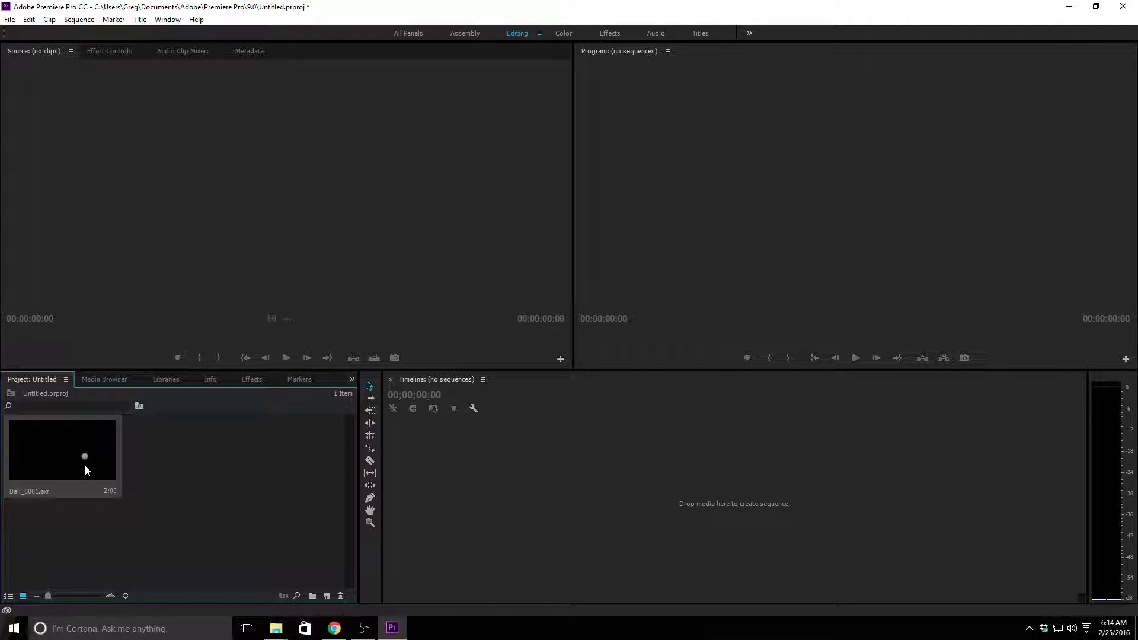
# Step: Load Ball_0001.exr in the Source Monitor and play the ball animation to its end
pyautogui.doubleClick(62, 449)
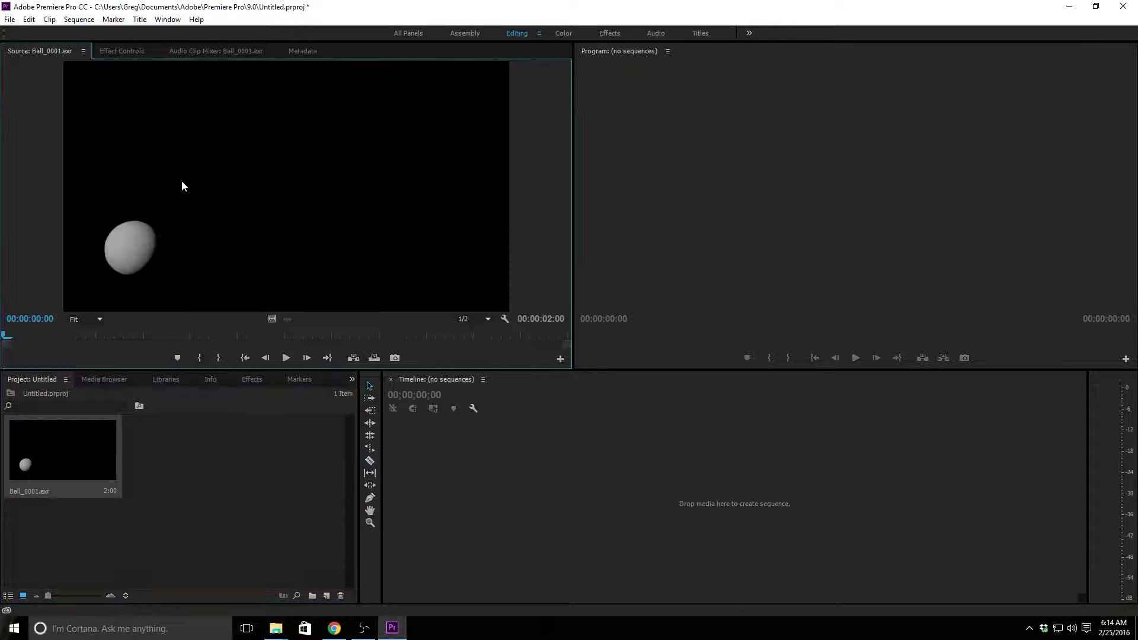
pyautogui.click(286, 357)
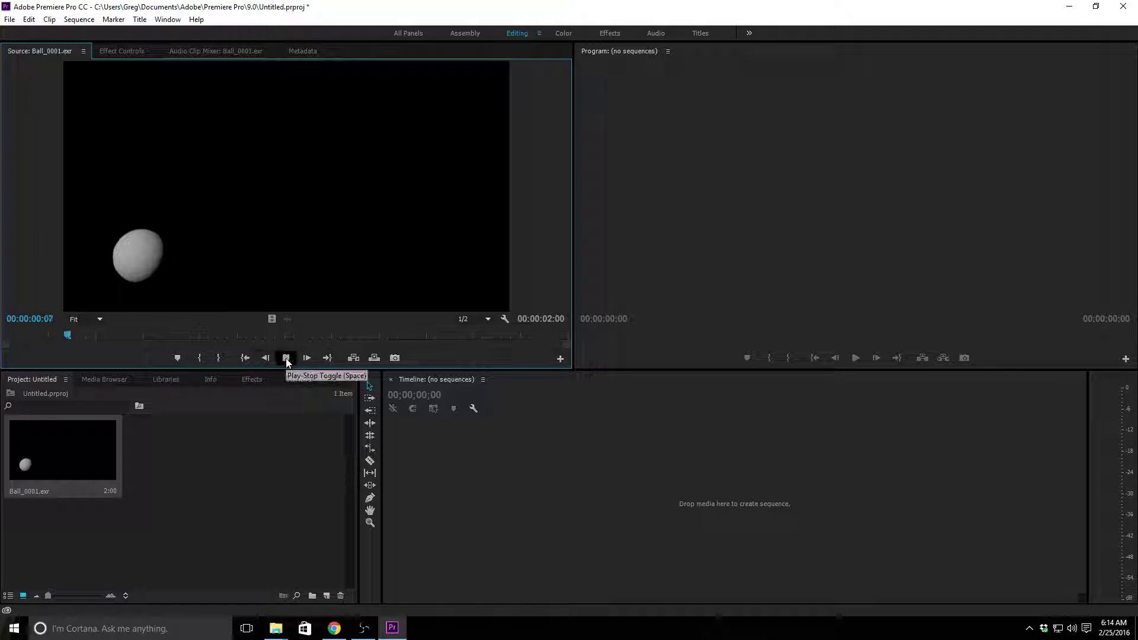
pyautogui.click(285, 358)
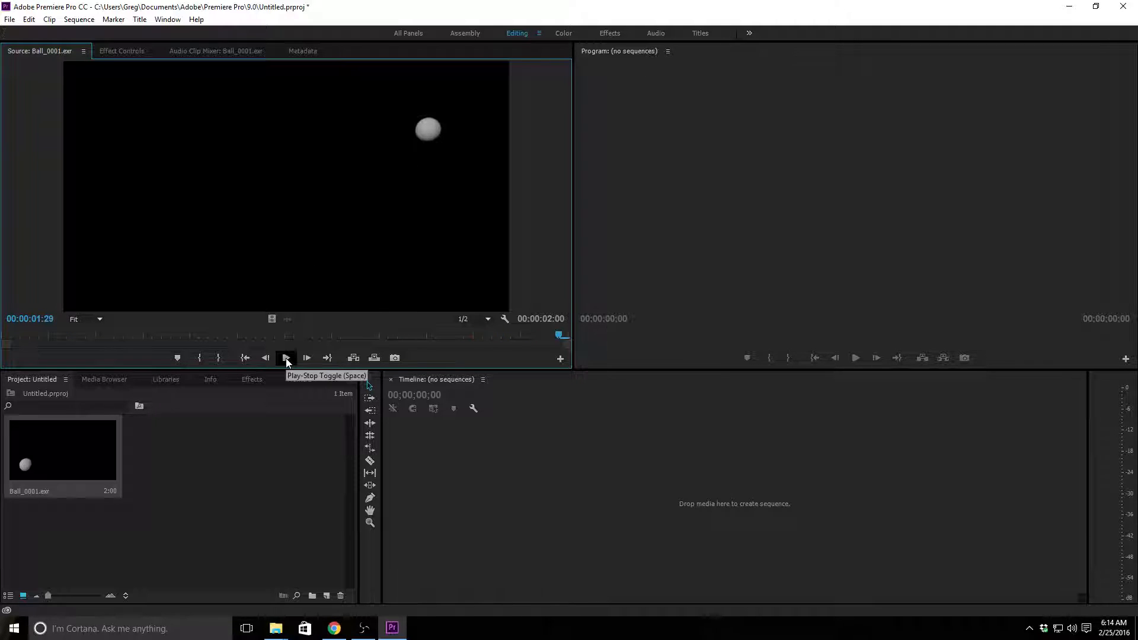
pyautogui.click(286, 358)
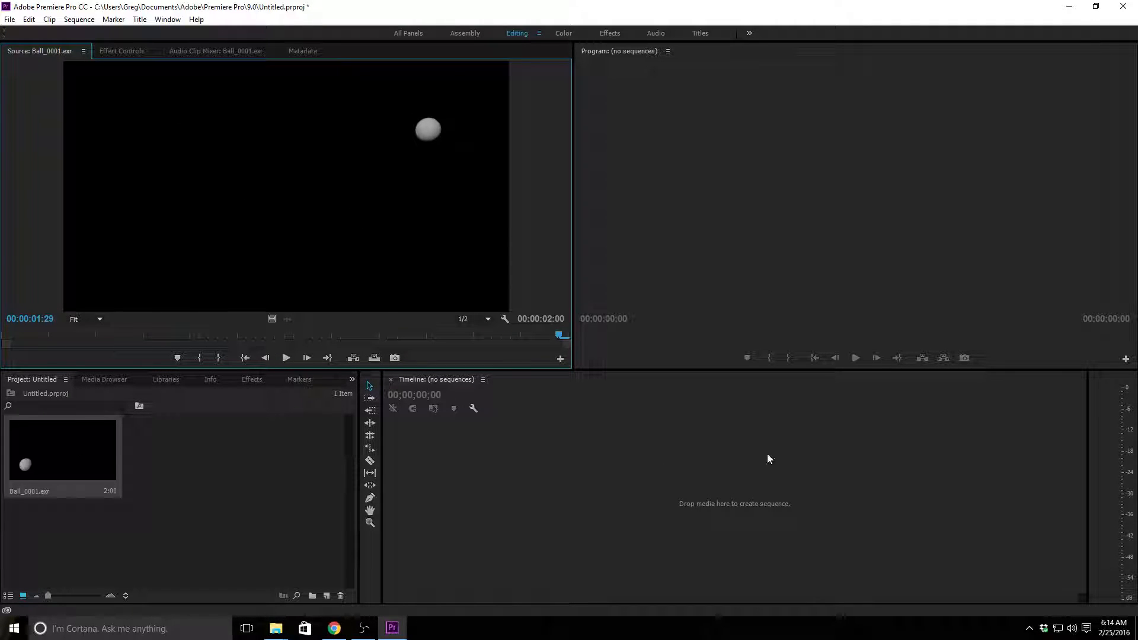
pyautogui.moveTo(758, 465)
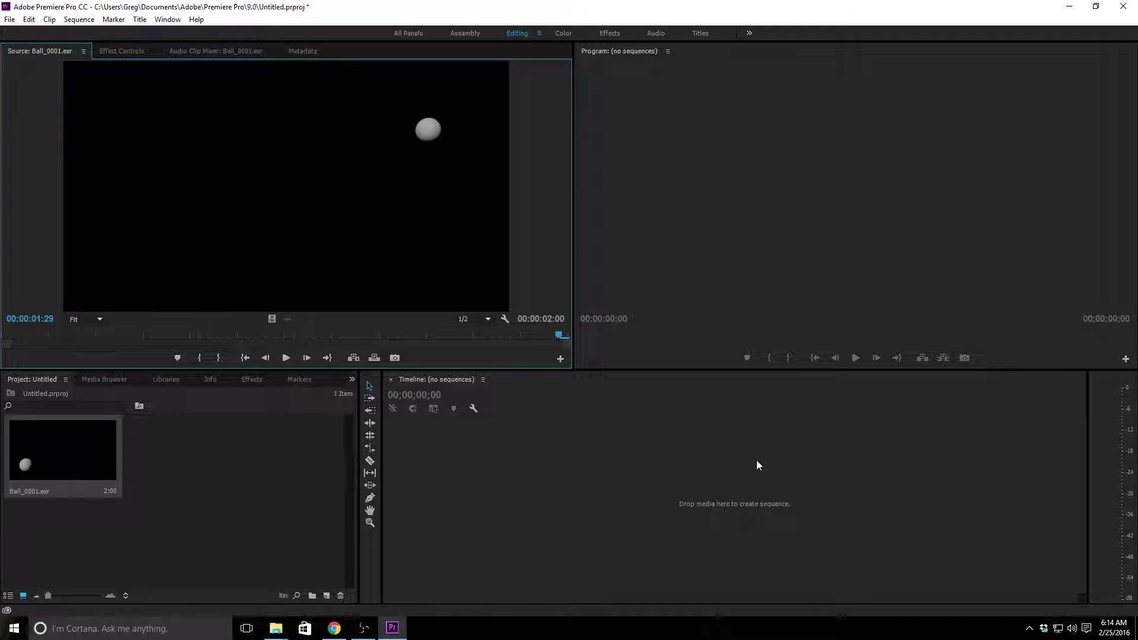
pyautogui.moveTo(254, 499)
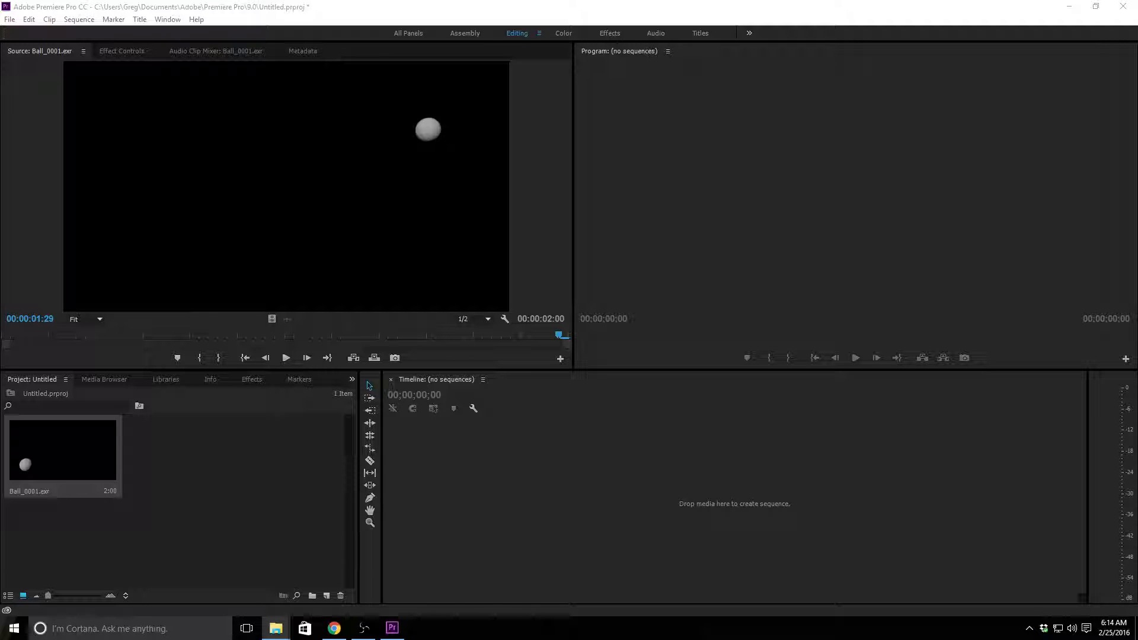
pyautogui.moveTo(919, 422)
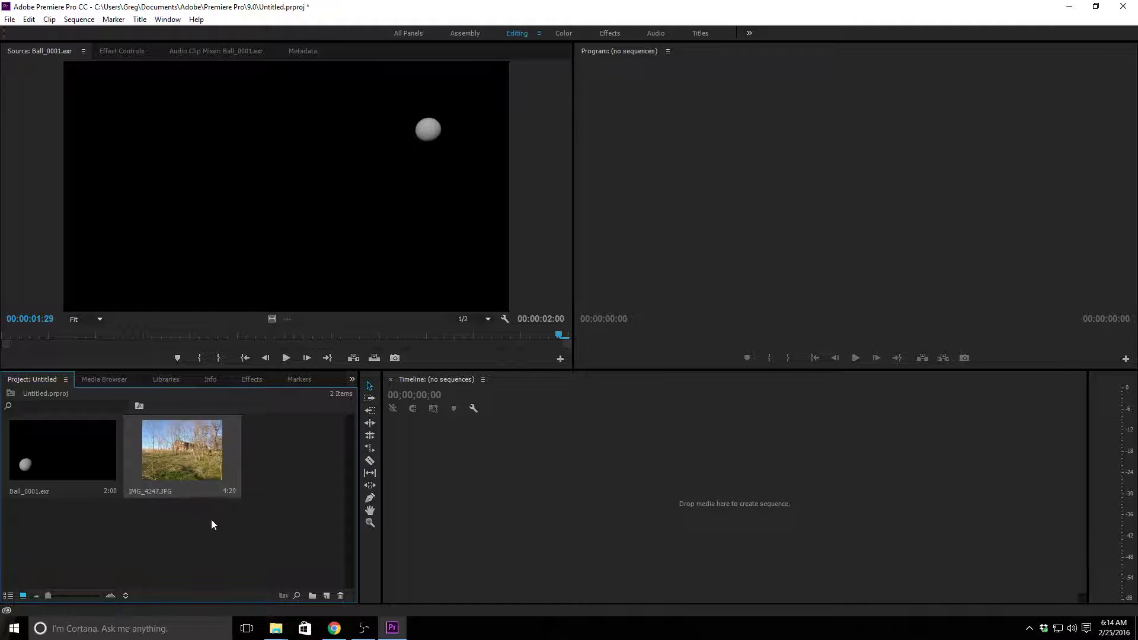
# Step: Load the barn photo IMG_4247.JPG in the Source Monitor for preview
pyautogui.doubleClick(181, 449)
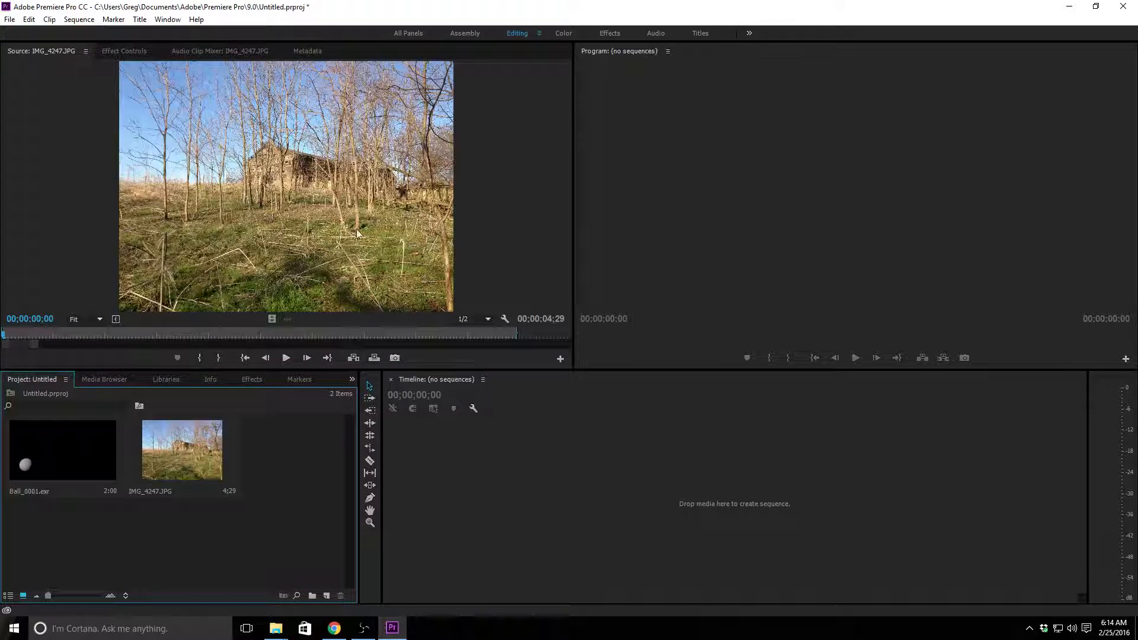
pyautogui.moveTo(51, 476)
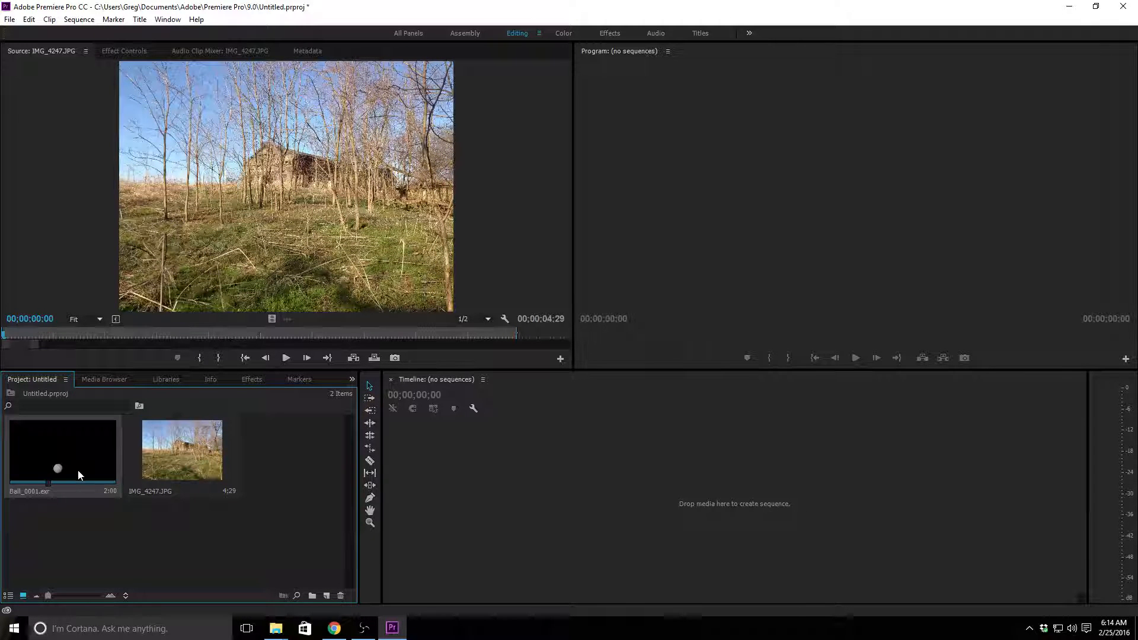
pyautogui.moveTo(112, 499)
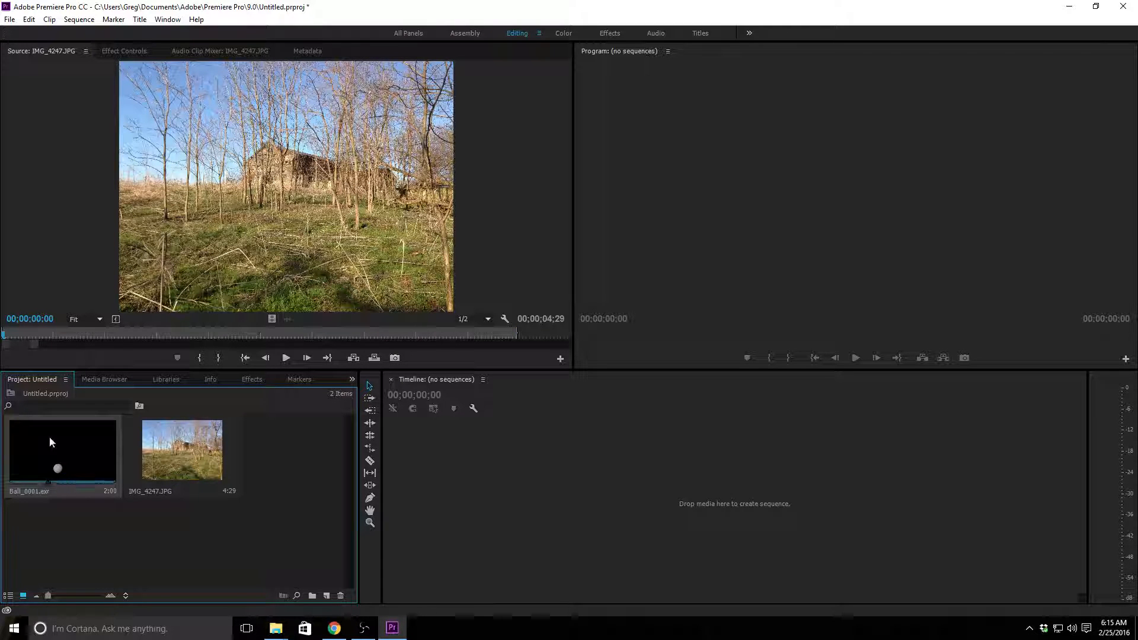
# Step: Interpret Ball_0001.exr at an assumed frame rate of 24 fps
pyautogui.rightClick(50, 441)
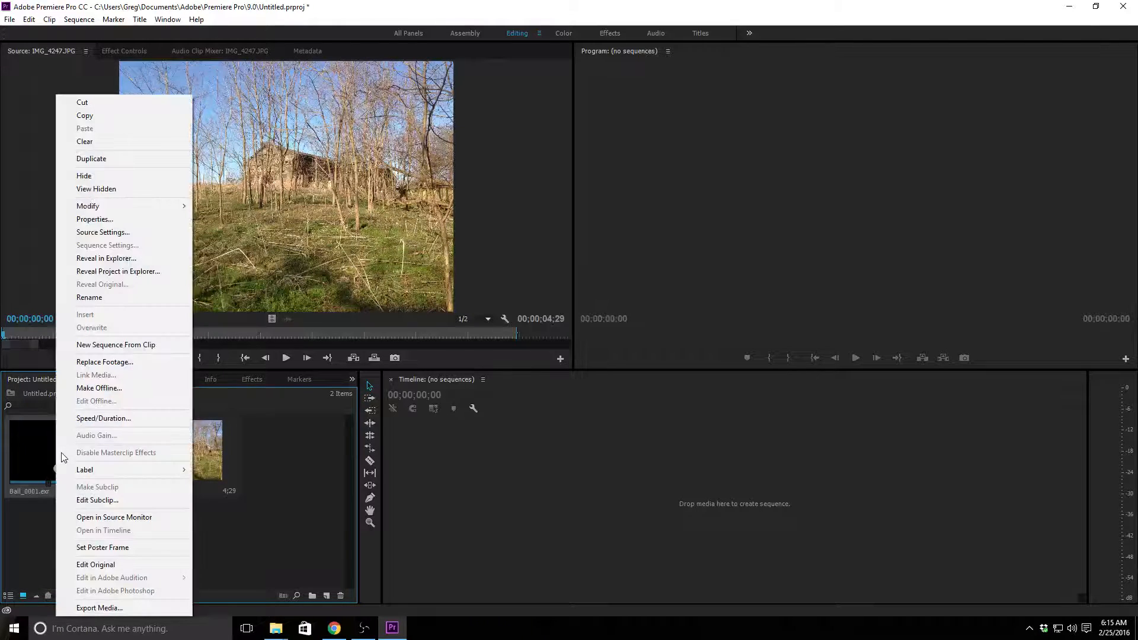
pyautogui.moveTo(142, 206)
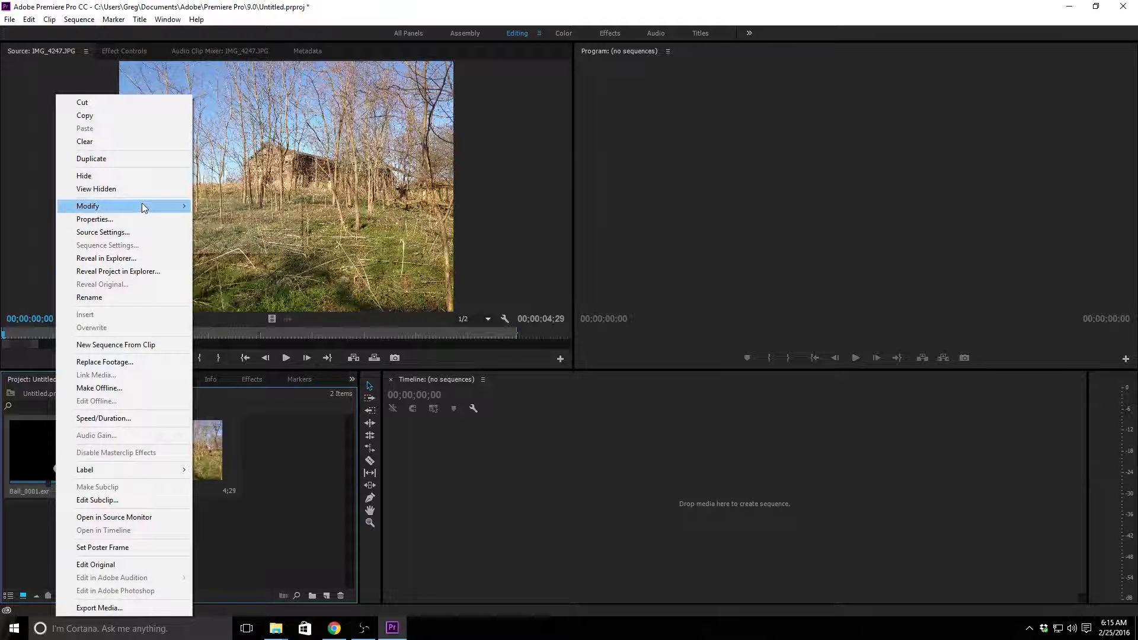
pyautogui.moveTo(88, 206)
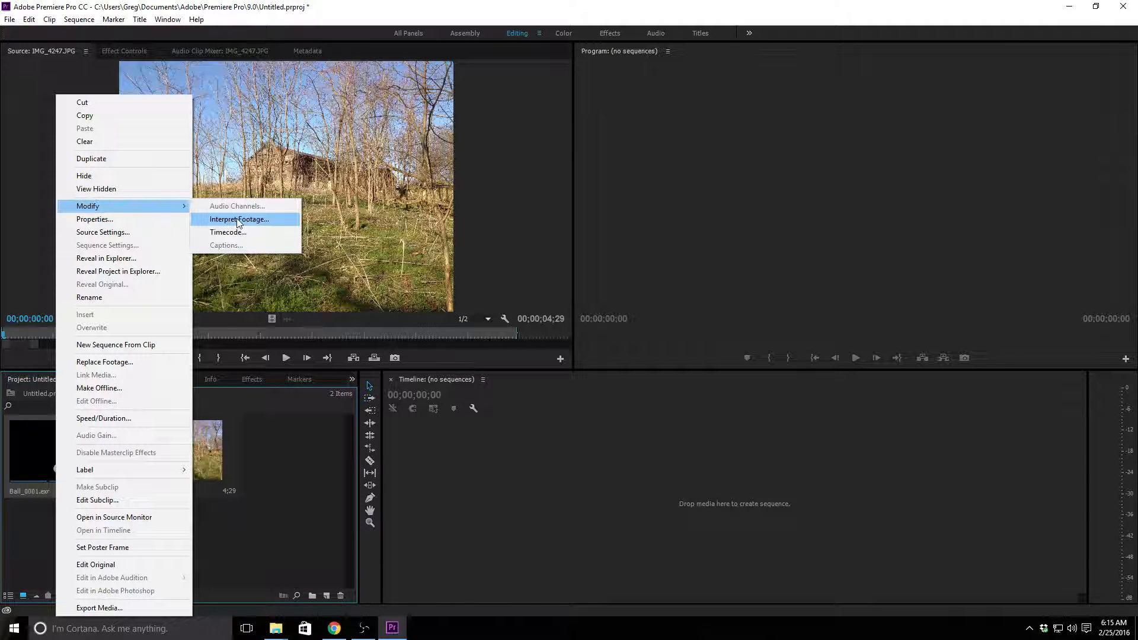
pyautogui.click(239, 220)
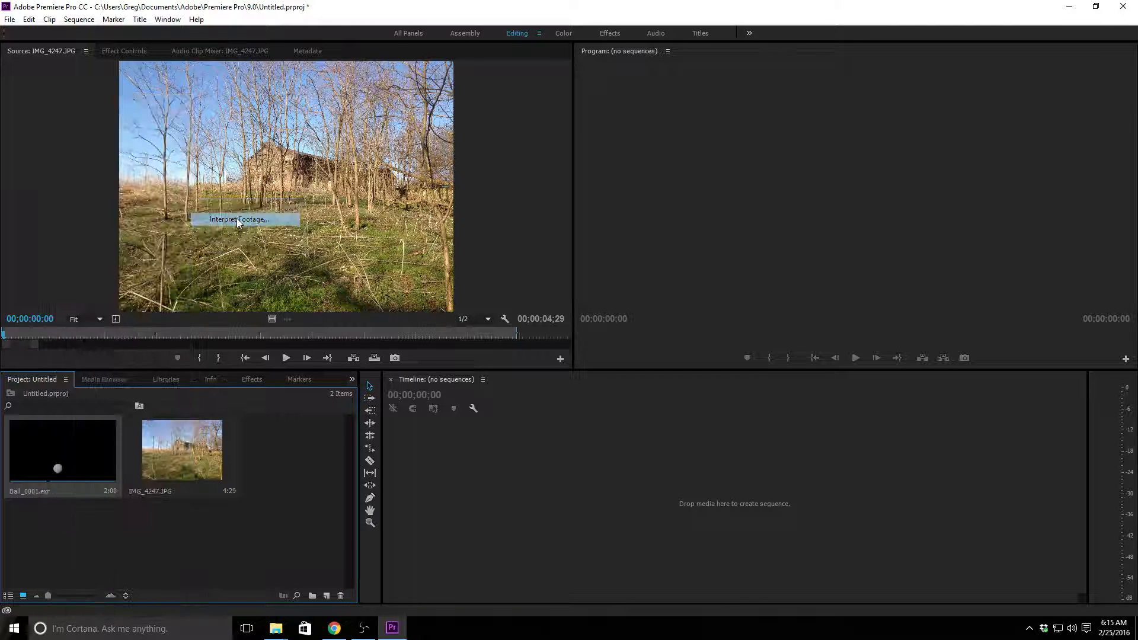
pyautogui.click(239, 220)
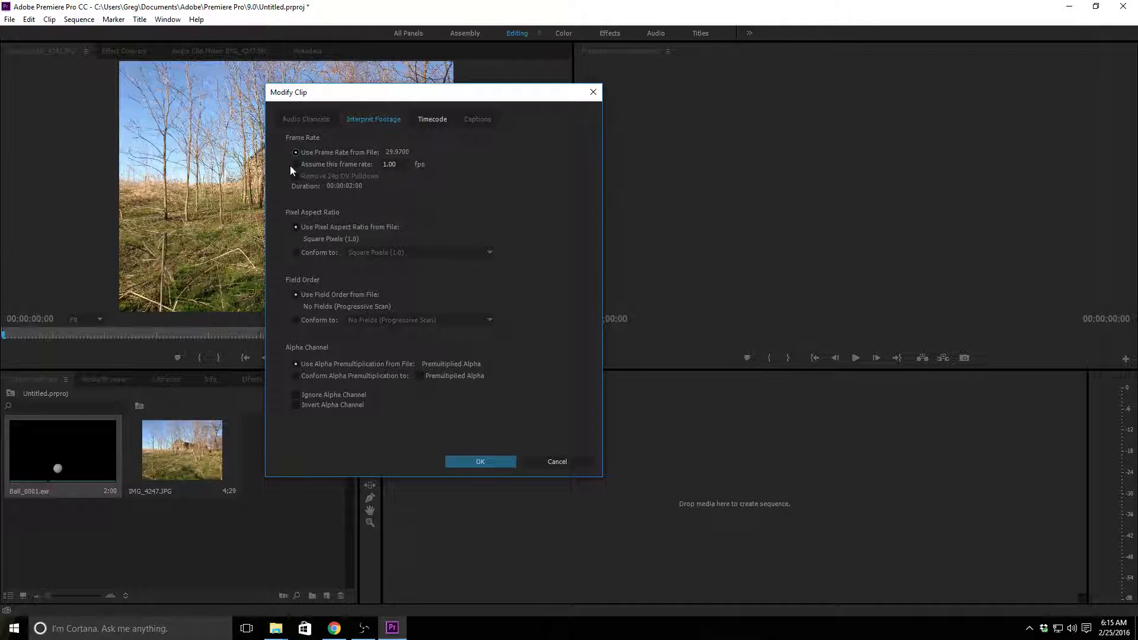
pyautogui.click(294, 165)
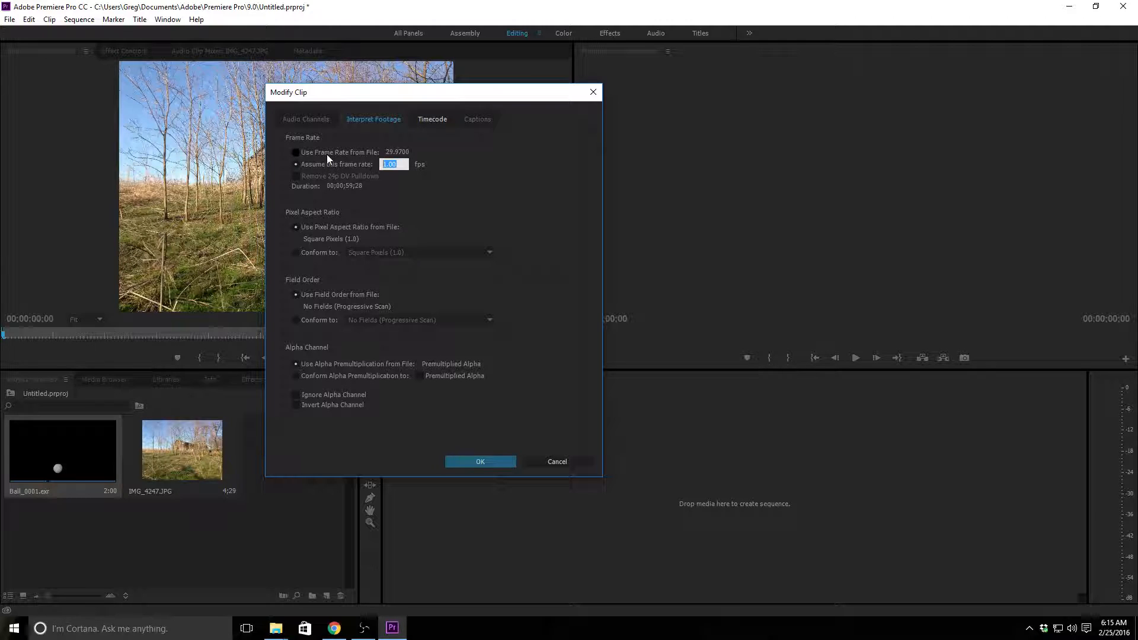
pyautogui.write('24')
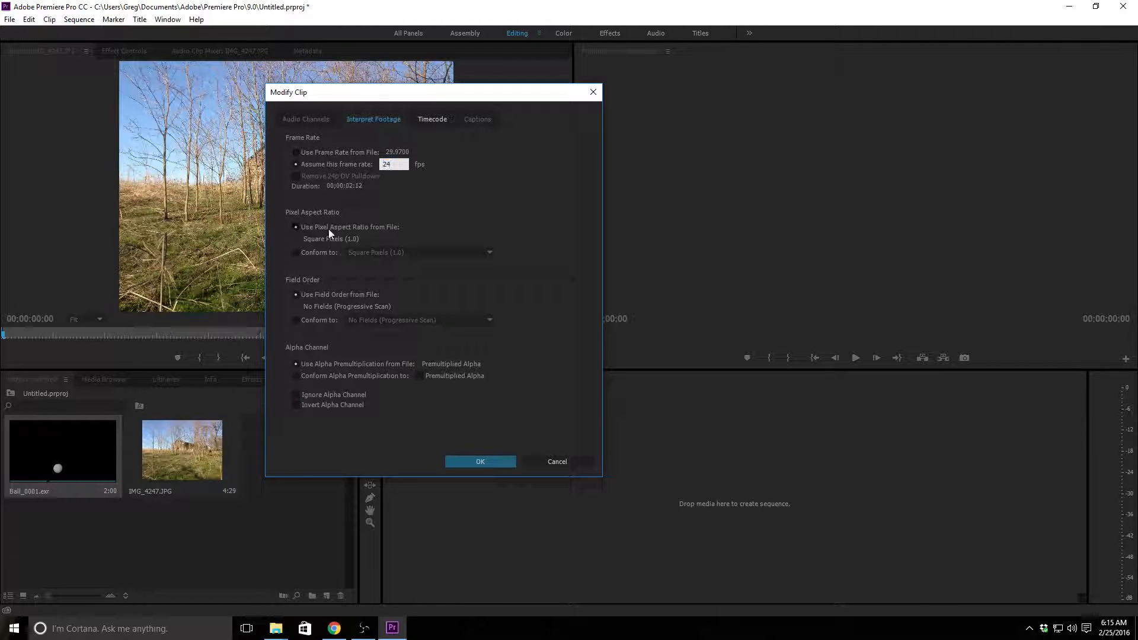
pyautogui.click(480, 461)
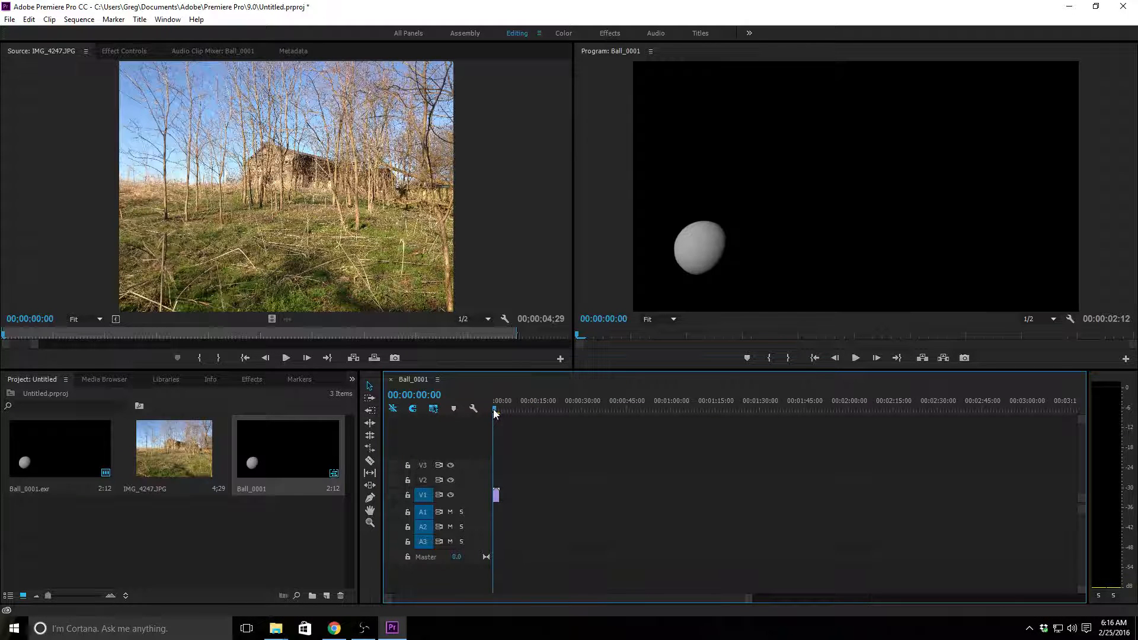
# Step: Scrub the playhead along the timeline to preview the stacked ball and barn clips
pyautogui.click(495, 409)
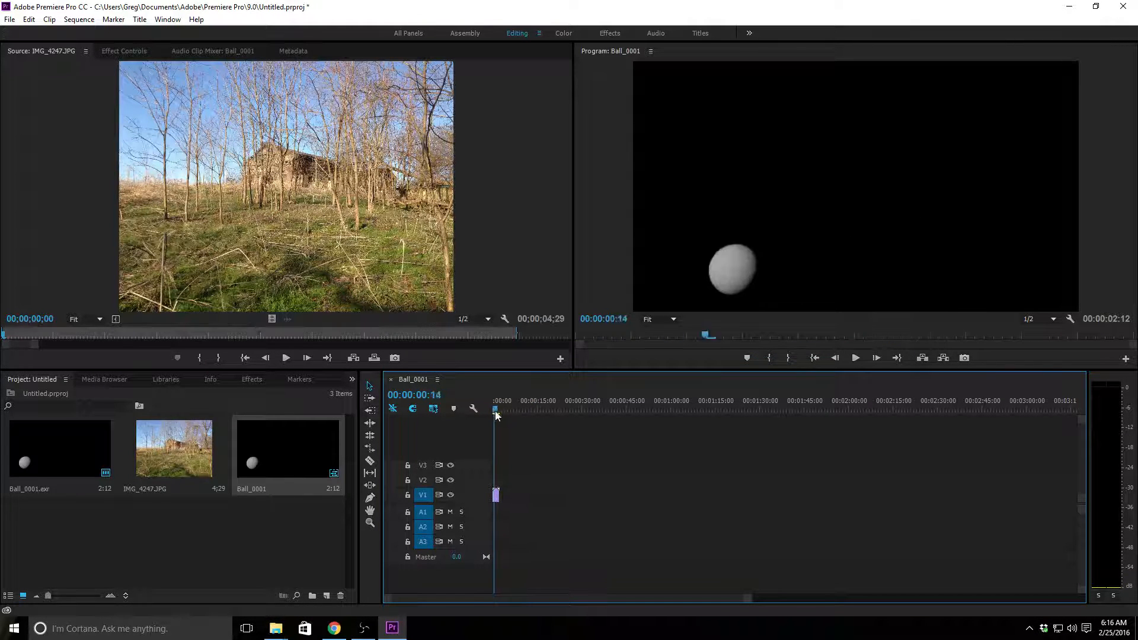
pyautogui.click(495, 408)
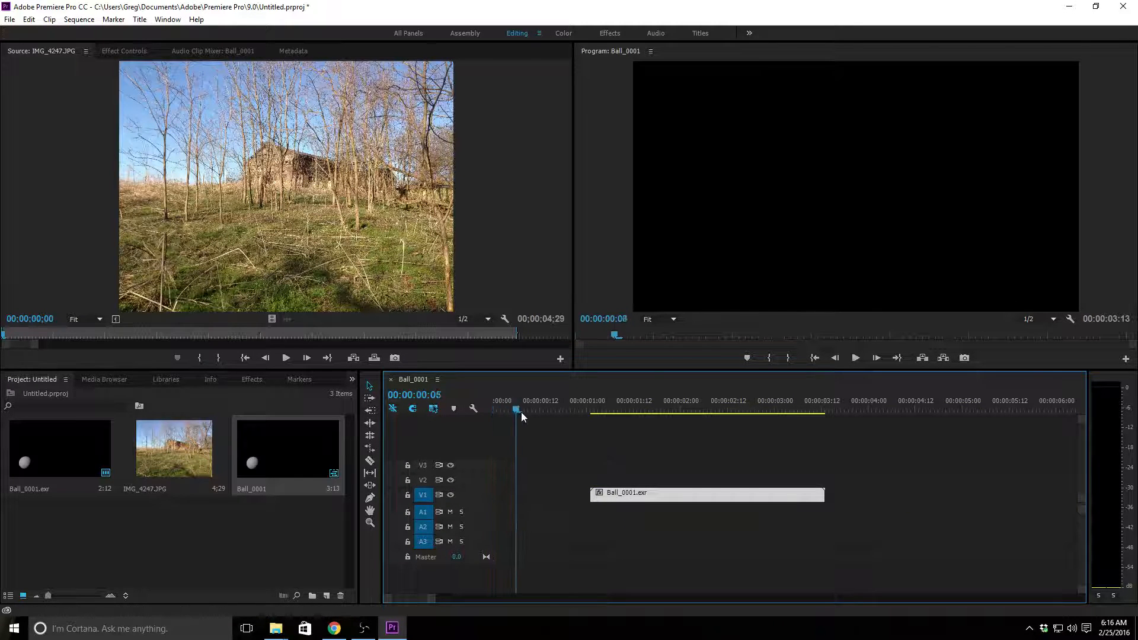
pyautogui.click(798, 408)
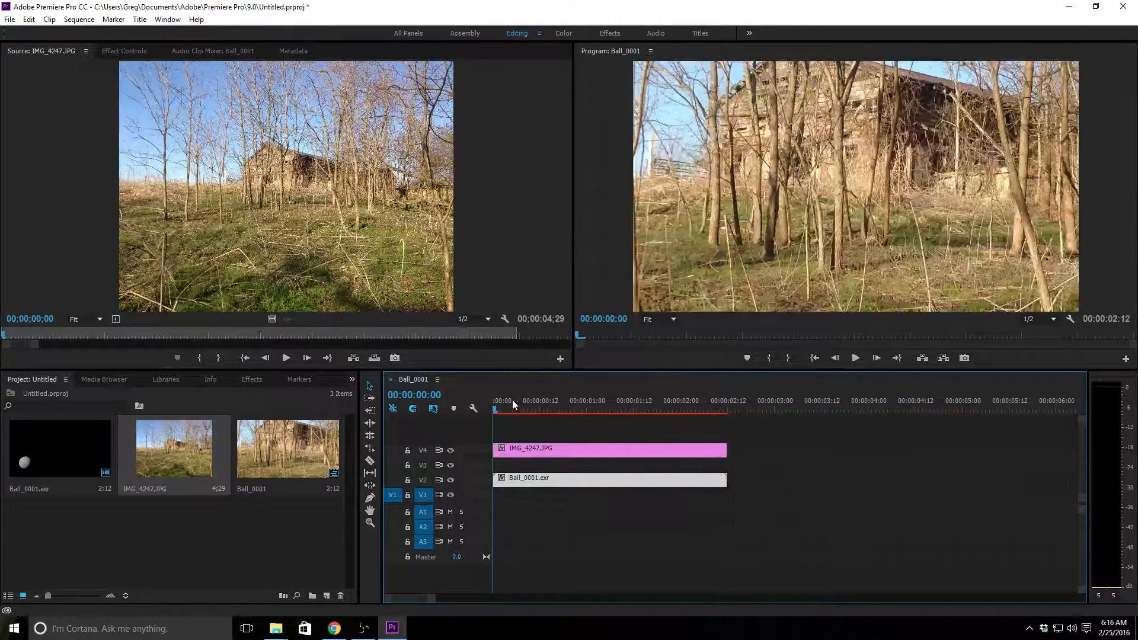
# Step: Scrub through the sequence to preview the ball composited over the barn photo
pyautogui.click(692, 410)
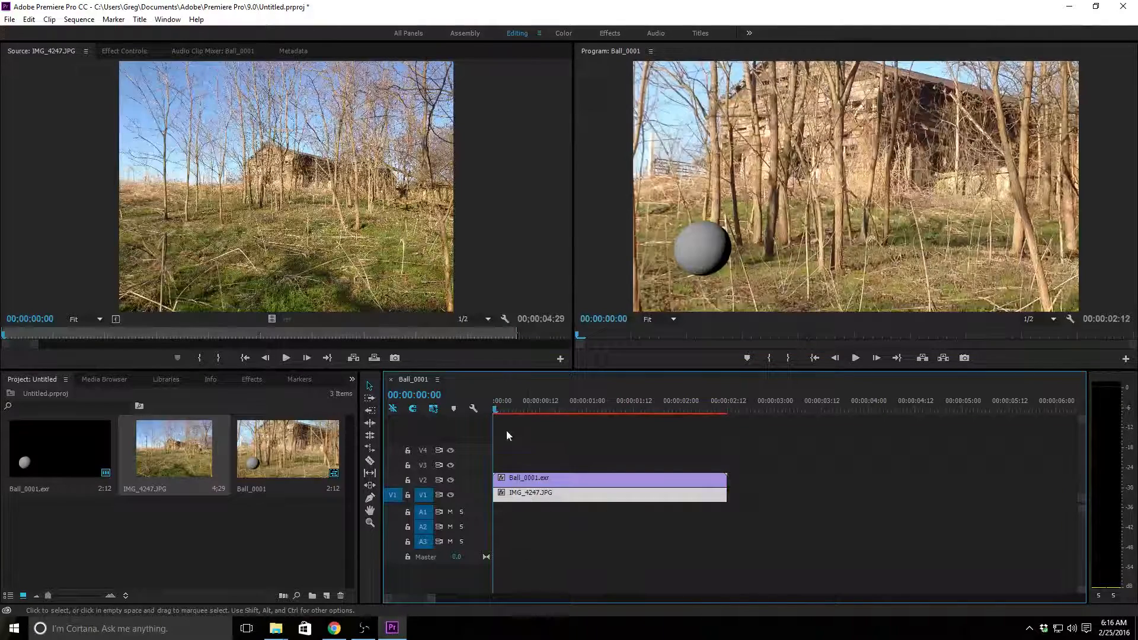
pyautogui.click(621, 410)
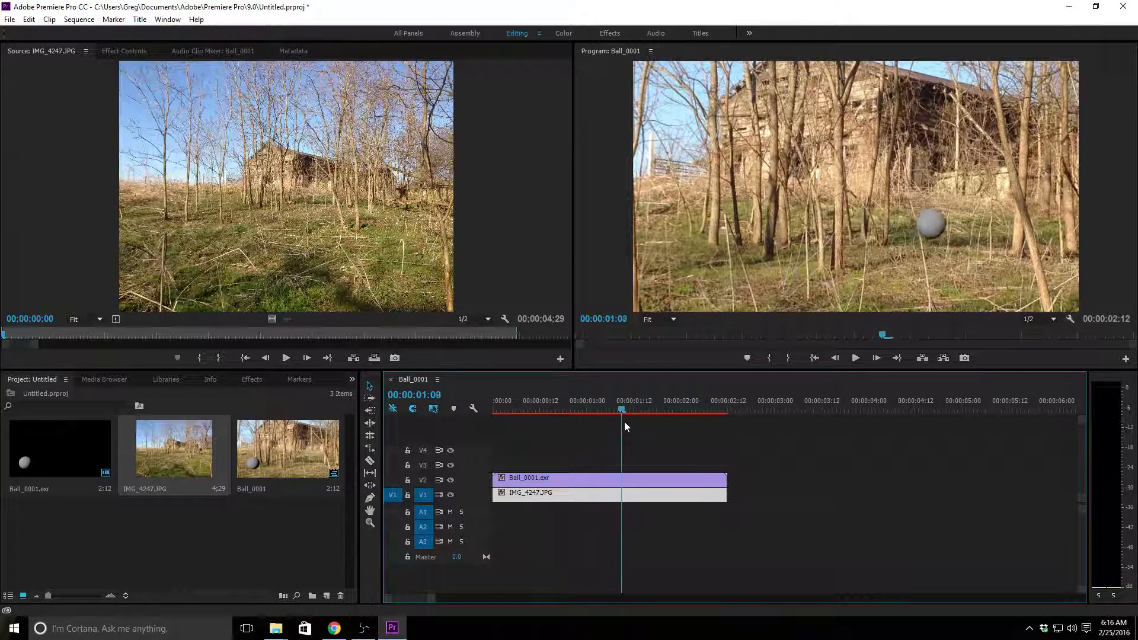
pyautogui.click(602, 410)
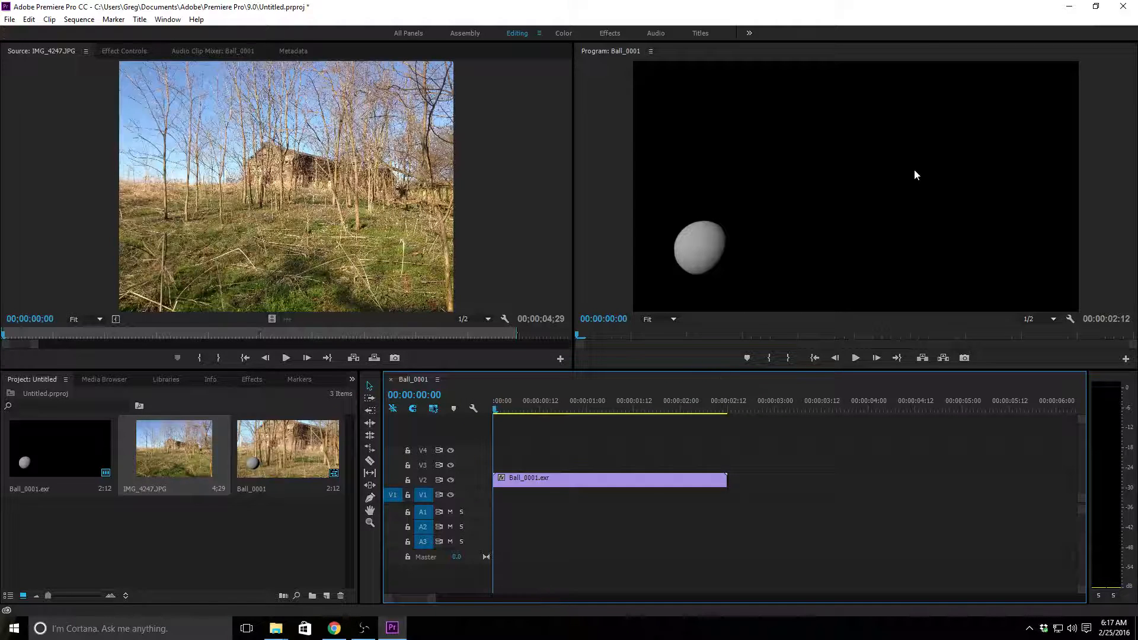
pyautogui.moveTo(945, 141)
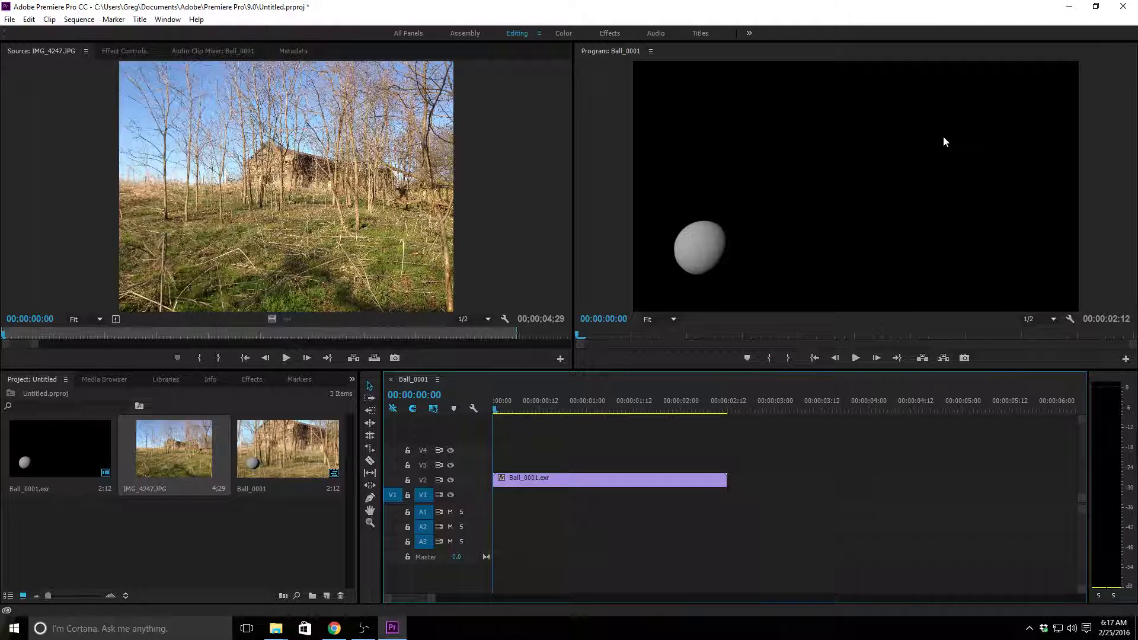
pyautogui.moveTo(983, 123)
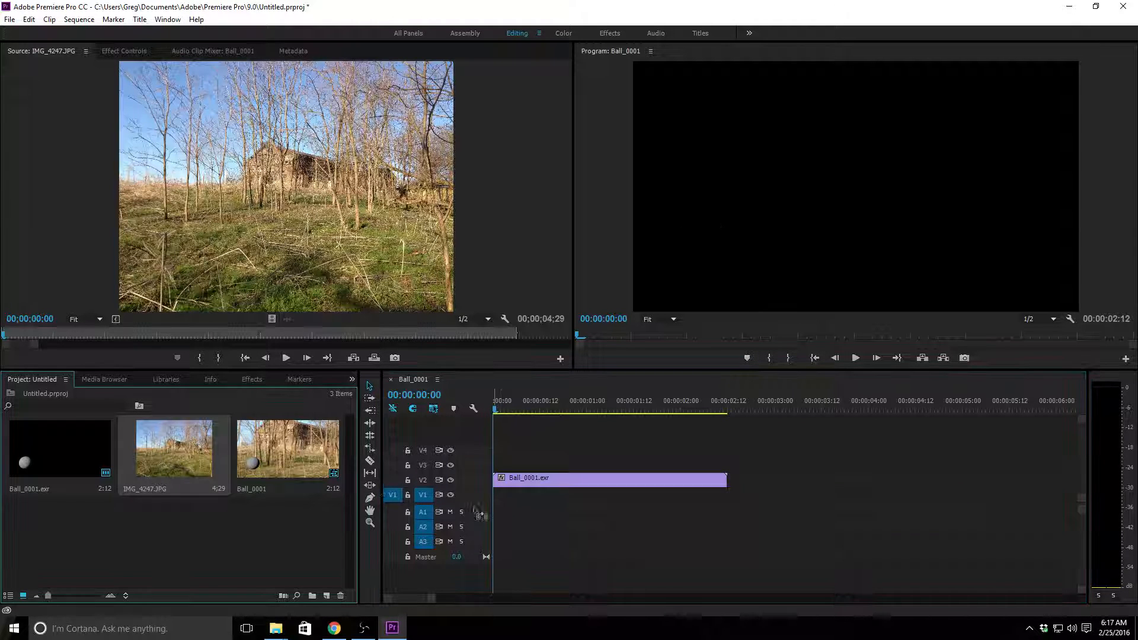
# Step: Place IMG_4247.JPG on V1 beneath the ball and trim it to end with the ball clip
pyautogui.moveTo(174, 448); pyautogui.dragTo(725, 492)
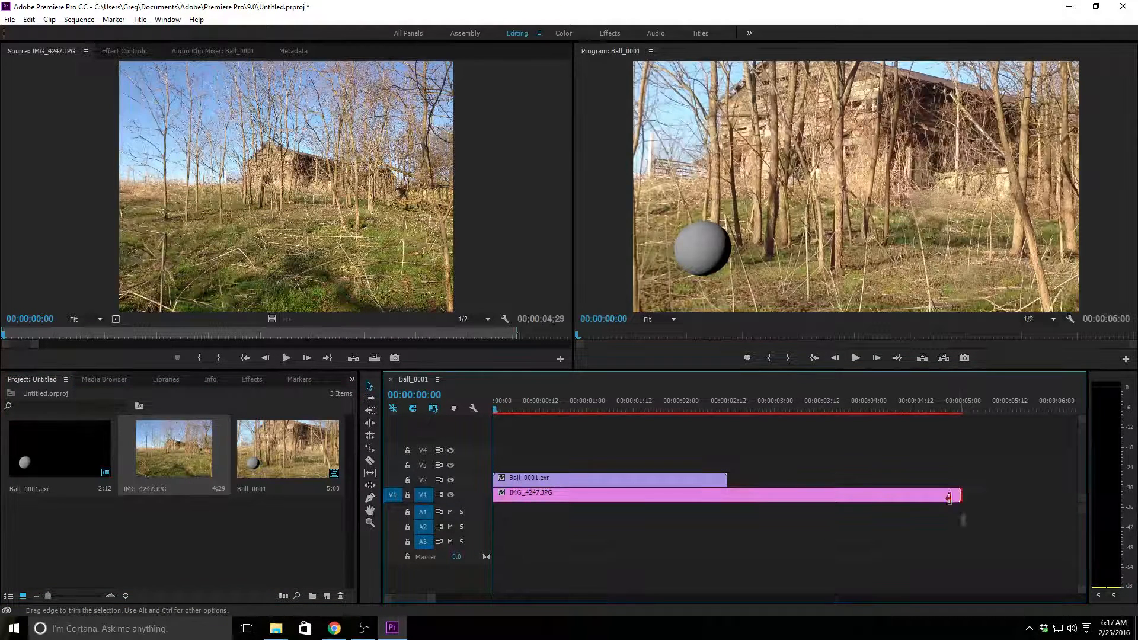
pyautogui.moveTo(956, 492); pyautogui.dragTo(726, 492)
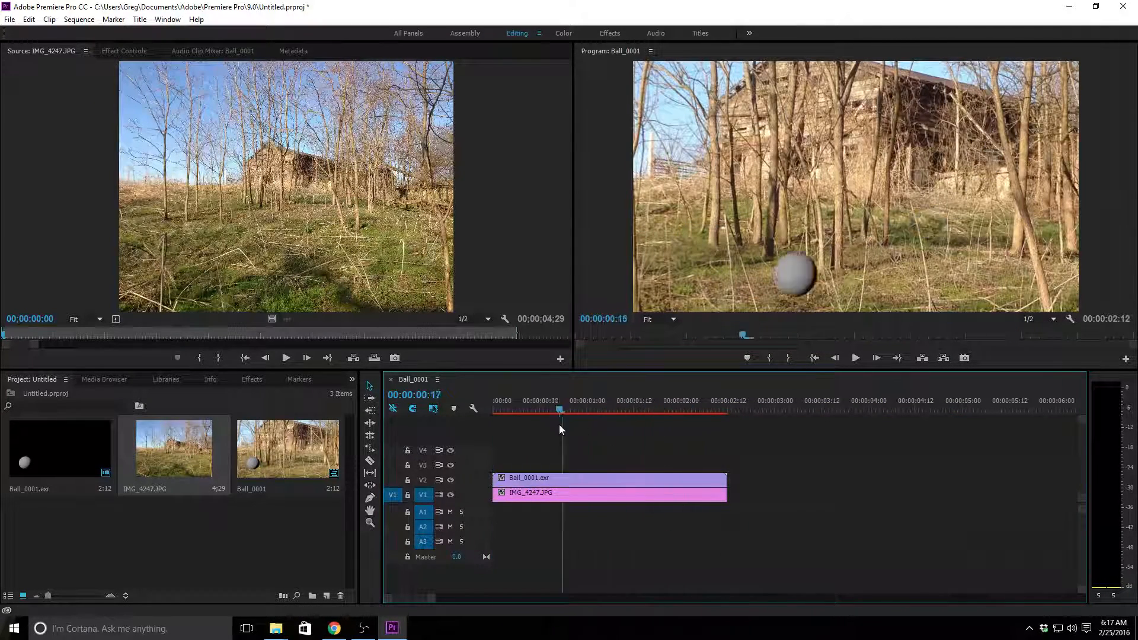
# Step: Scrub the playhead across the sequence to check the composite from start to end
pyautogui.click(680, 410)
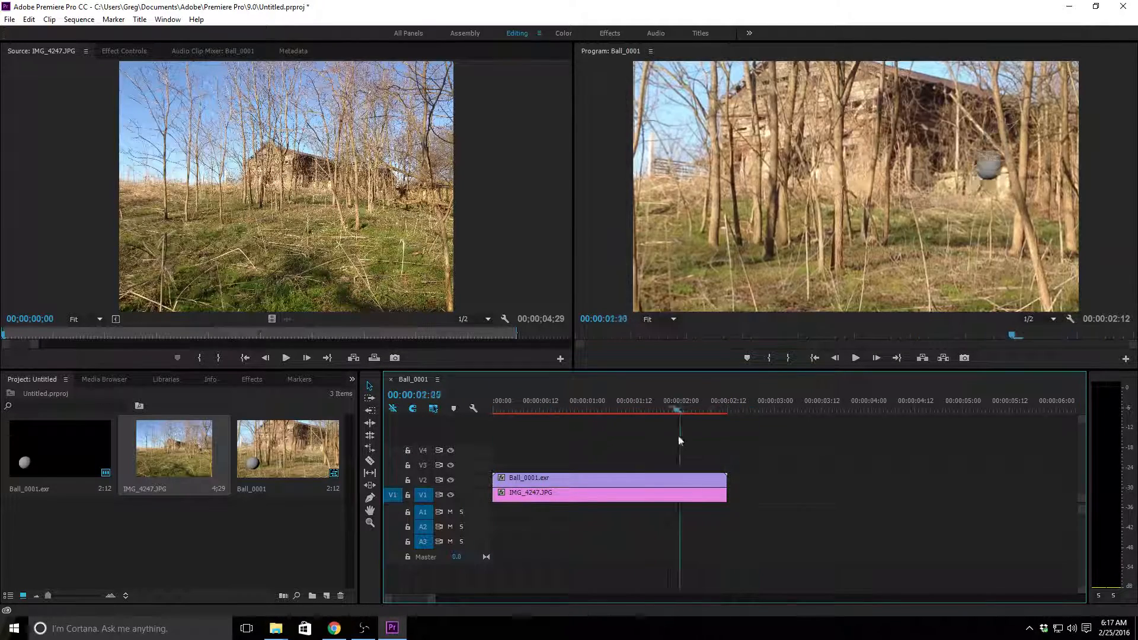
pyautogui.click(508, 409)
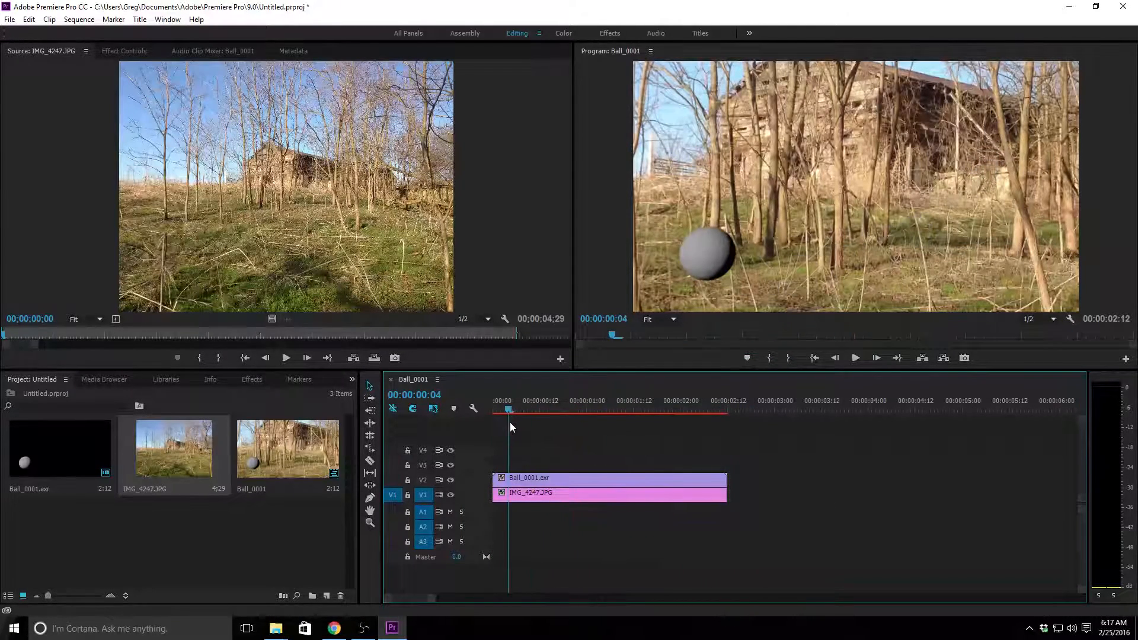
pyautogui.click(614, 409)
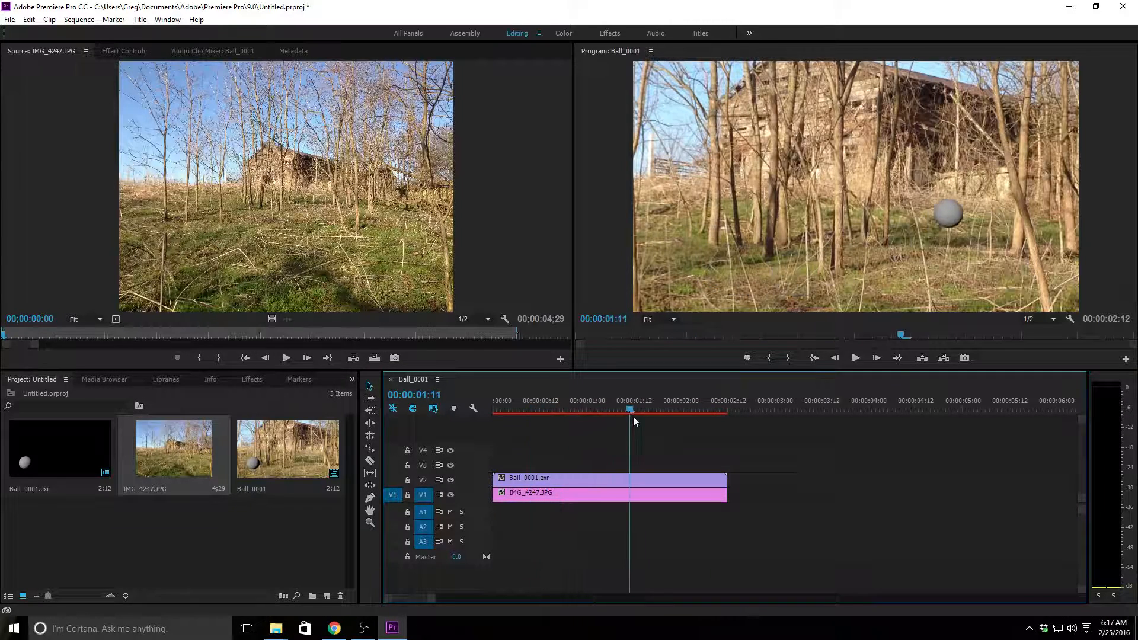
pyautogui.click(495, 409)
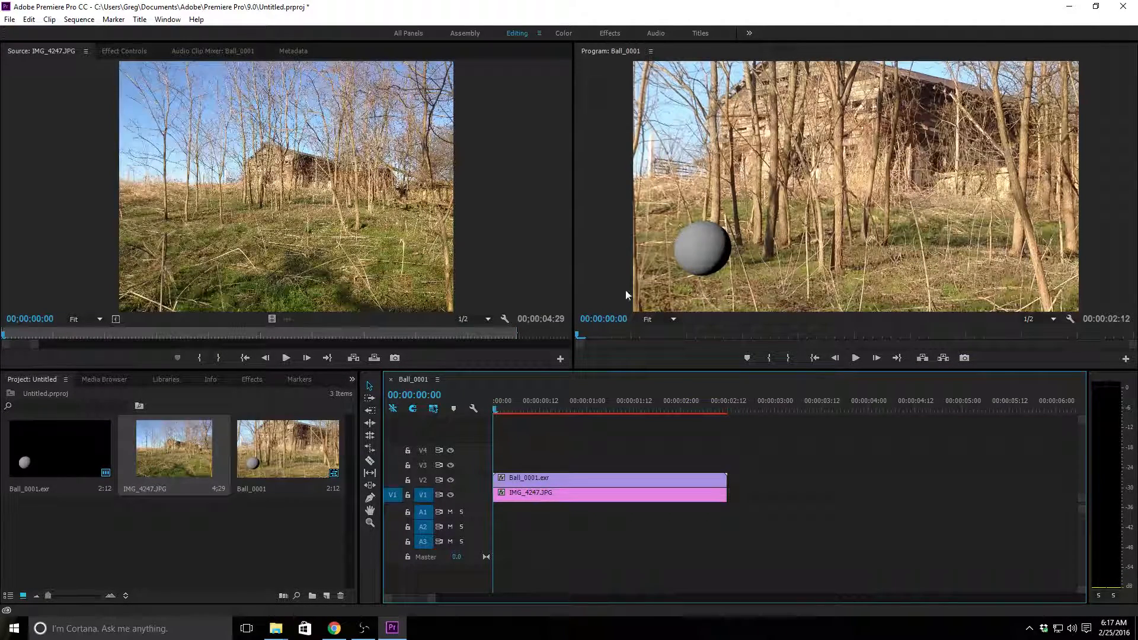
pyautogui.click(653, 409)
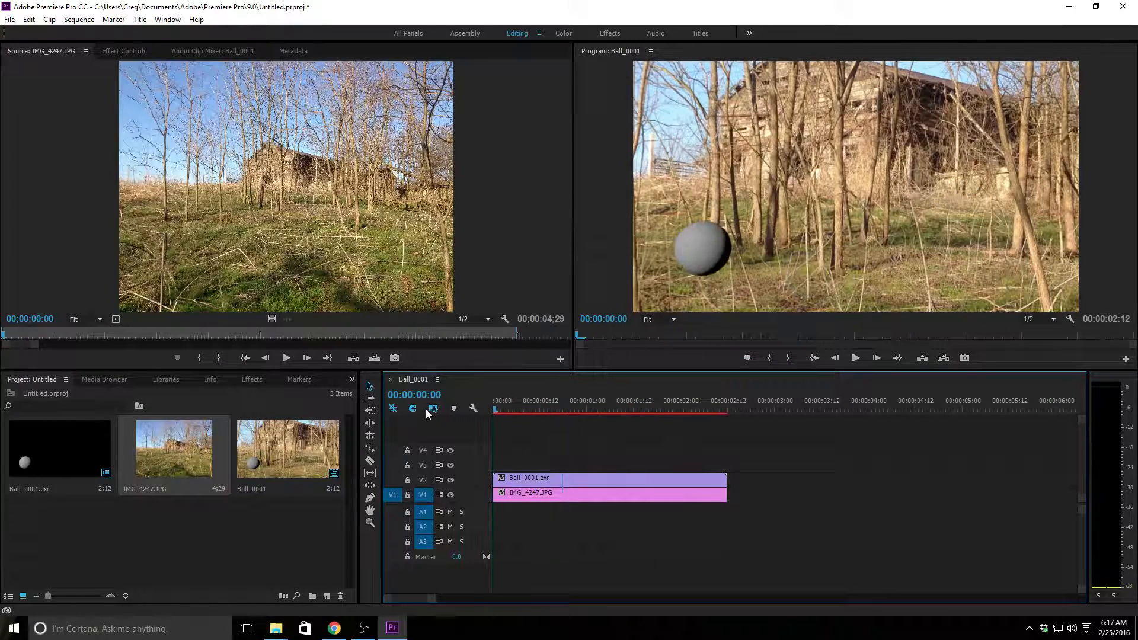
pyautogui.moveTo(414, 395)
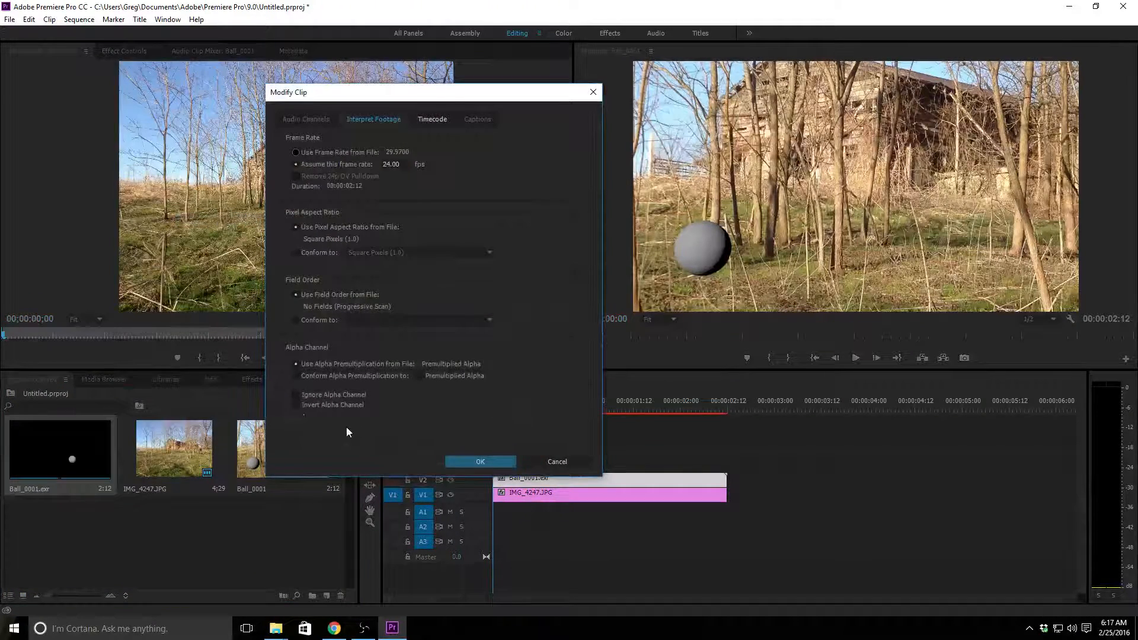
# Step: Check Ignore Alpha Channel for the ball footage and confirm, showing the ball on black
pyautogui.click(295, 394)
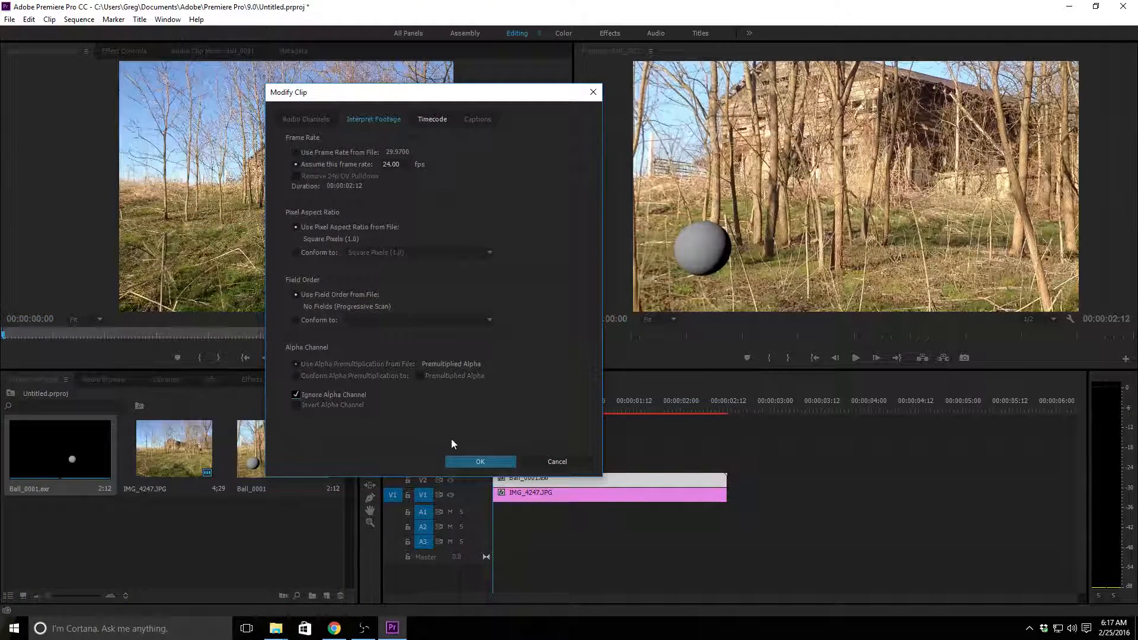
pyautogui.click(480, 461)
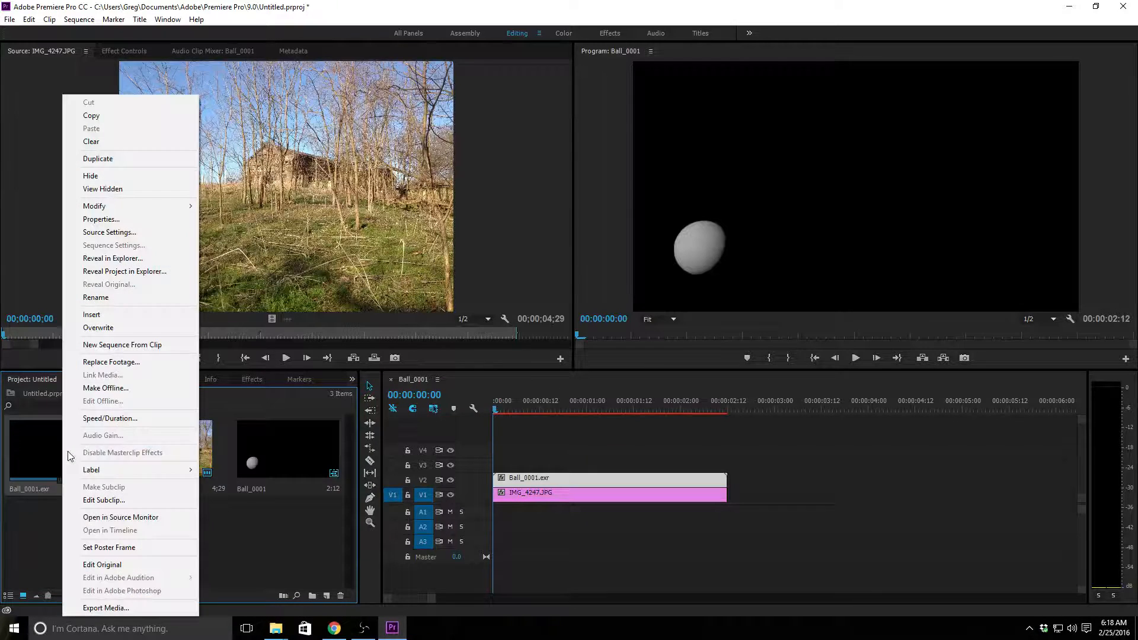
pyautogui.moveTo(121, 521)
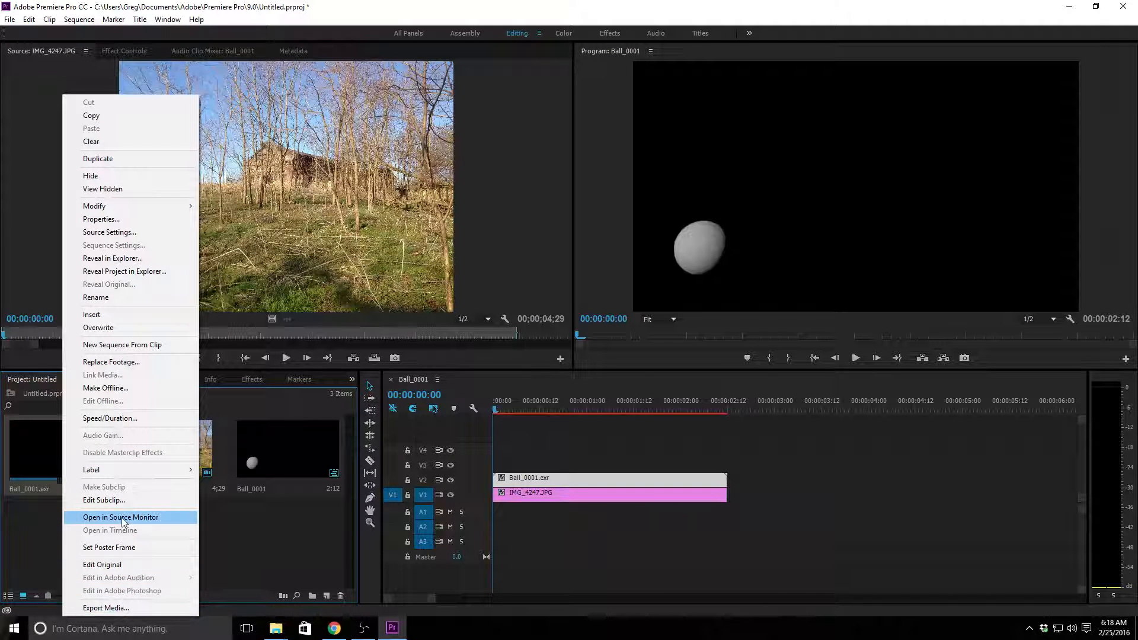
pyautogui.moveTo(113, 533)
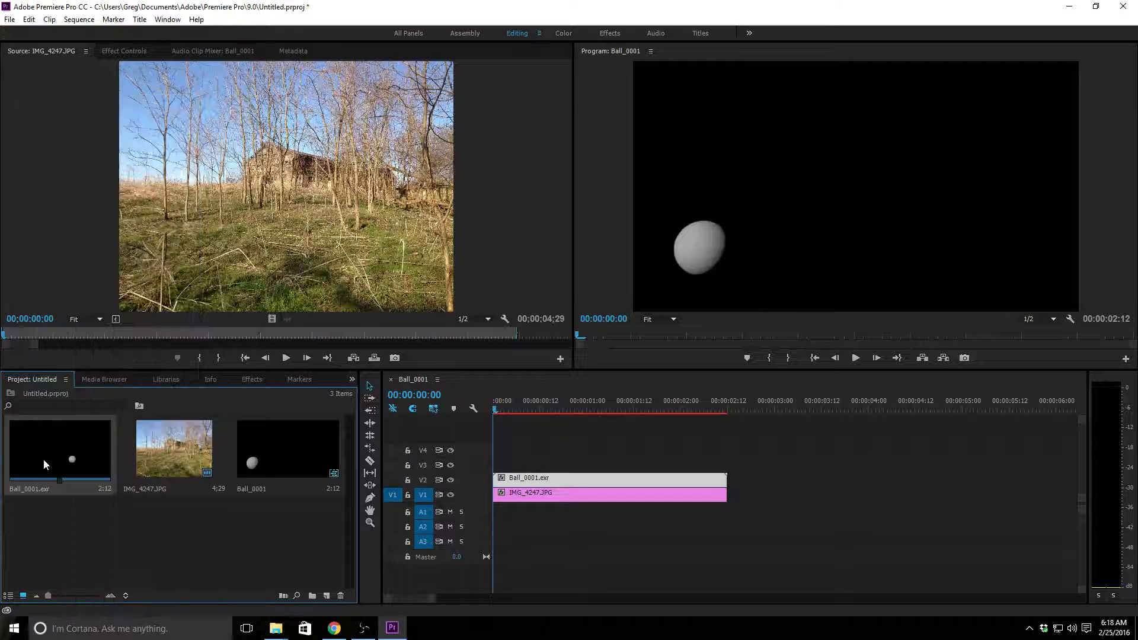
# Step: Interpret Ball_0001.exr footage with alpha no longer ignored and conformed to premultiplied
pyautogui.rightClick(47, 458)
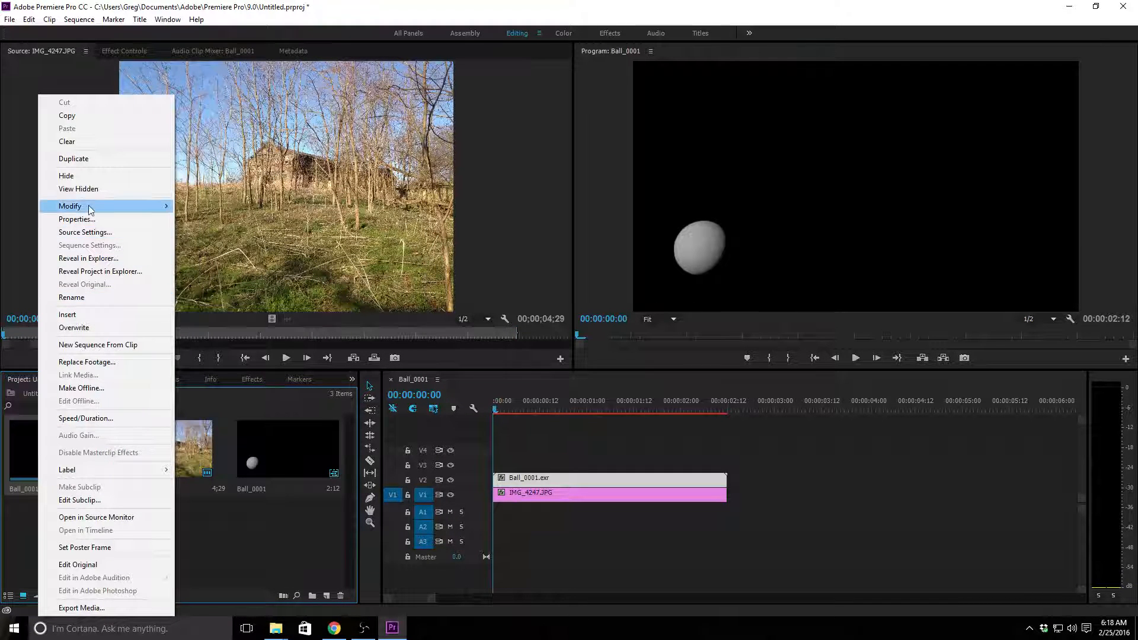
pyautogui.click(69, 206)
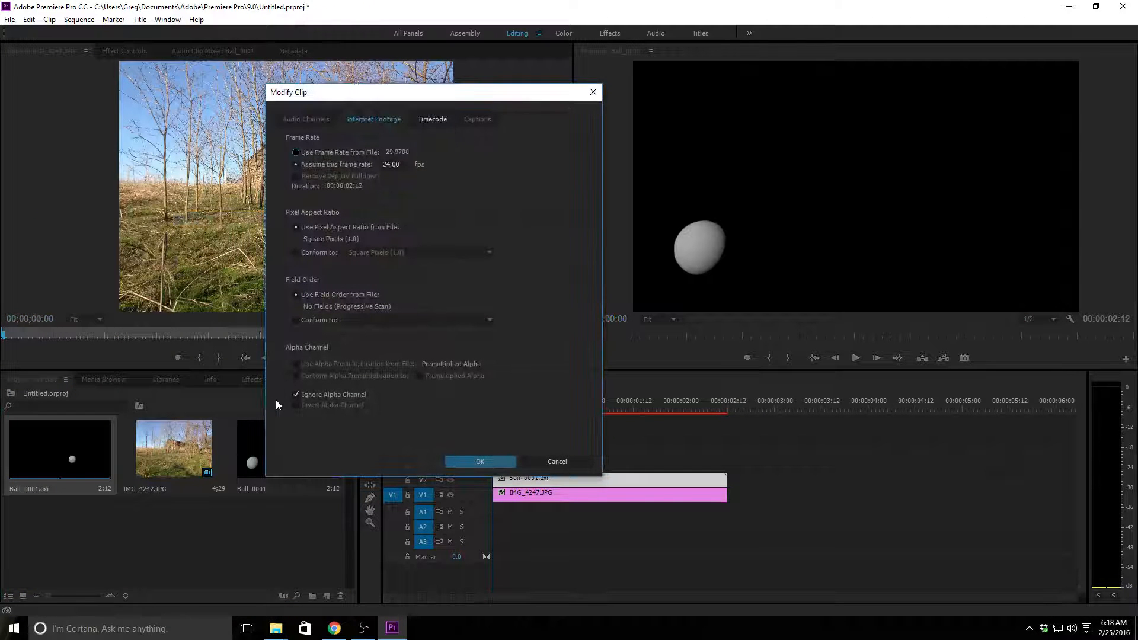
pyautogui.click(296, 394)
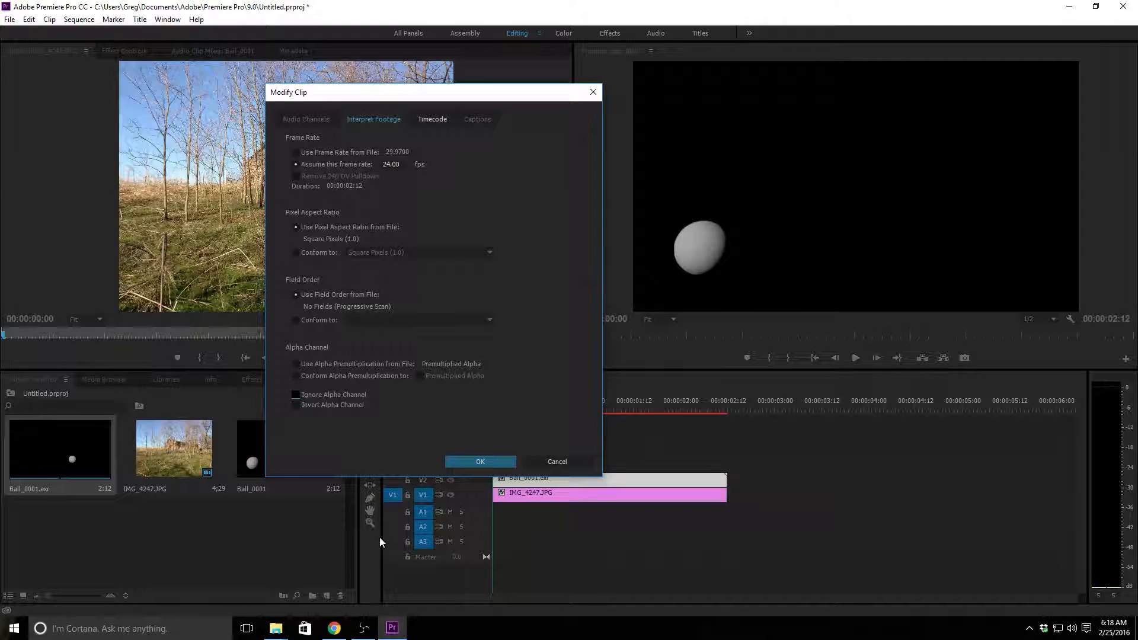
pyautogui.moveTo(386, 424)
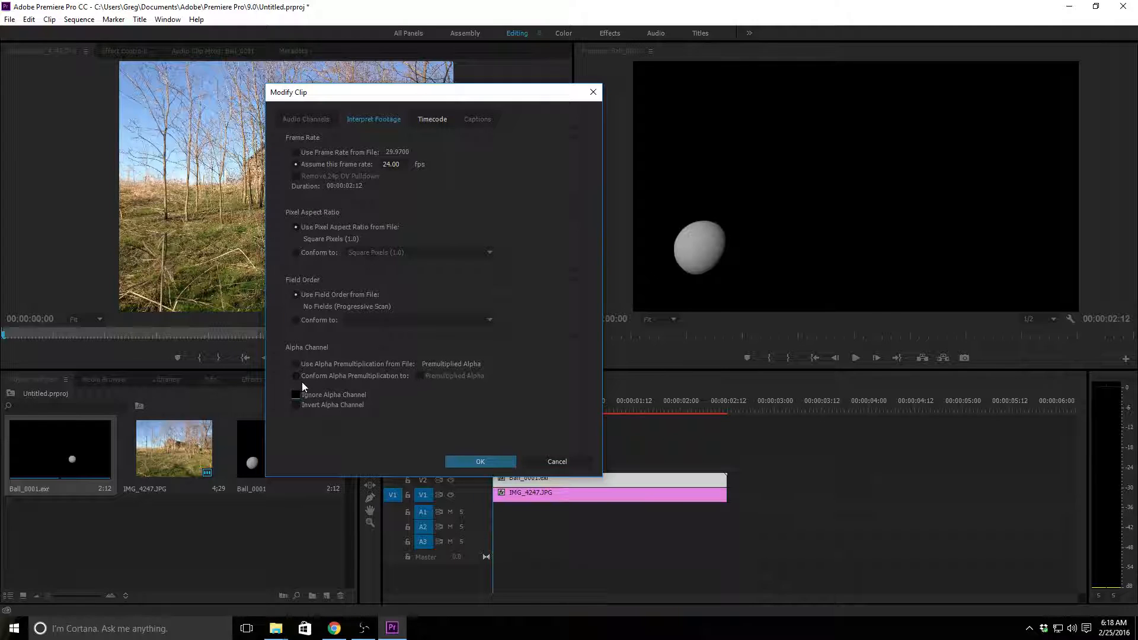
pyautogui.click(295, 375)
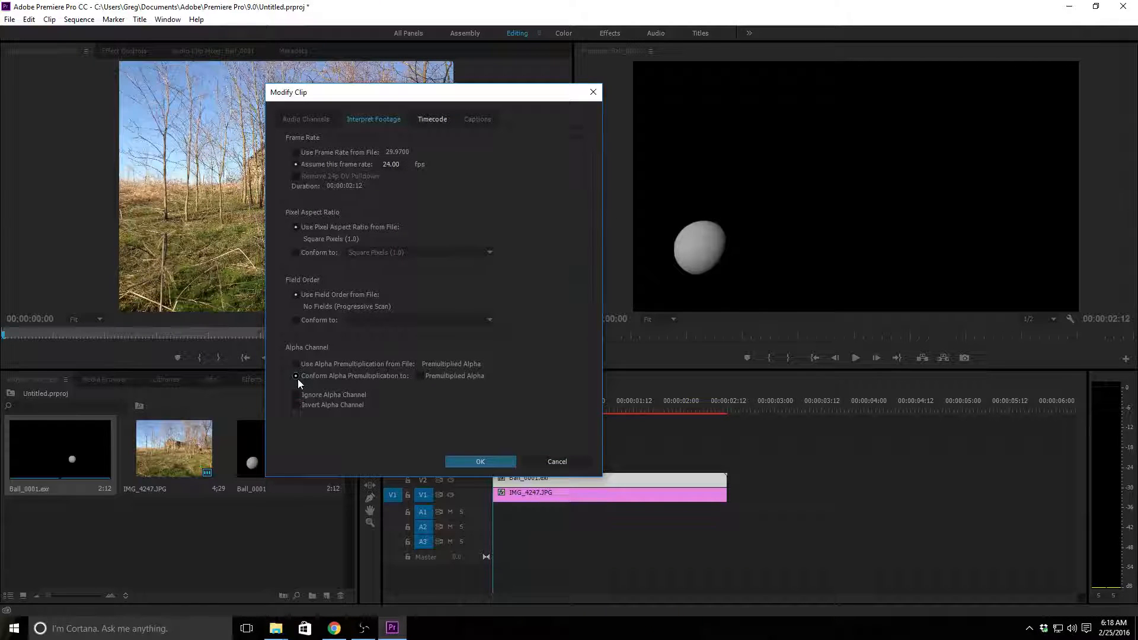
pyautogui.moveTo(403, 429)
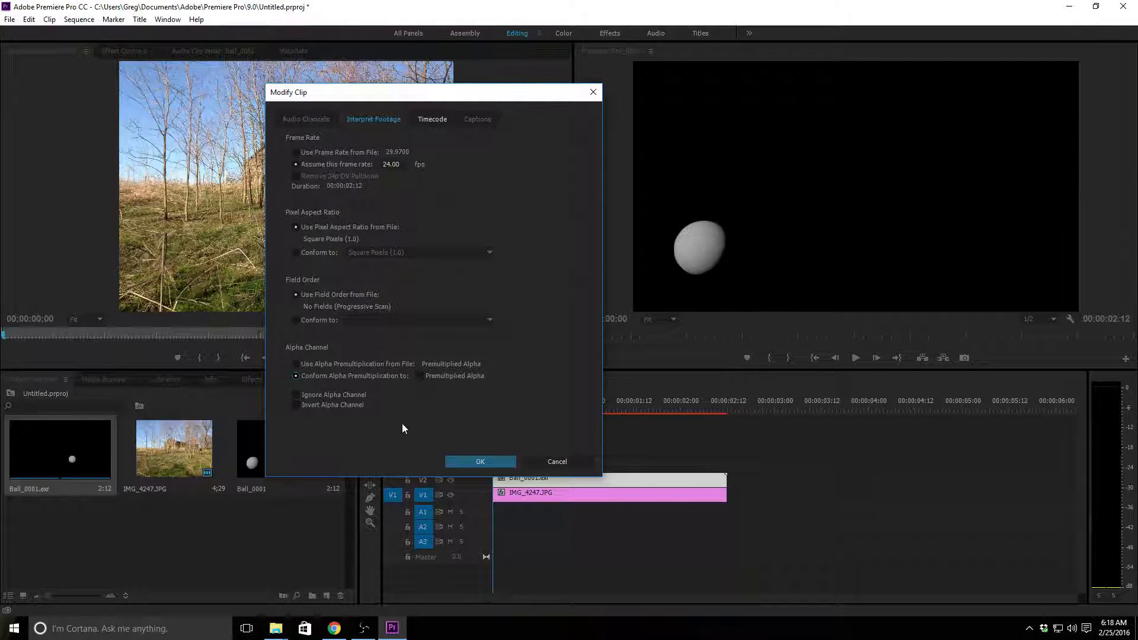
pyautogui.moveTo(490, 473)
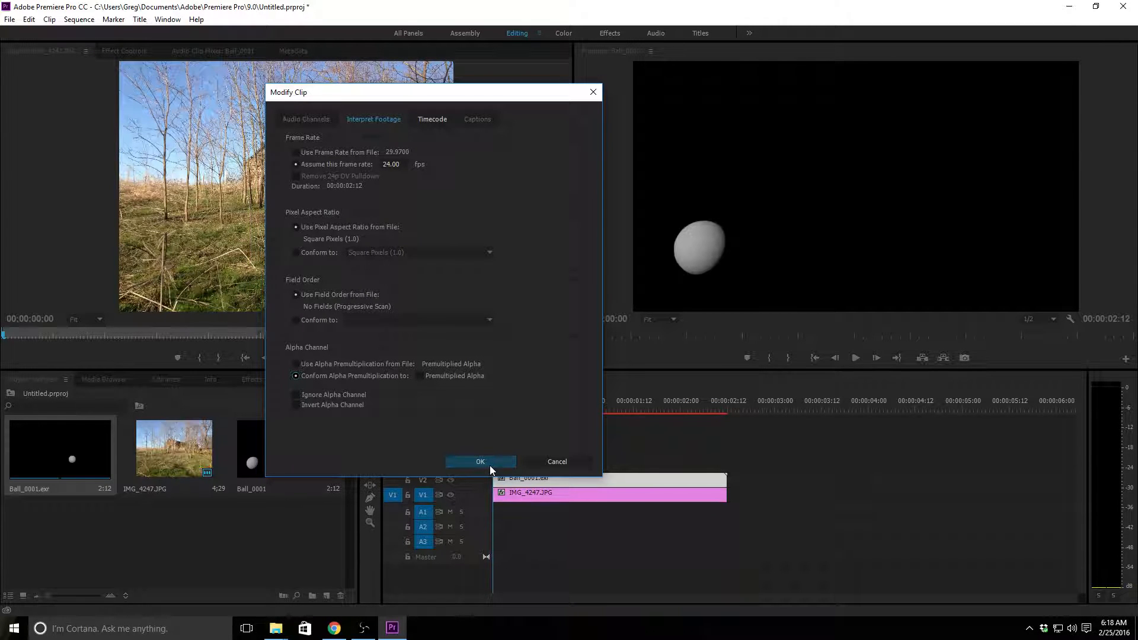
pyautogui.click(480, 461)
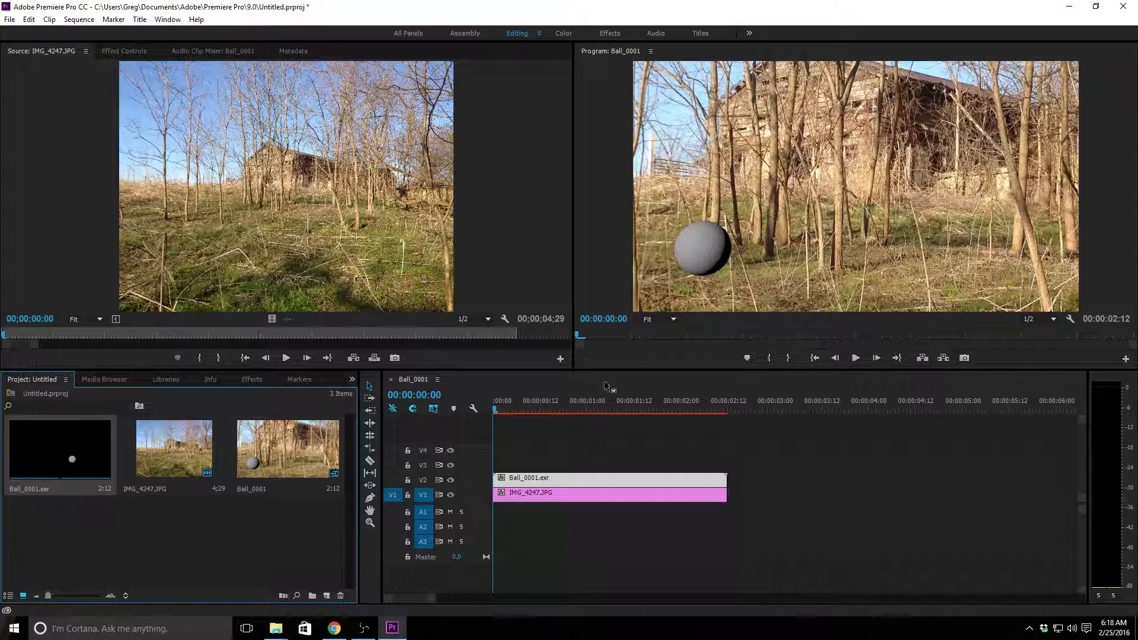
# Step: Rewind the sequence, select the IMG_4247.JPG barn clip and show its Effect Controls
pyautogui.click(582, 410)
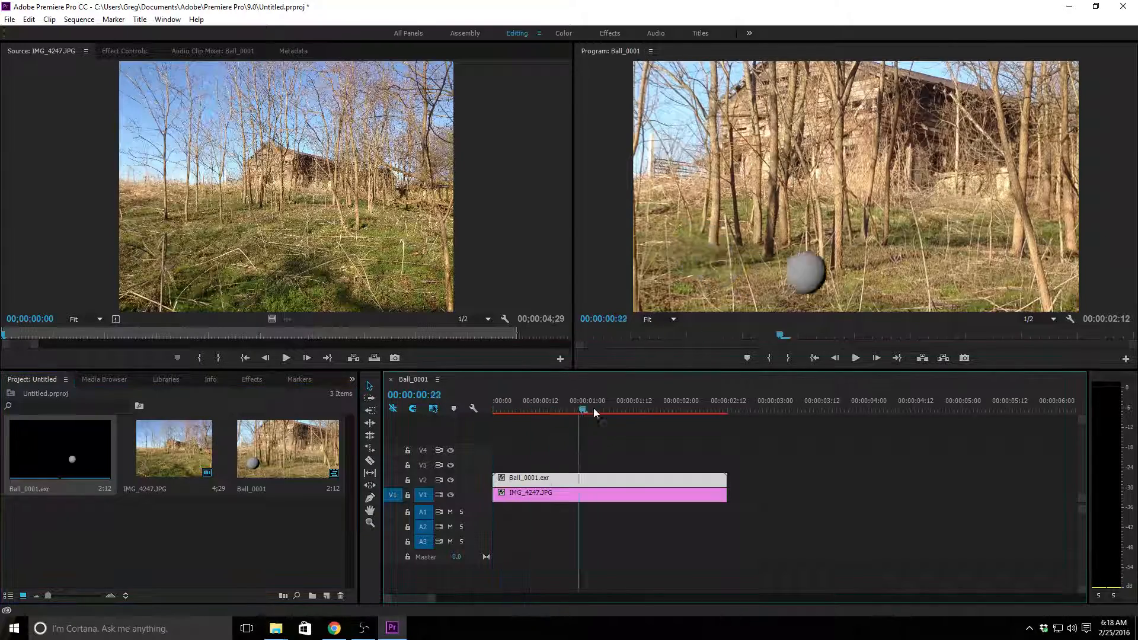
pyautogui.moveTo(584, 412); pyautogui.dragTo(704, 411)
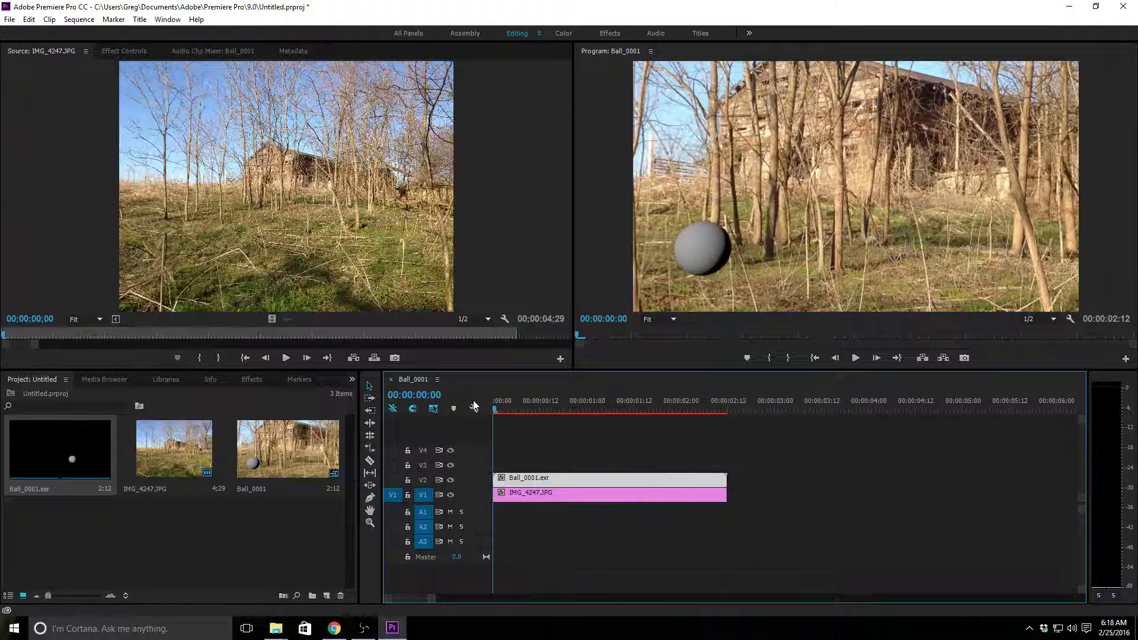
pyautogui.click(668, 408)
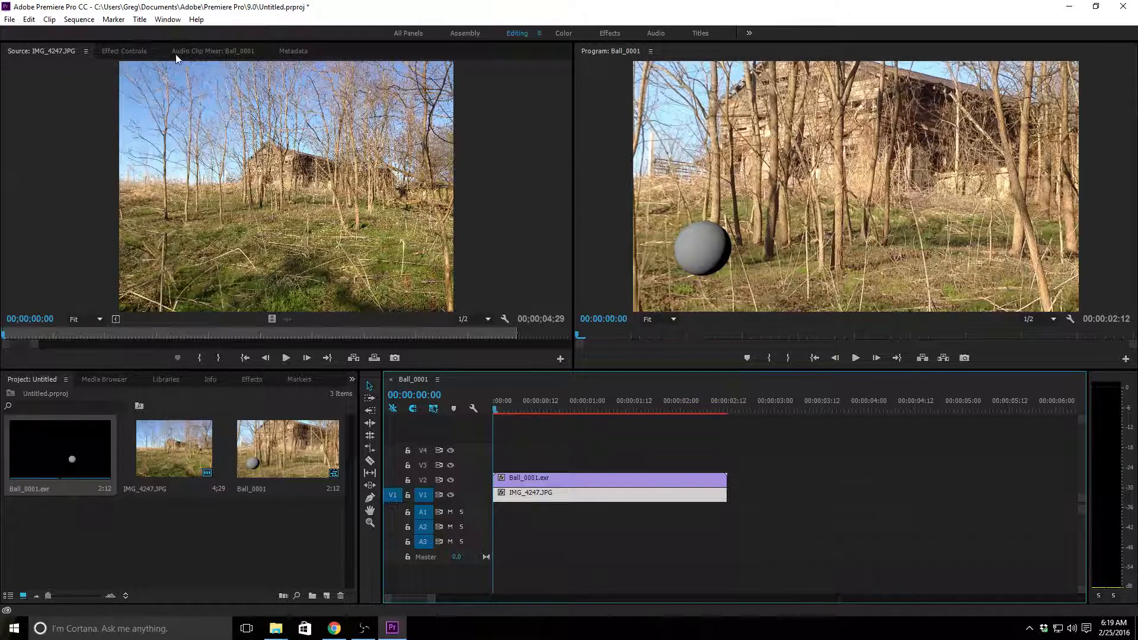
pyautogui.click(124, 51)
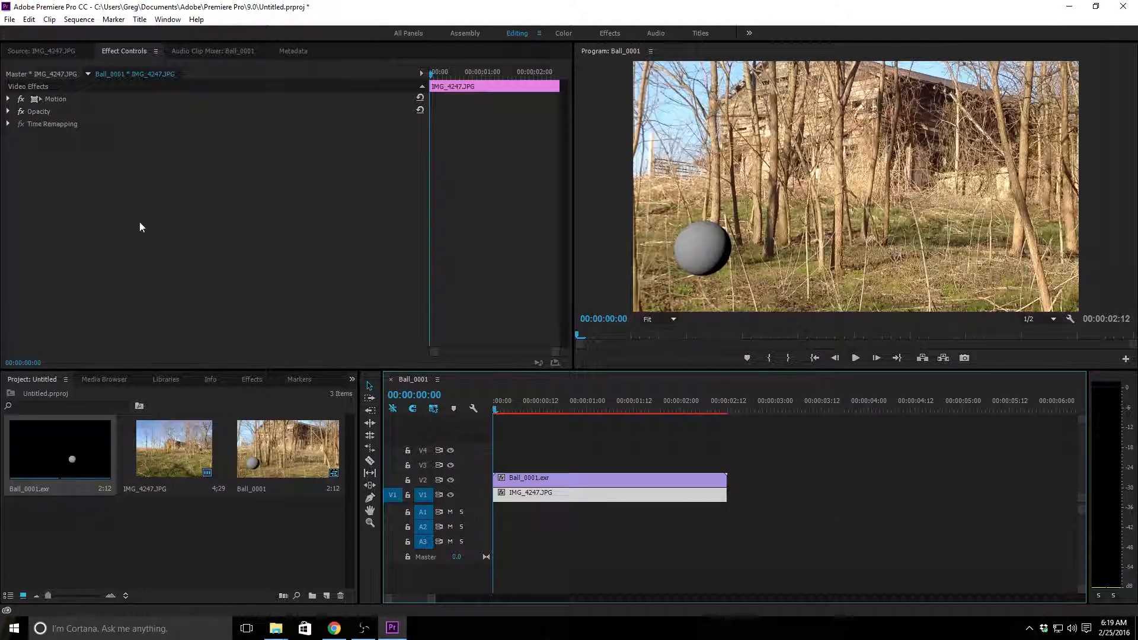
# Step: Set the barn photo's Motion scale to 40 and play the composite through
pyautogui.click(8, 99)
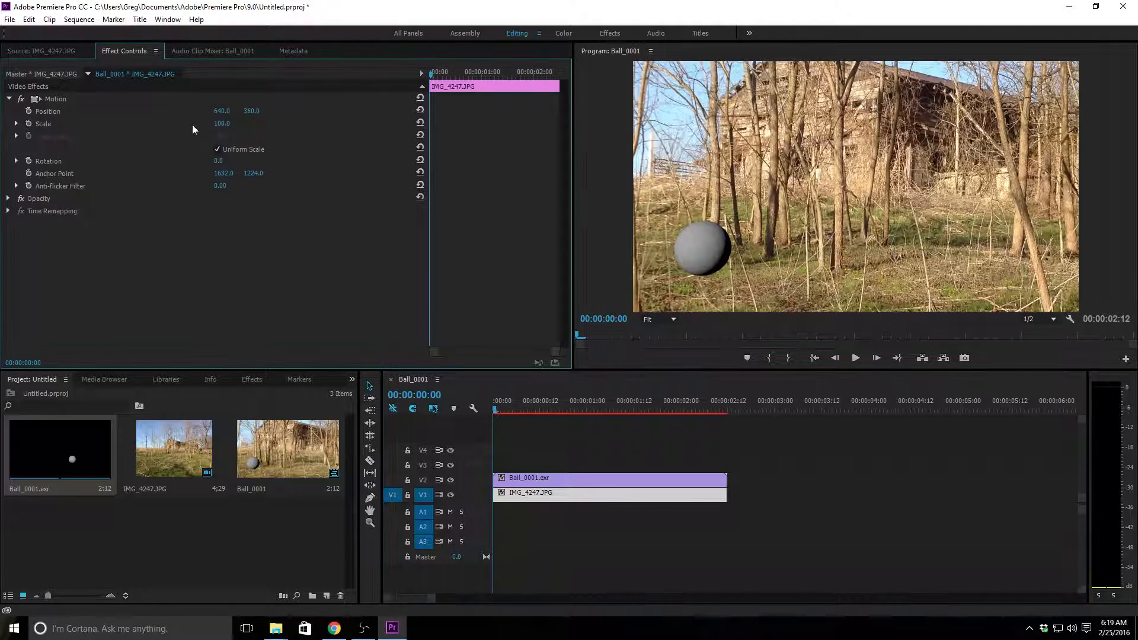
pyautogui.write('59.0')
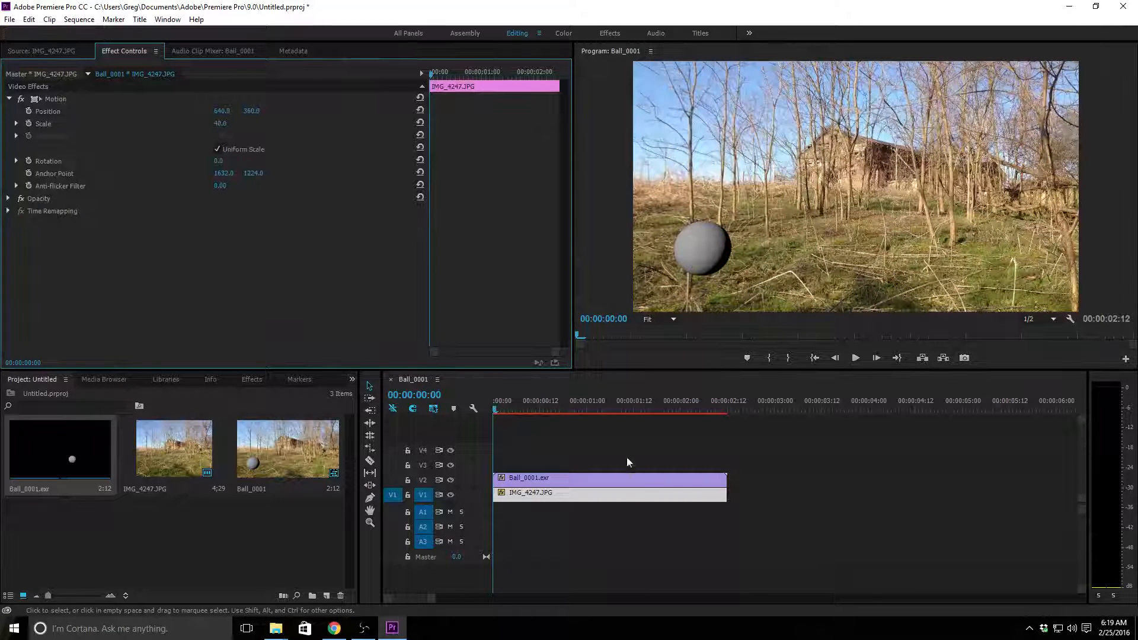
pyautogui.click(855, 358)
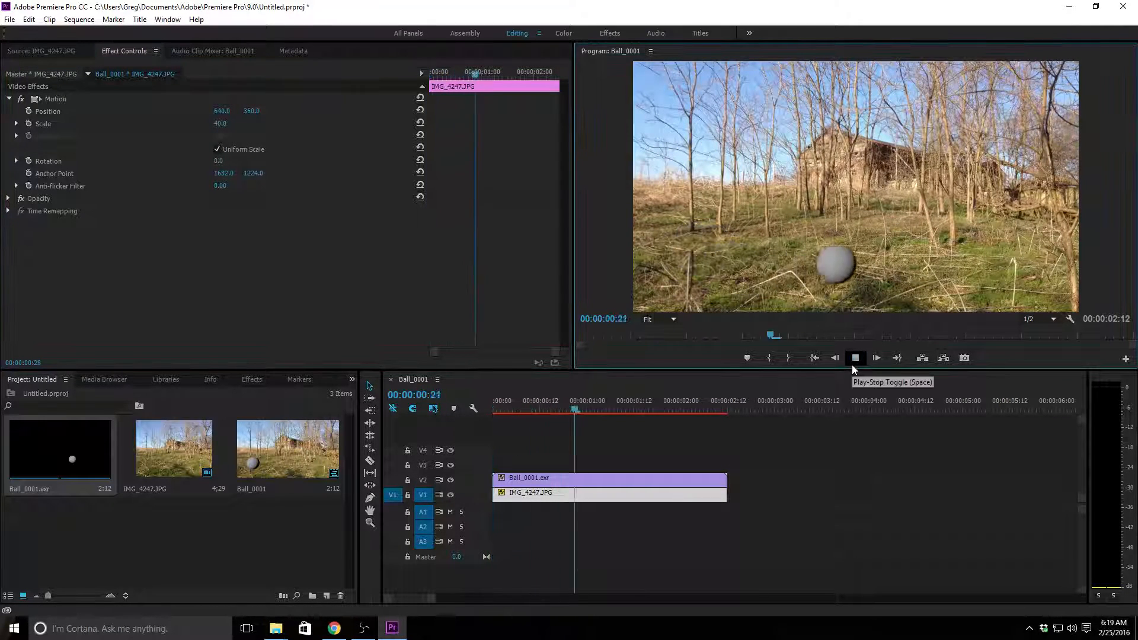
pyautogui.click(855, 358)
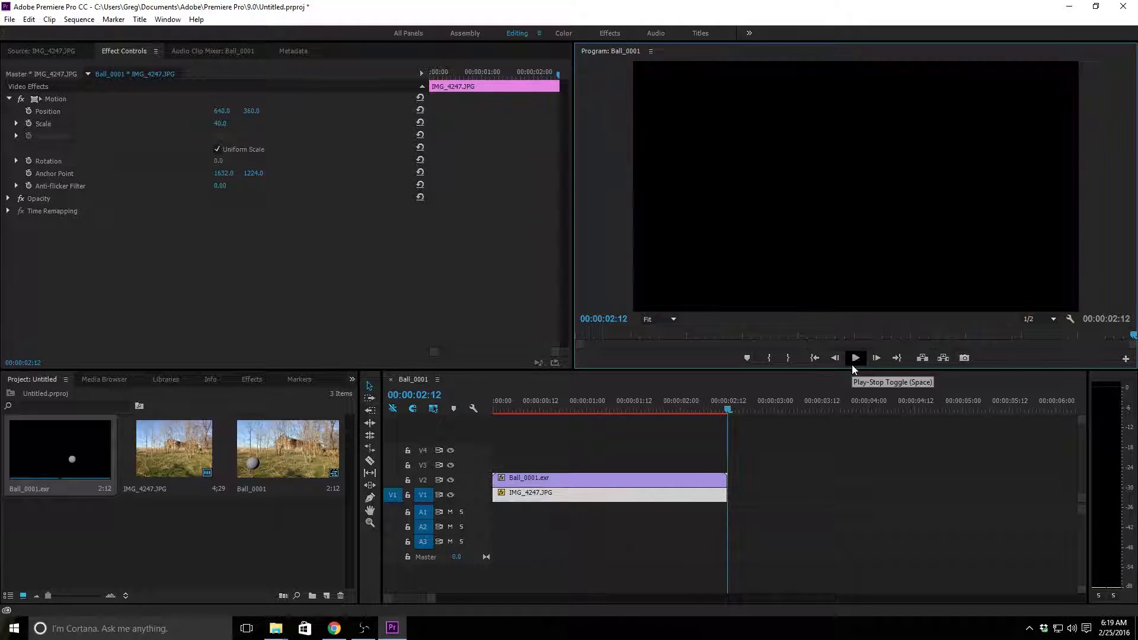
pyautogui.click(856, 358)
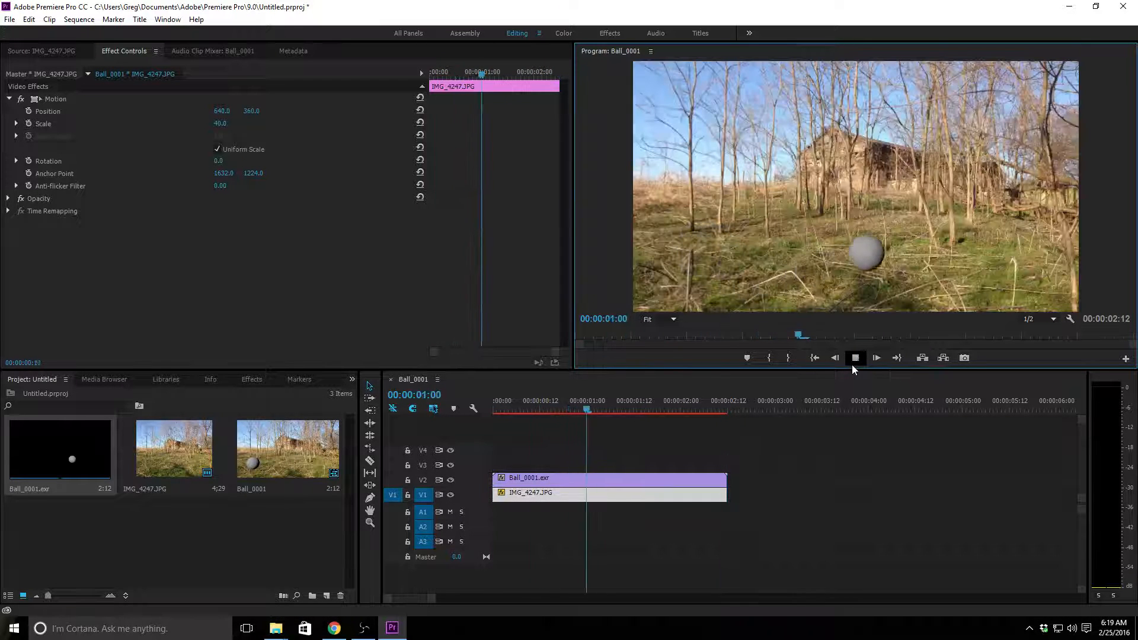
pyautogui.click(855, 358)
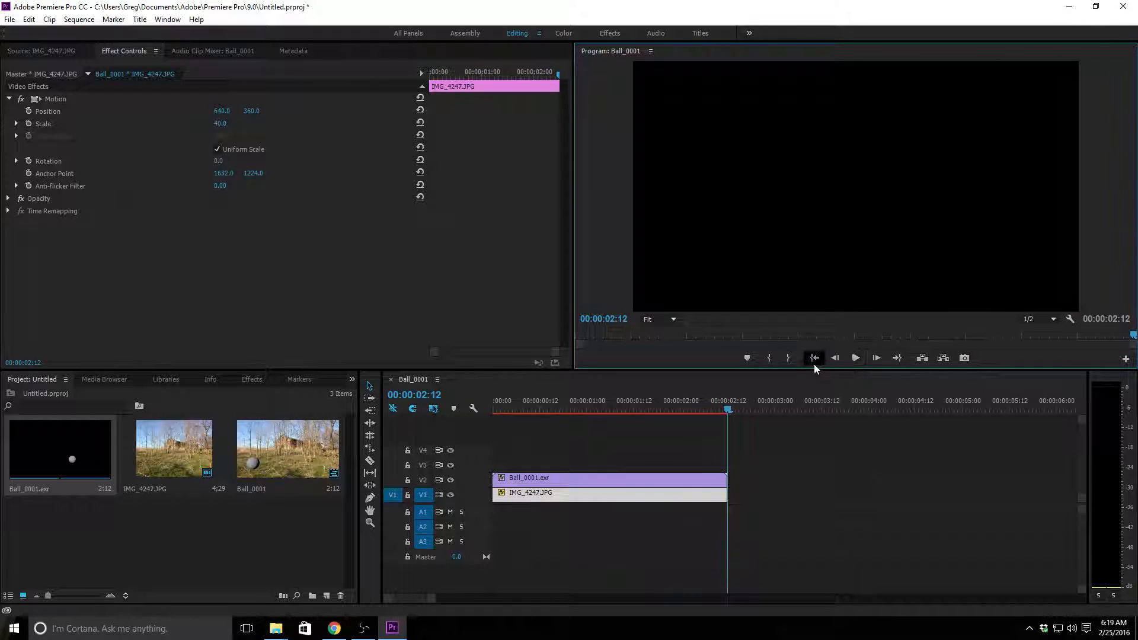
pyautogui.moveTo(37, 23)
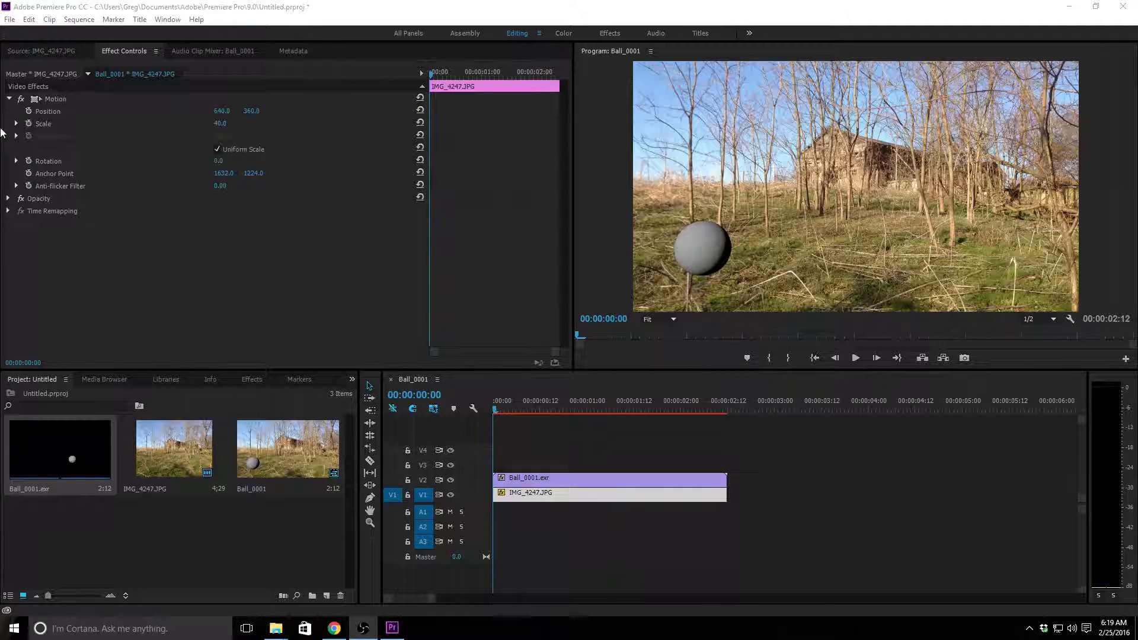
# Step: Bring up Export Media settings for the Ball_0001 sequence
pyautogui.click(10, 20)
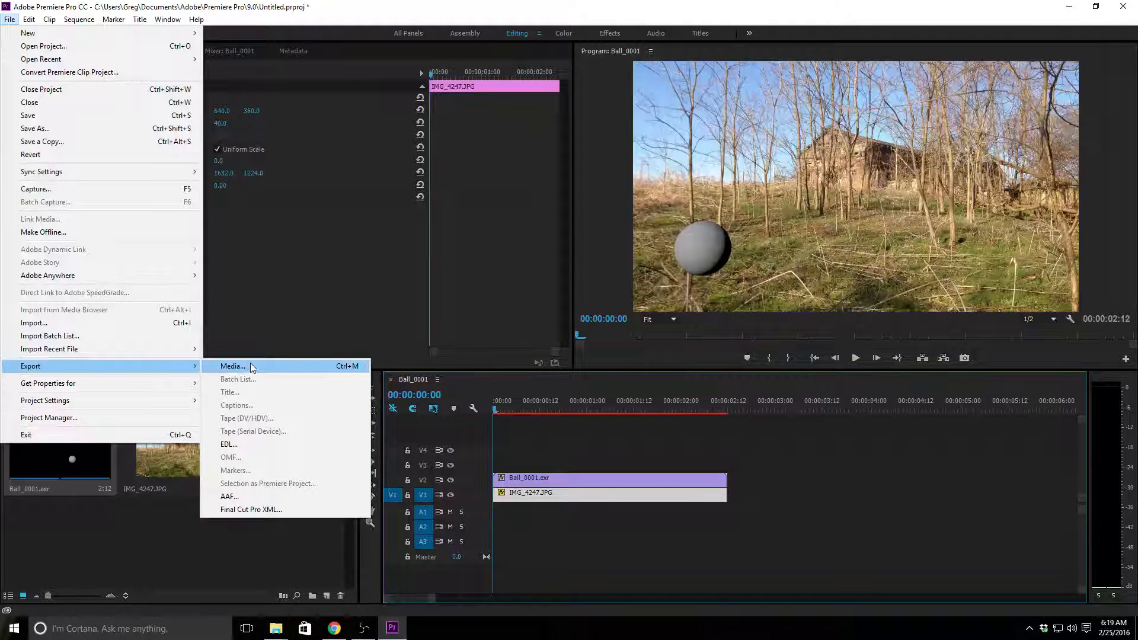
pyautogui.click(232, 367)
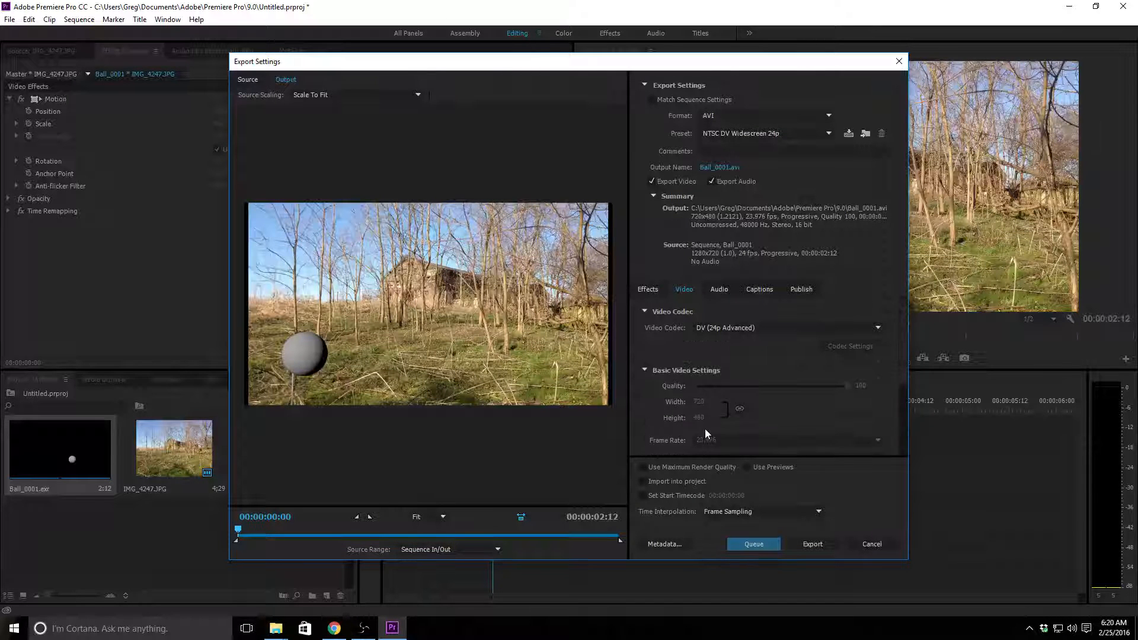
pyautogui.moveTo(832, 507)
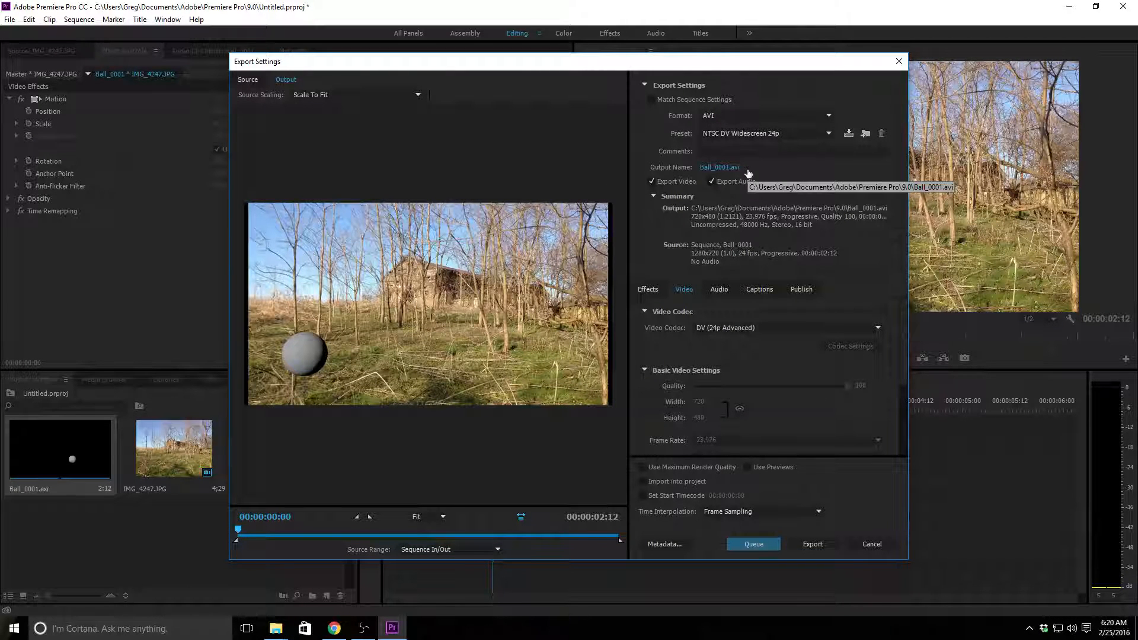
pyautogui.moveTo(830, 208)
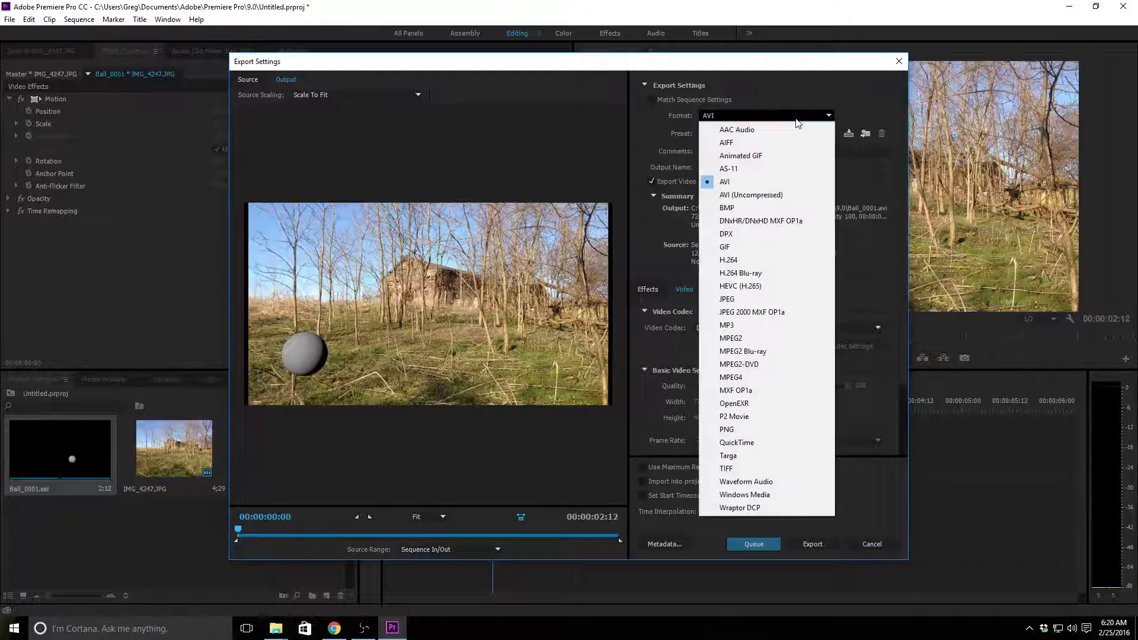
pyautogui.moveTo(760, 286)
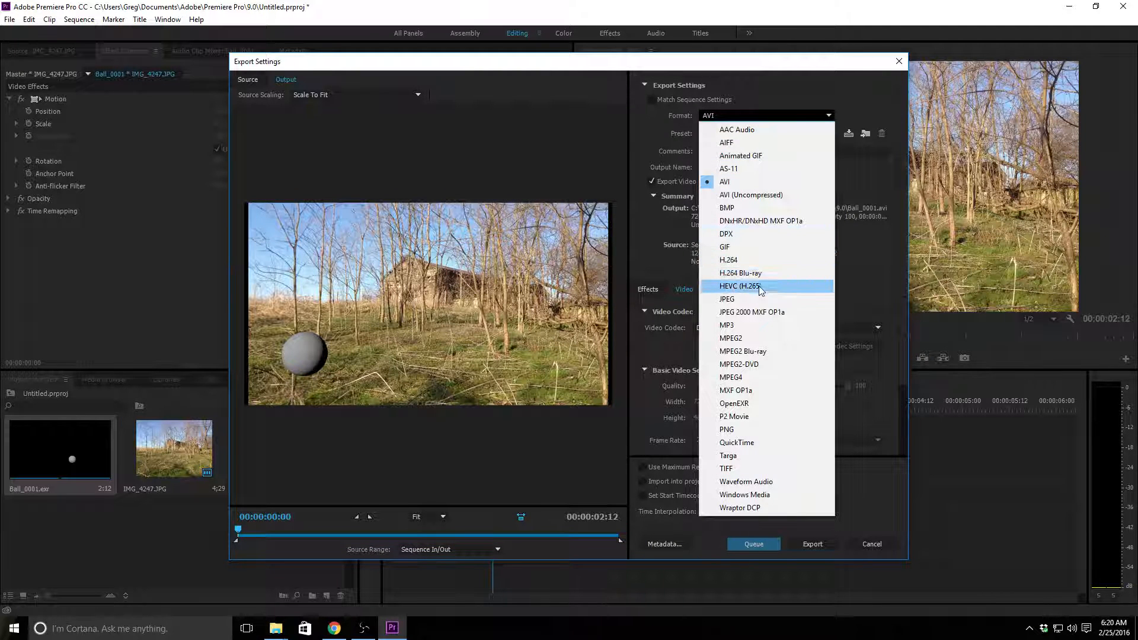
pyautogui.moveTo(728, 260)
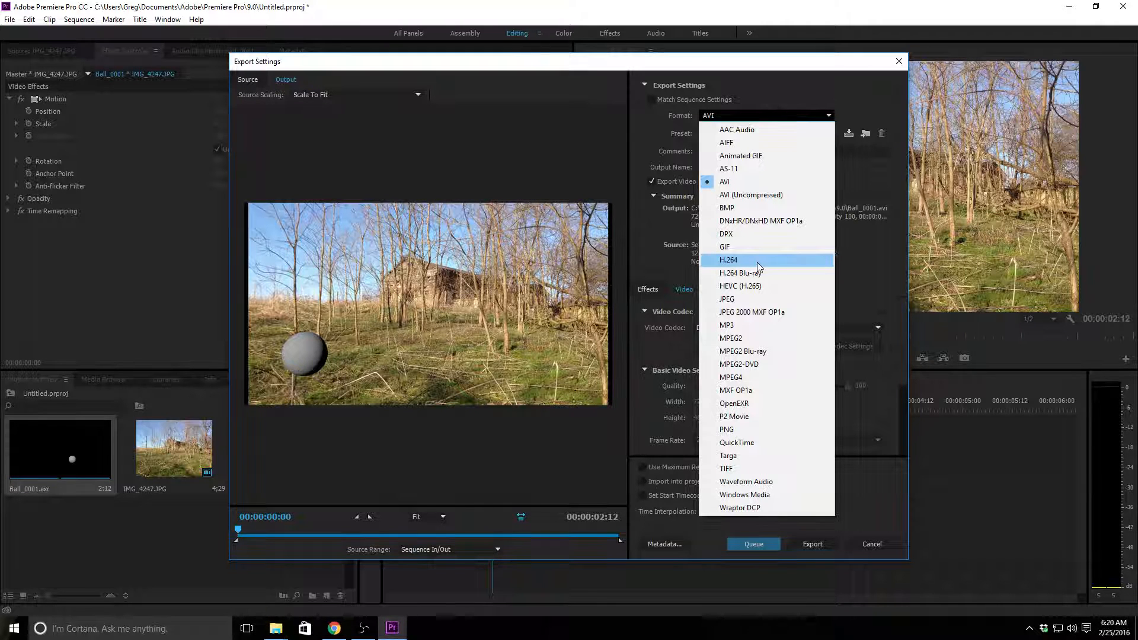
pyautogui.moveTo(739, 272)
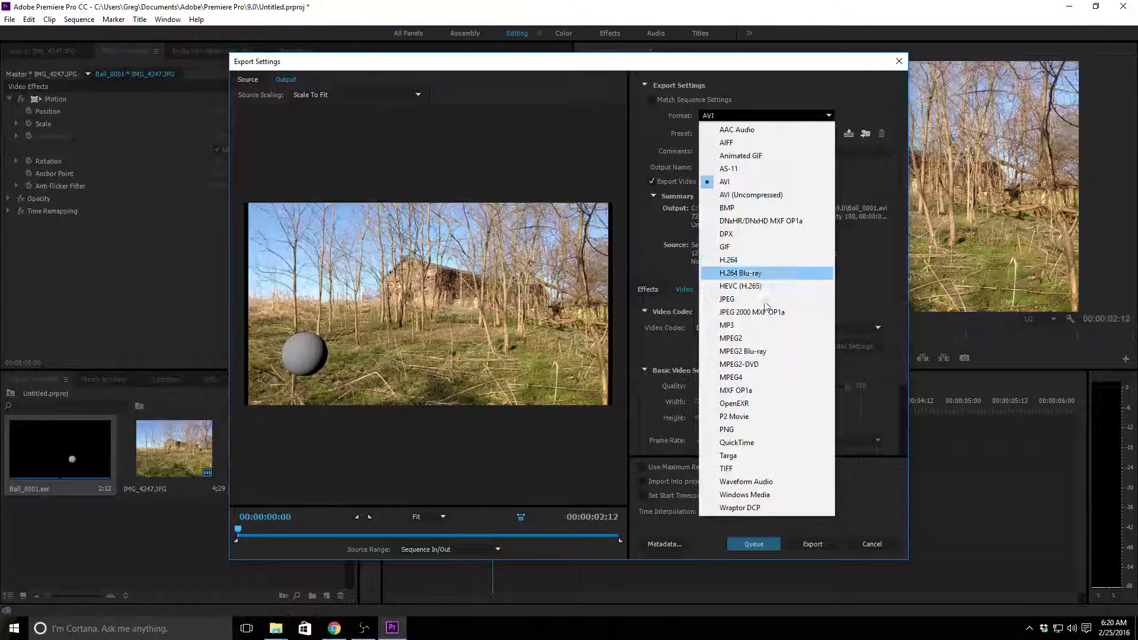
pyautogui.moveTo(733, 403)
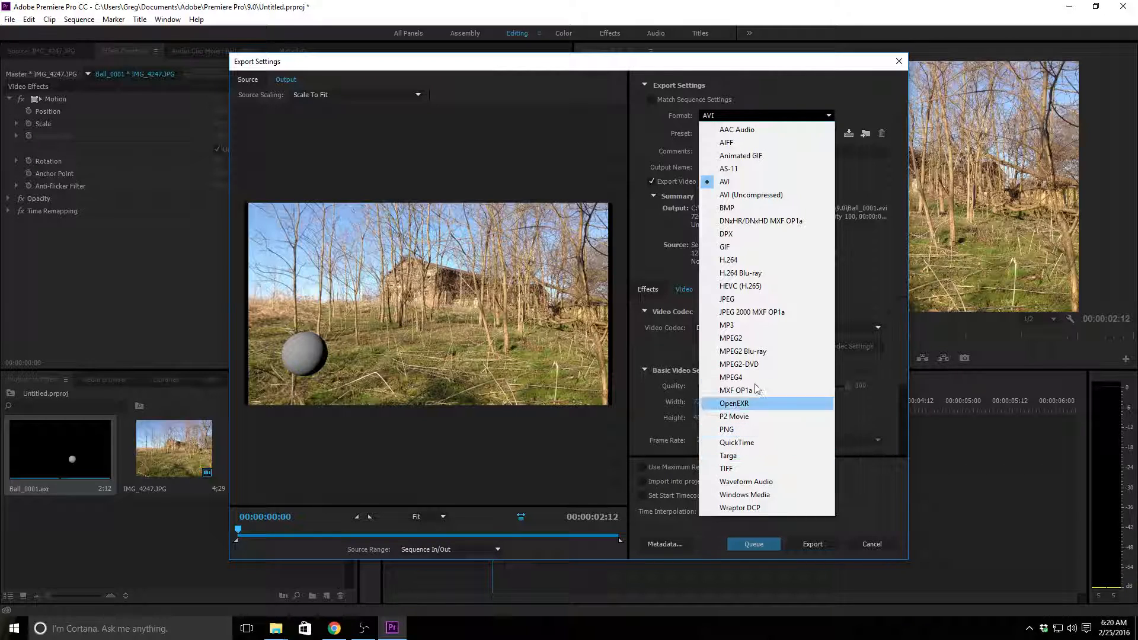
pyautogui.moveTo(751, 266)
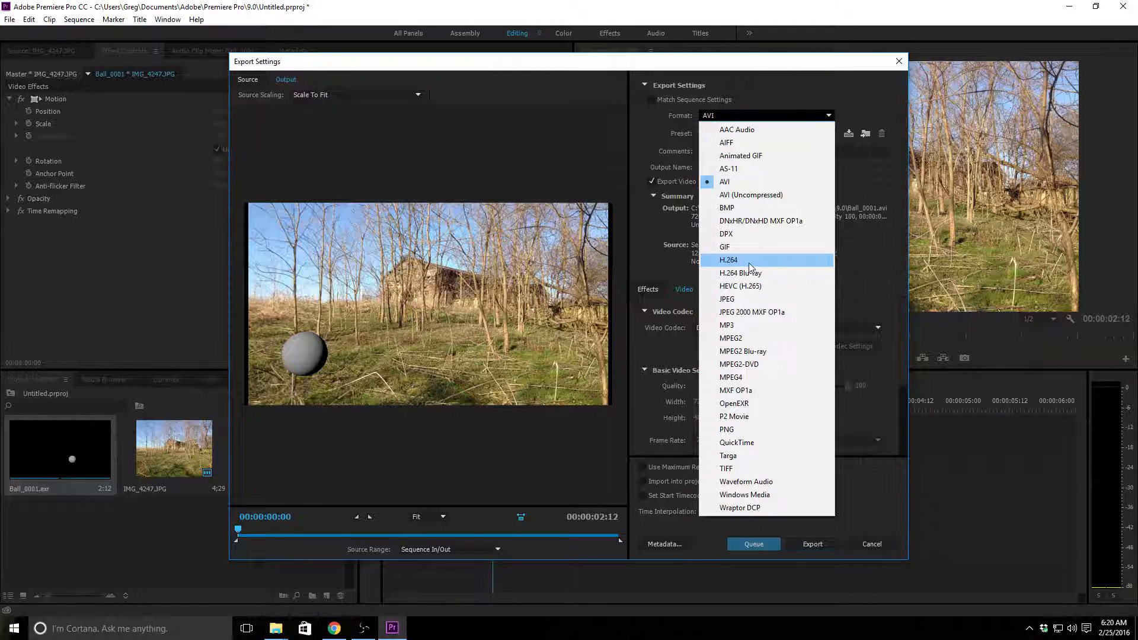
# Step: Choose H.264 as the export format and go to the Output Name link
pyautogui.click(724, 181)
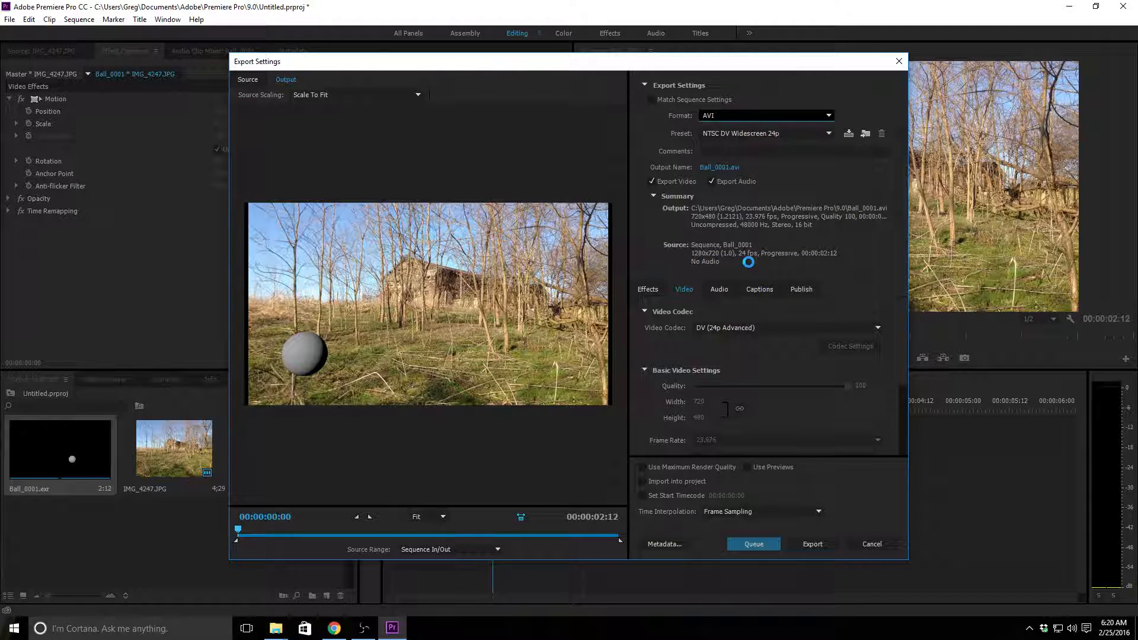
pyautogui.click(765, 115)
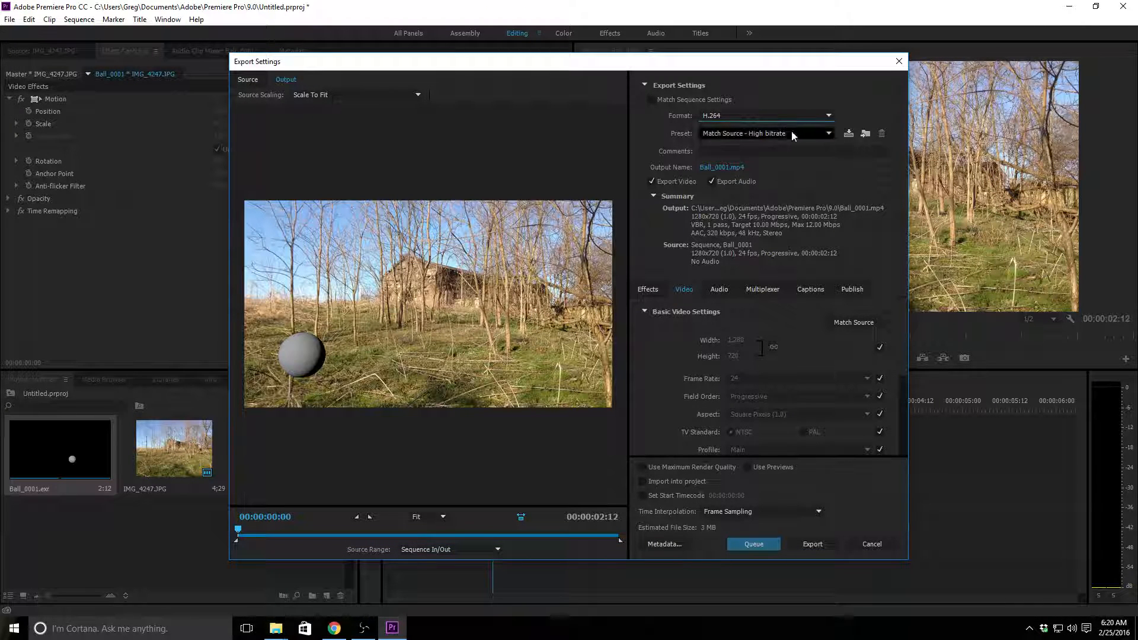
pyautogui.moveTo(828, 118)
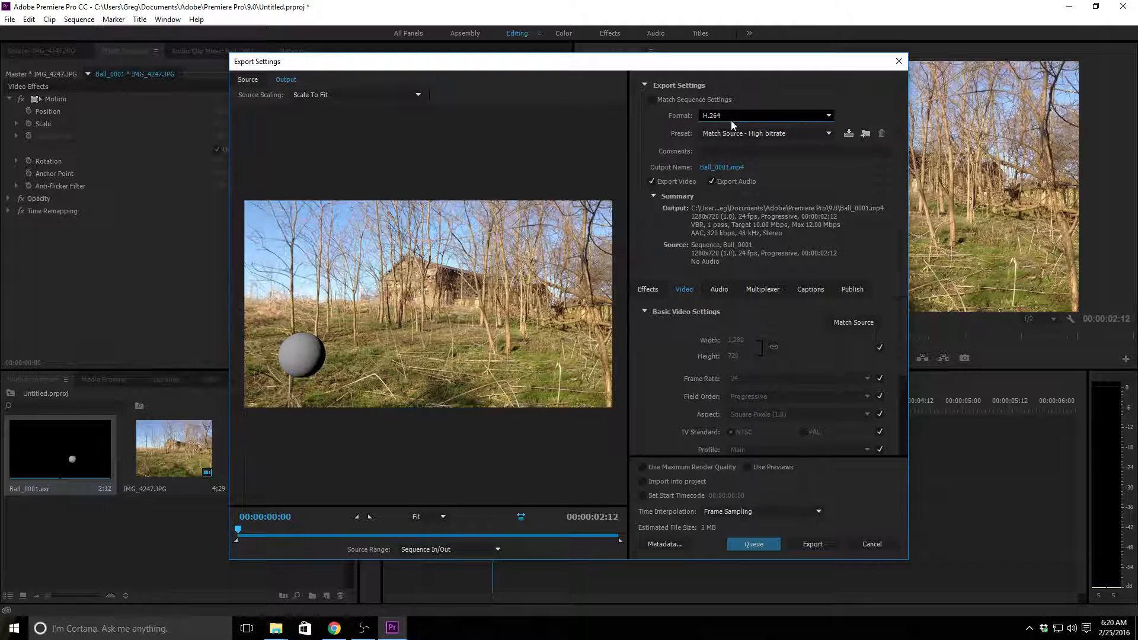
pyautogui.moveTo(772, 125)
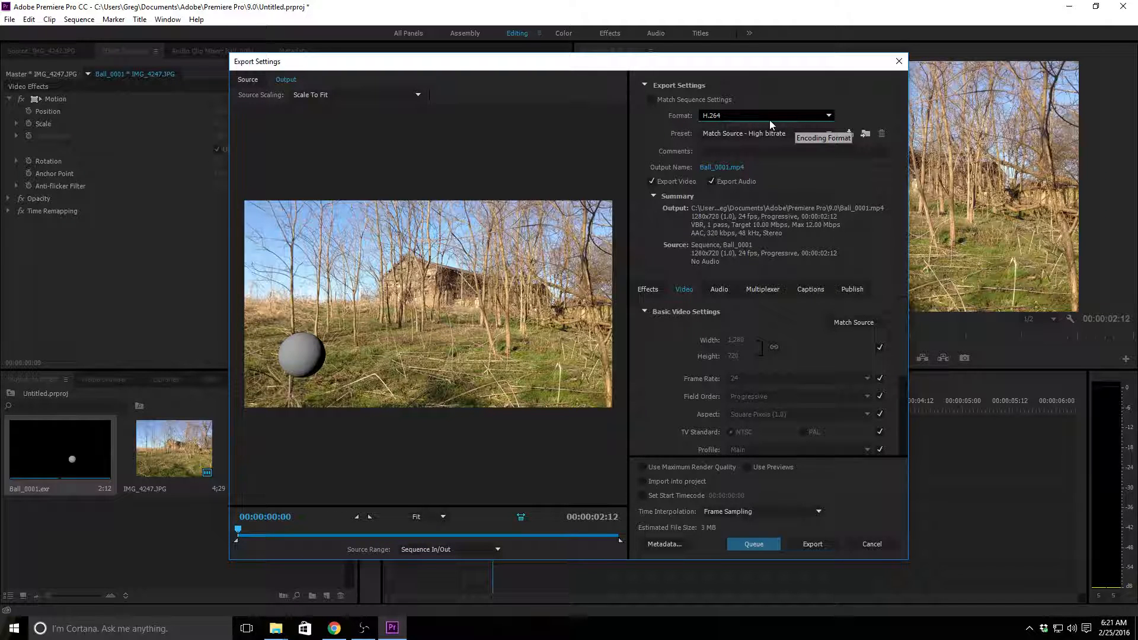
pyautogui.moveTo(747, 107)
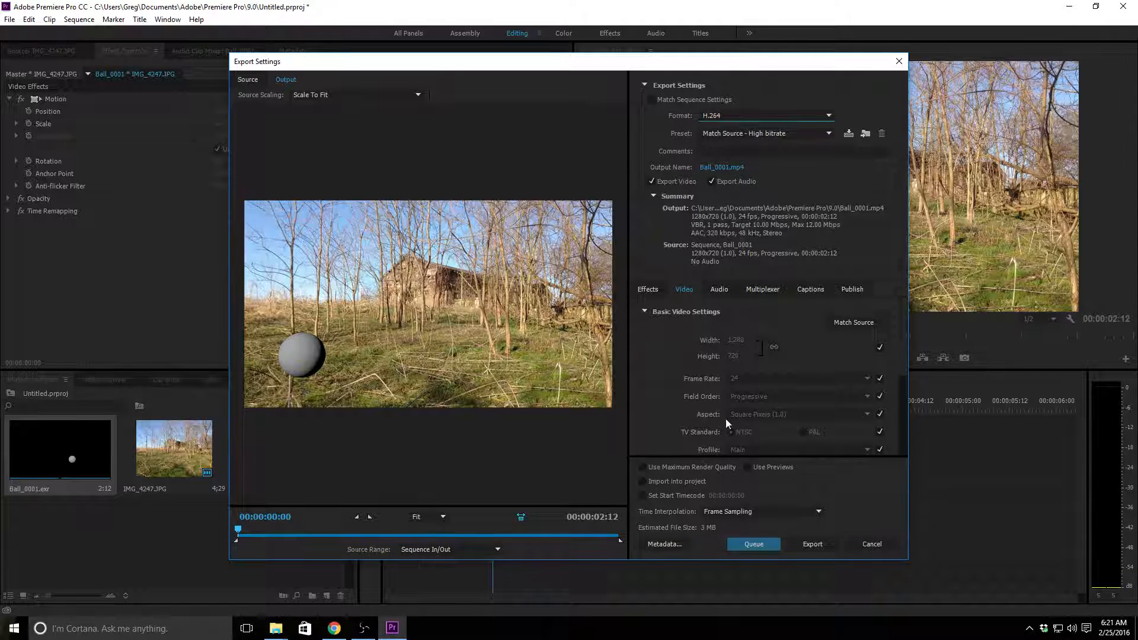
pyautogui.moveTo(721, 173)
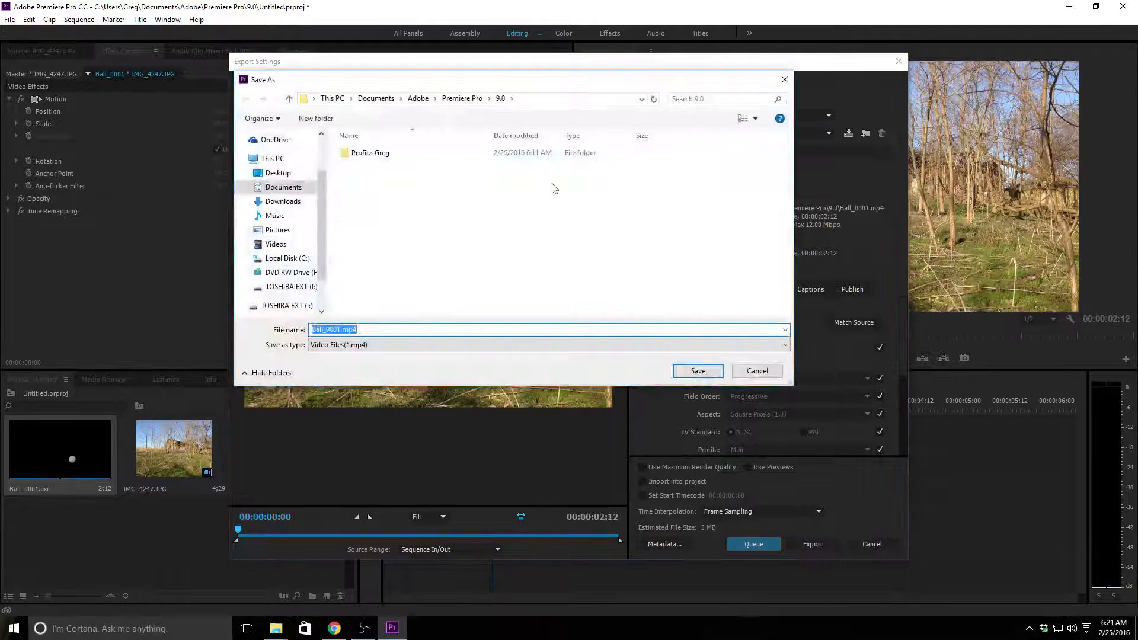
# Step: Save the export as Ball_in_the_woods.mp4 on the Desktop
pyautogui.click(278, 172)
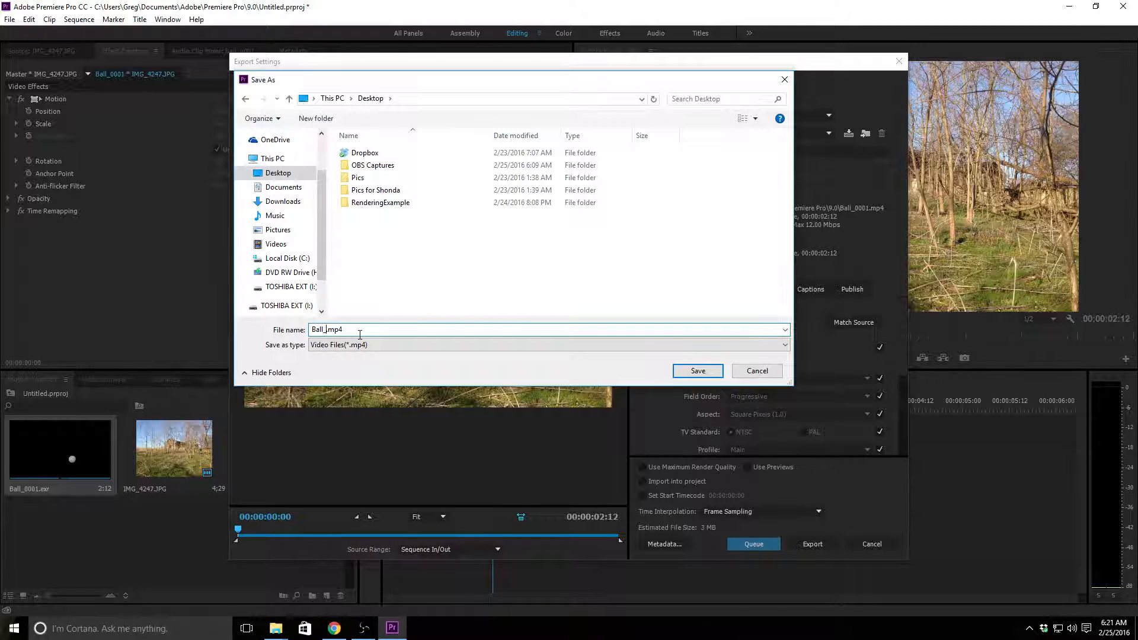
pyautogui.write('in_the_woods')
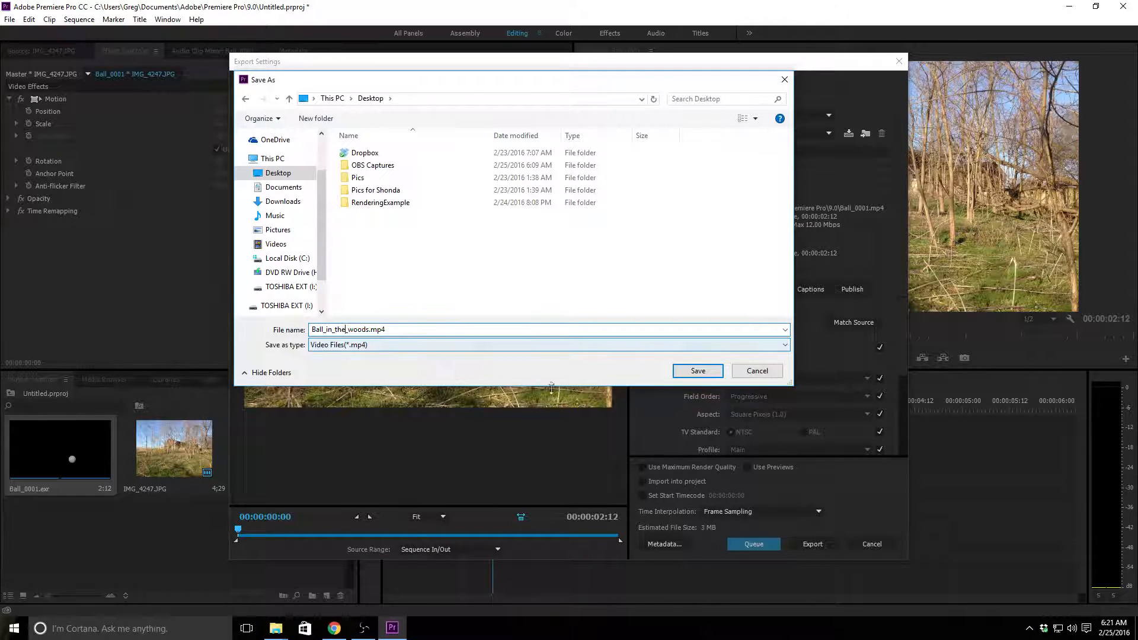
pyautogui.click(698, 371)
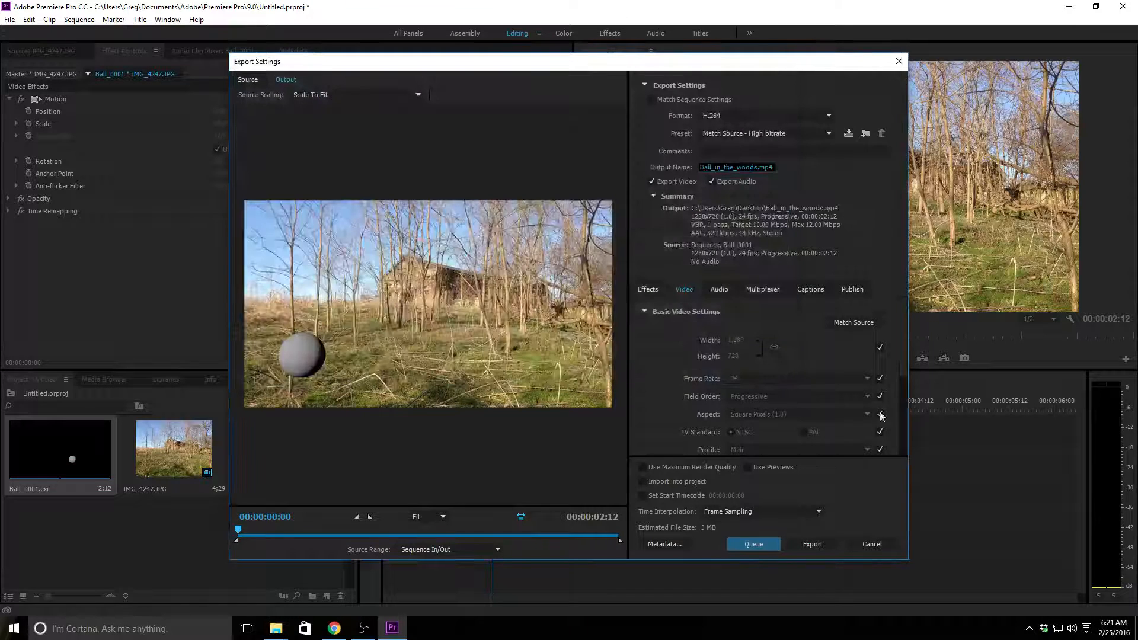
pyautogui.moveTo(569, 445)
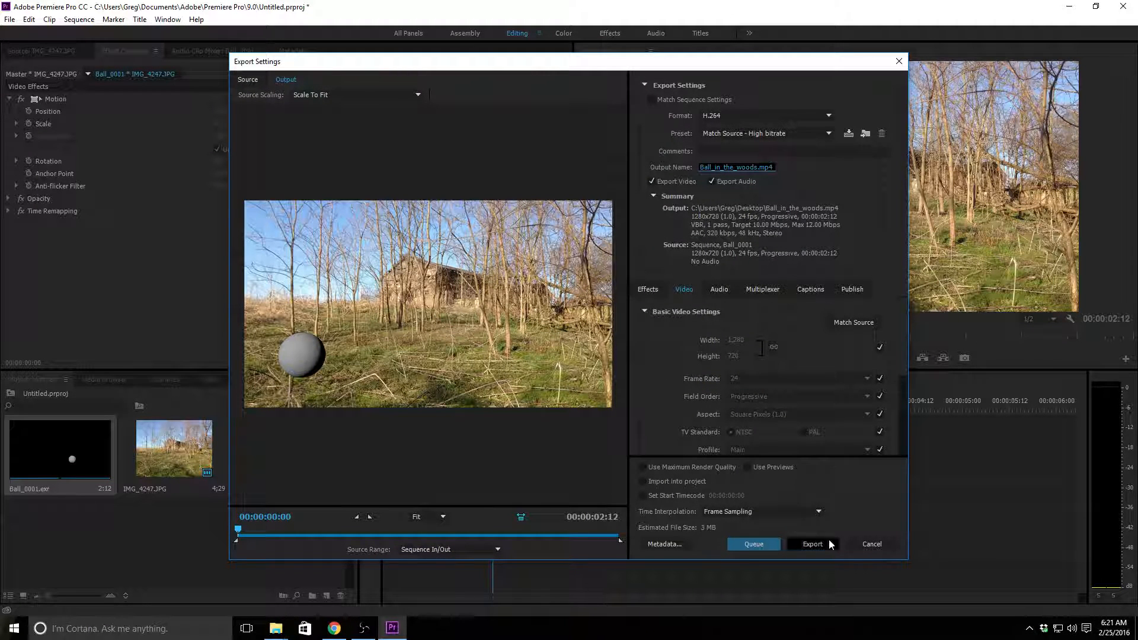
pyautogui.moveTo(813, 548)
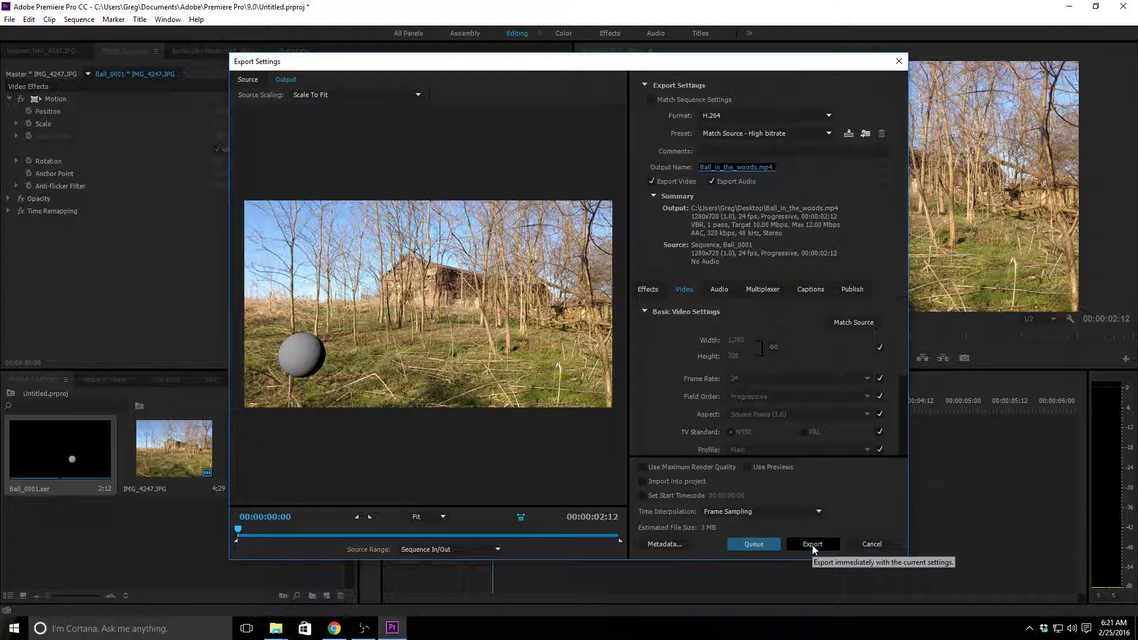
# Step: Start the H.264 export of the composite to the desktop
pyautogui.click(812, 544)
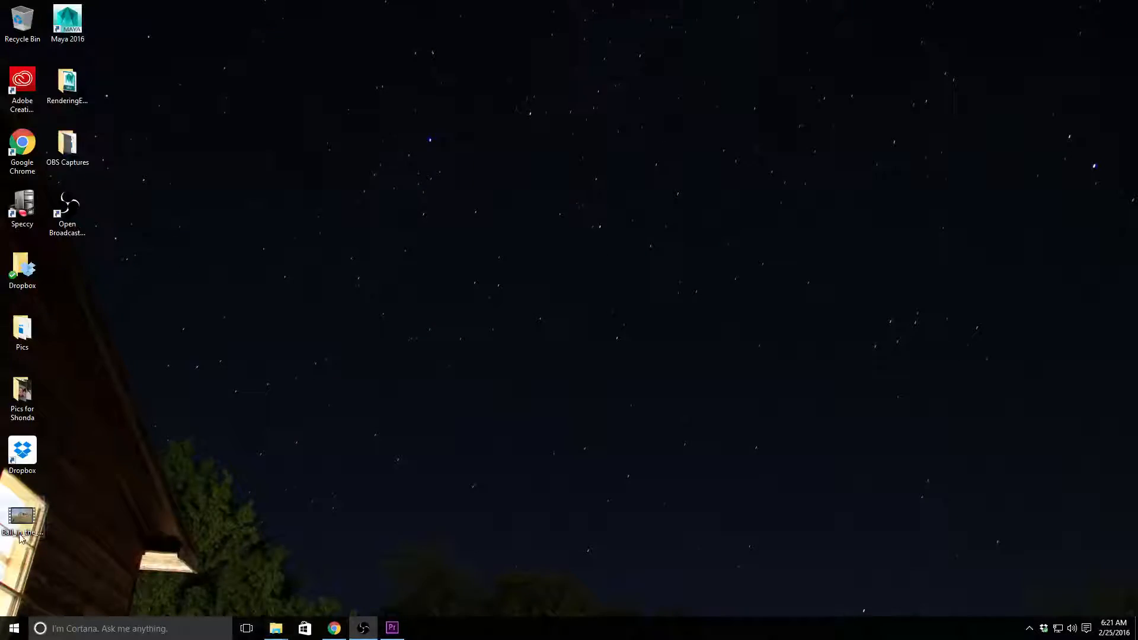
# Step: Move Ball_in_the_woods.mp4 to mid-desktop and play it in Movies & TV
pyautogui.moveTo(22, 519); pyautogui.dragTo(382, 275)
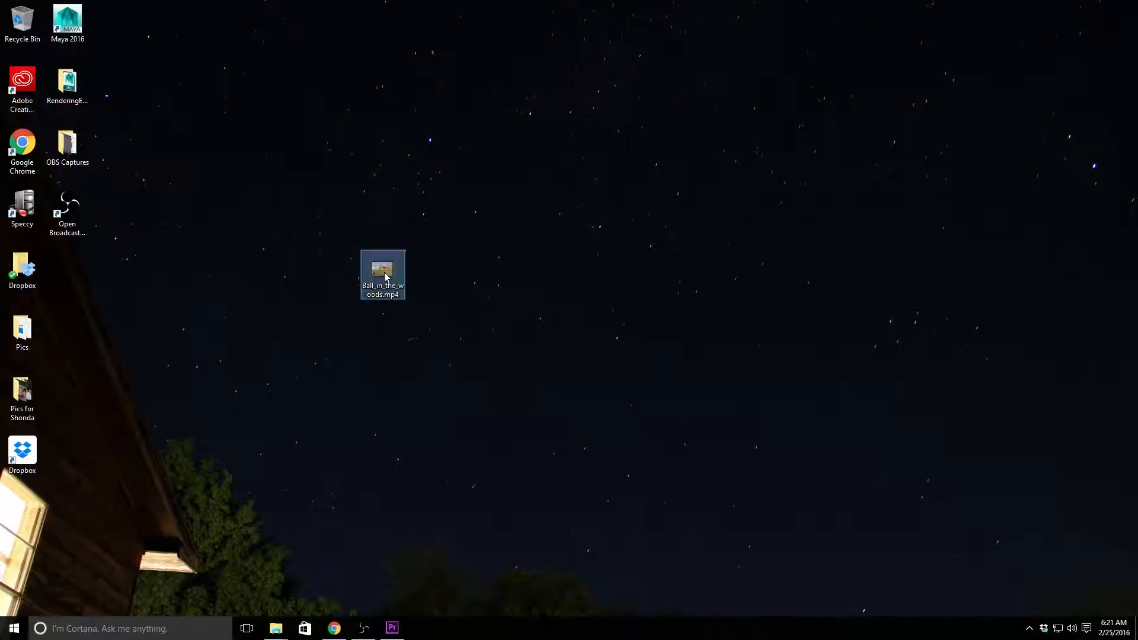
pyautogui.doubleClick(383, 272)
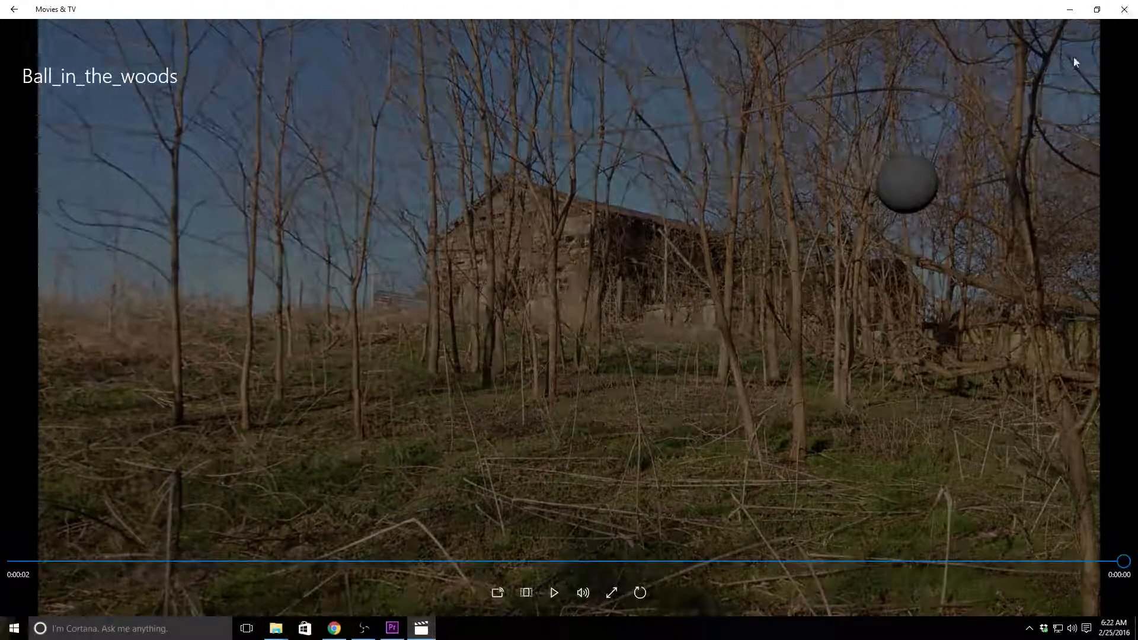
pyautogui.click(640, 593)
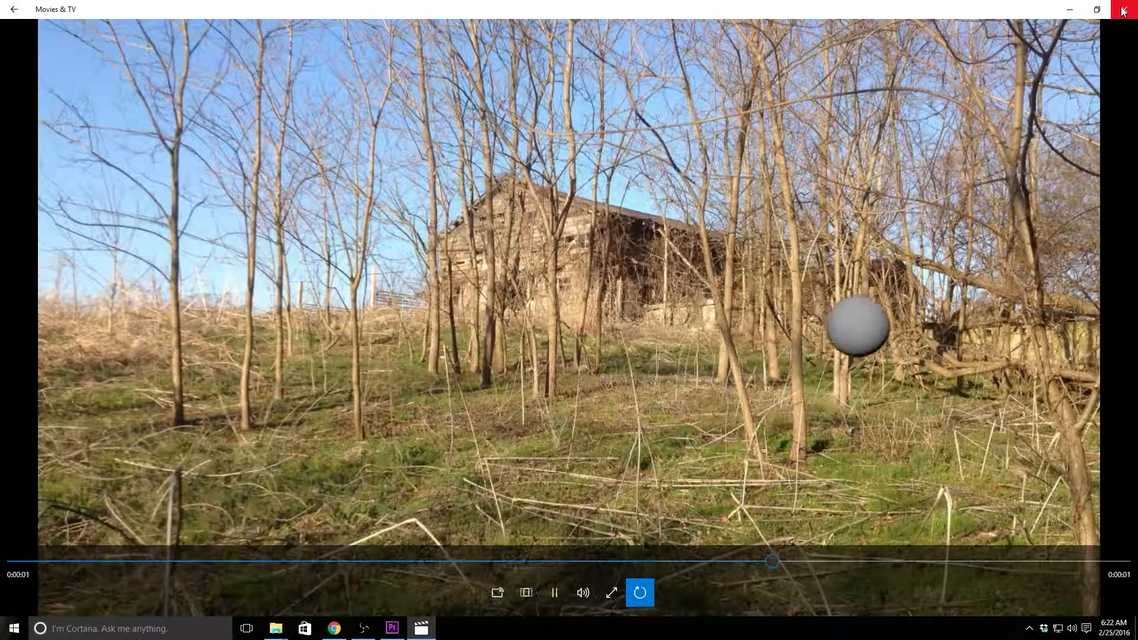
# Step: Close Movies & TV and check the exported MP4's options on the desktop
pyautogui.click(1122, 10)
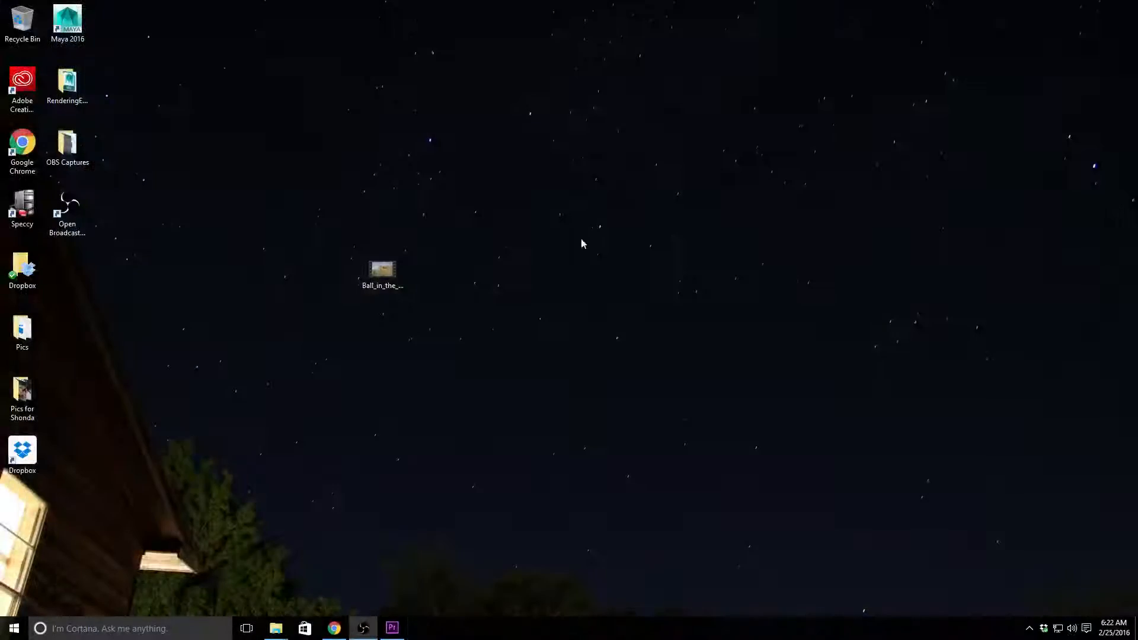
pyautogui.rightClick(383, 269)
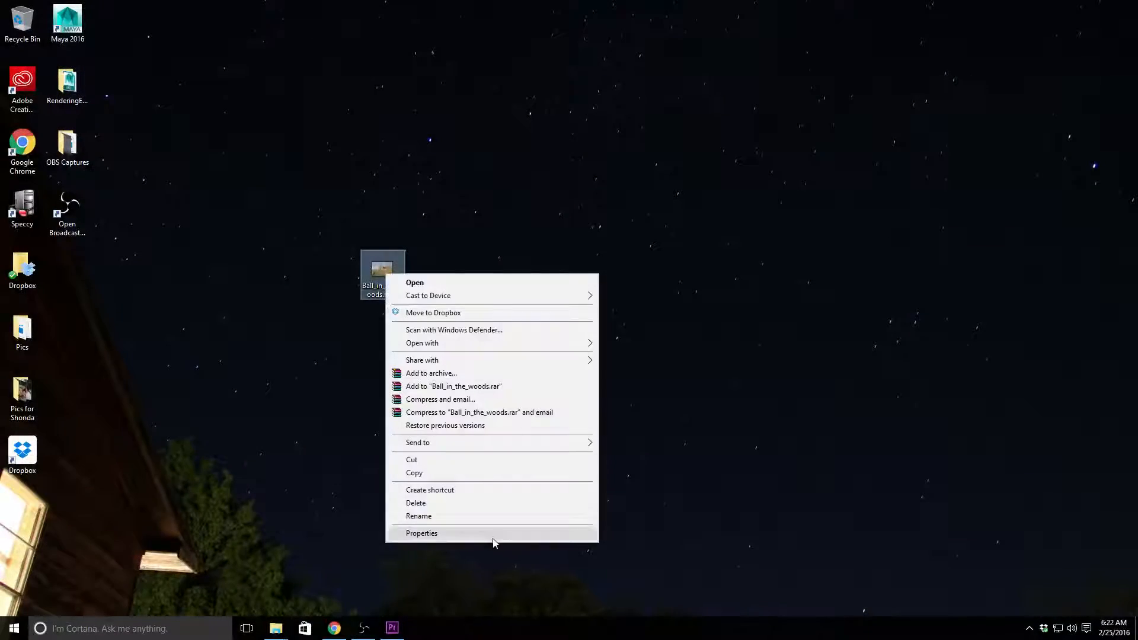
pyautogui.click(422, 533)
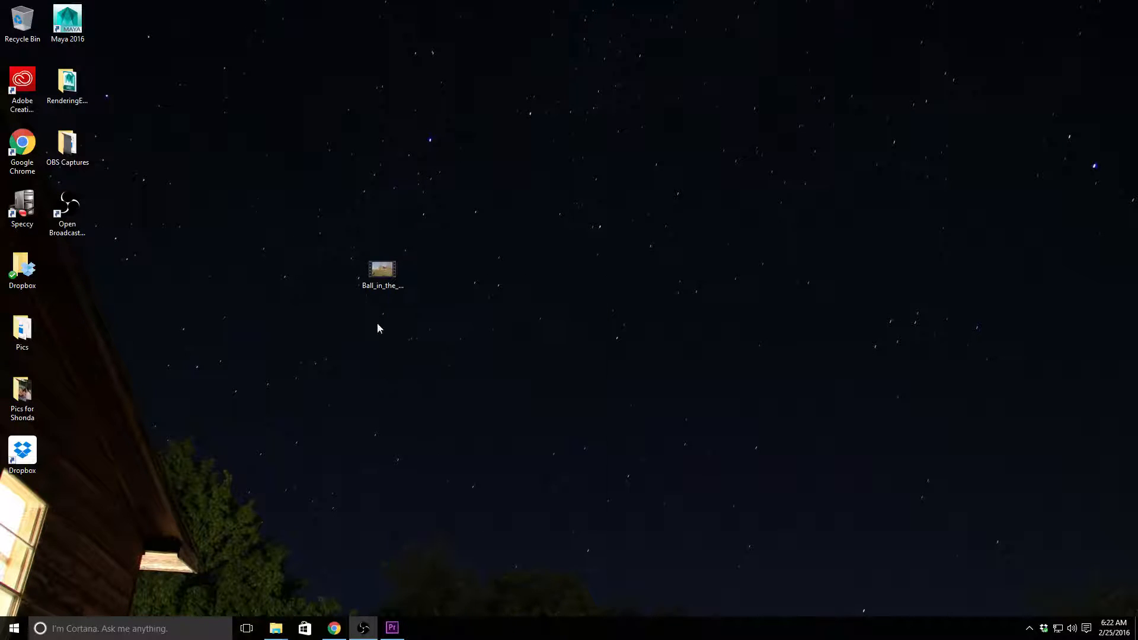
pyautogui.click(383, 270)
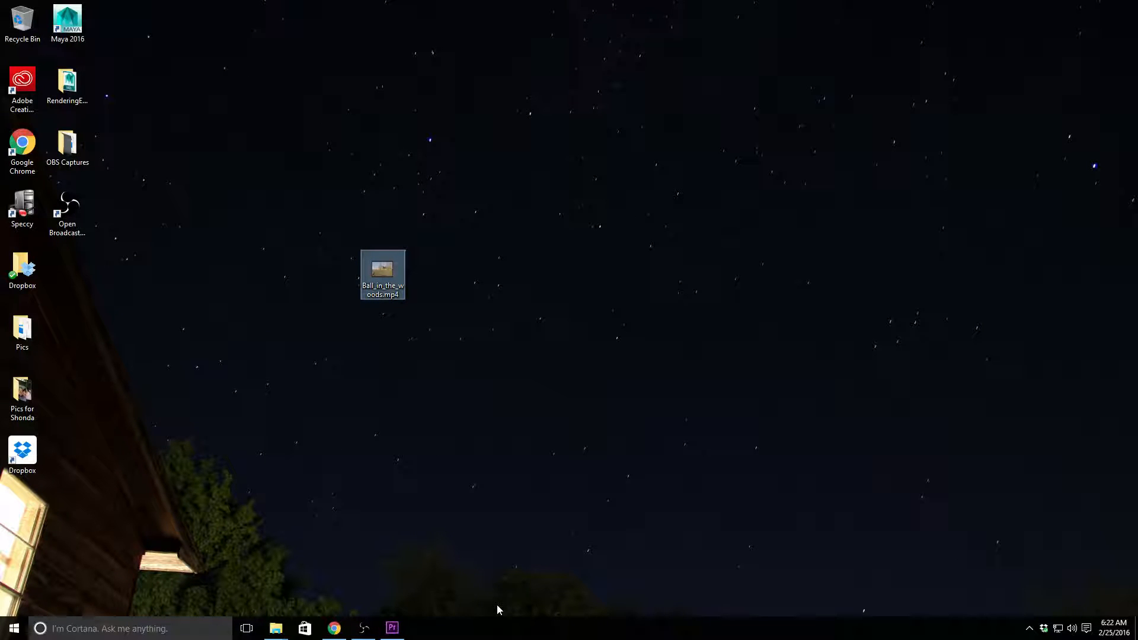
pyautogui.moveTo(487, 607)
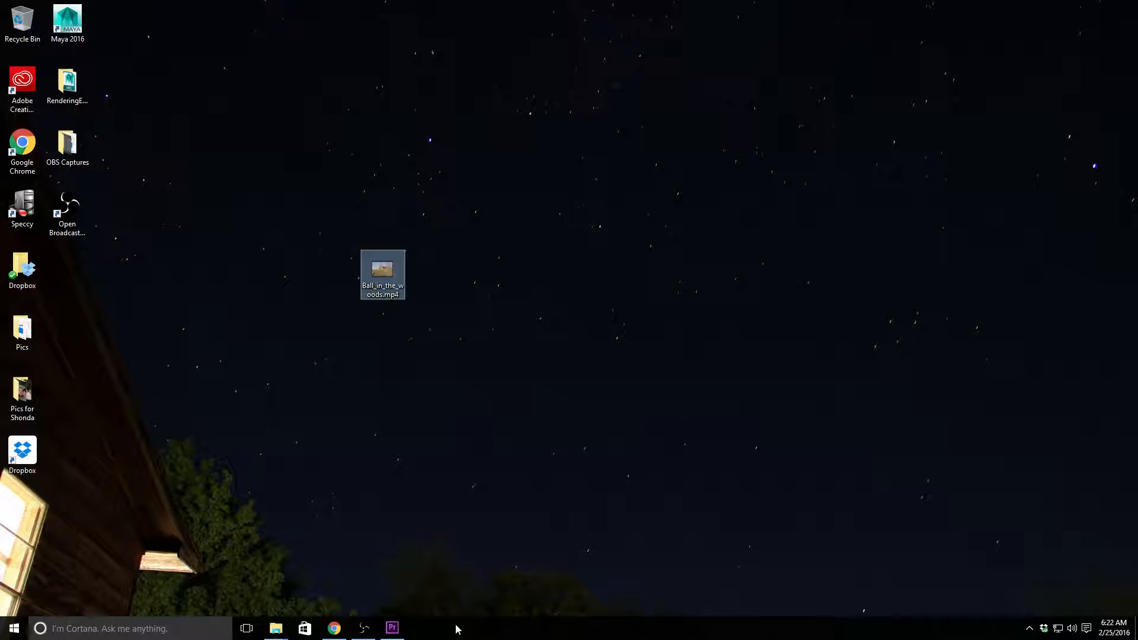
pyautogui.moveTo(394, 628)
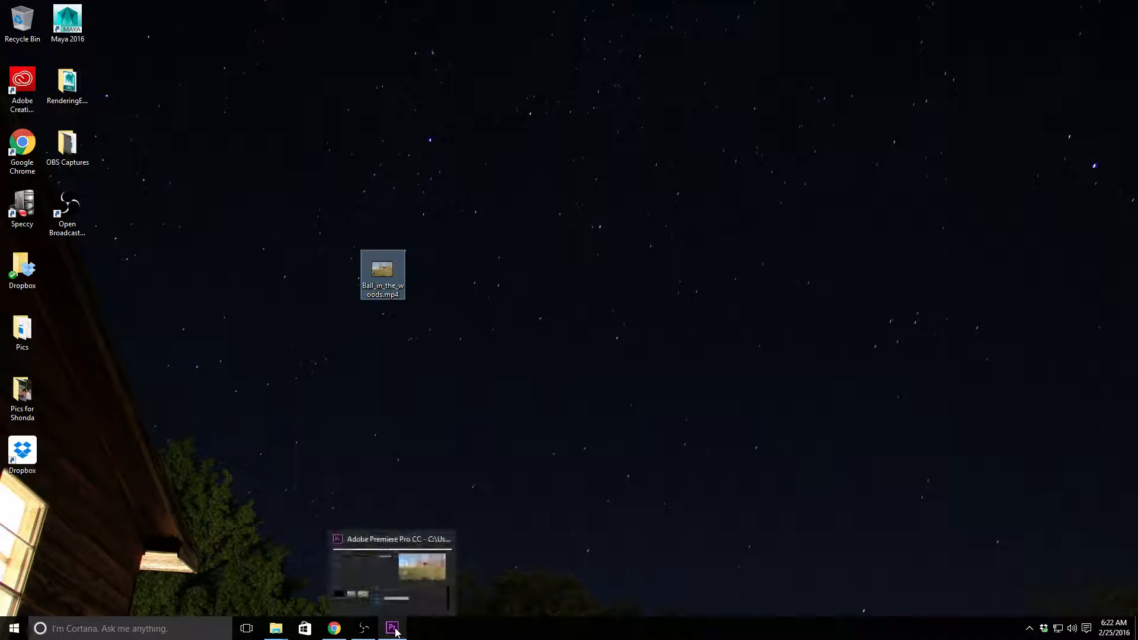
# Step: Restore Premiere and scrub the Ball_0001 sequence to its 2:12 final frame
pyautogui.click(393, 628)
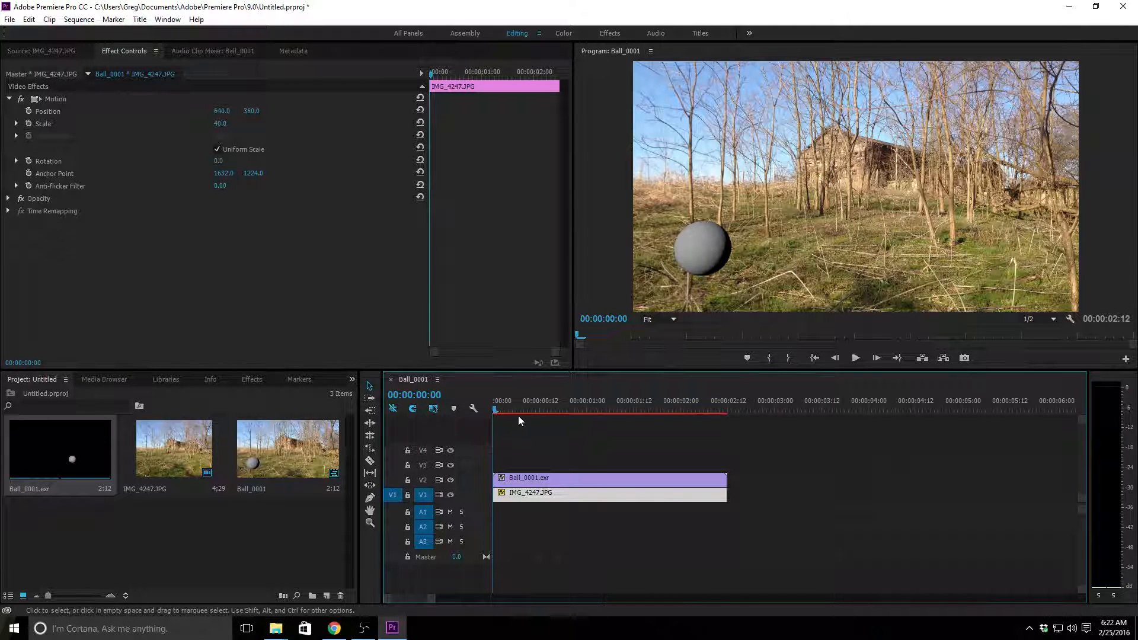
pyautogui.moveTo(512, 426)
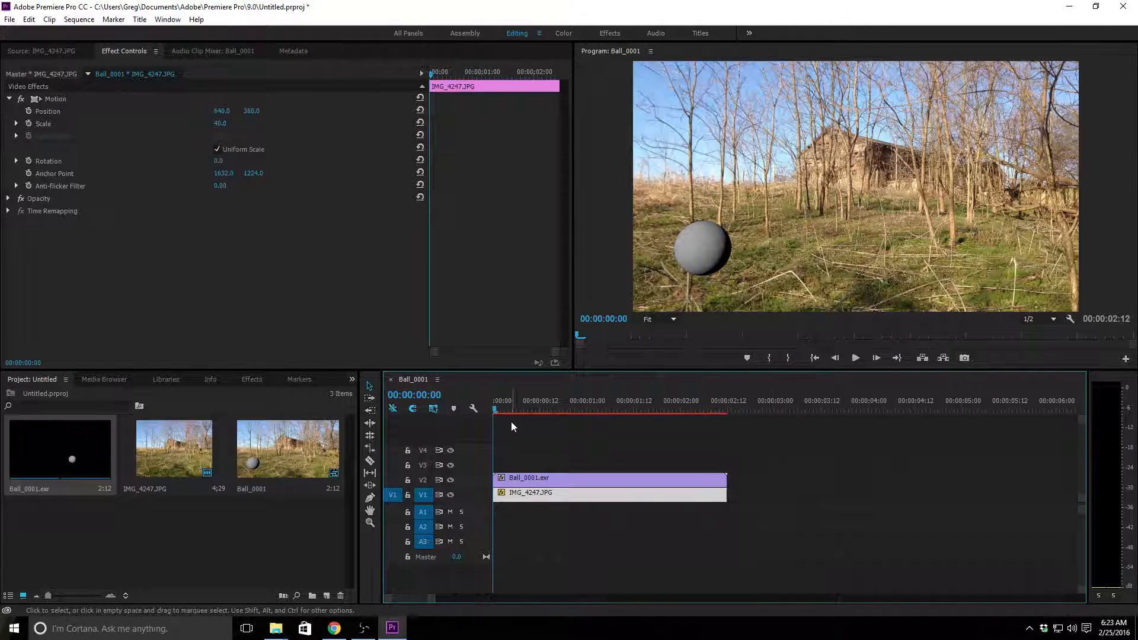
pyautogui.click(716, 410)
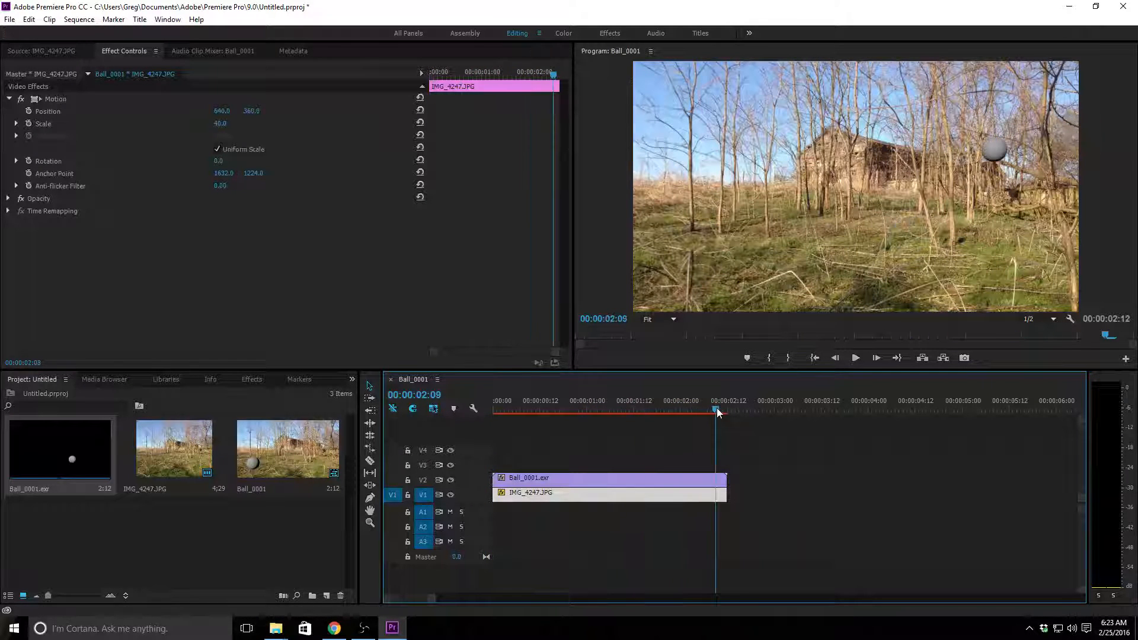
pyautogui.moveTo(717, 413); pyautogui.dragTo(686, 413)
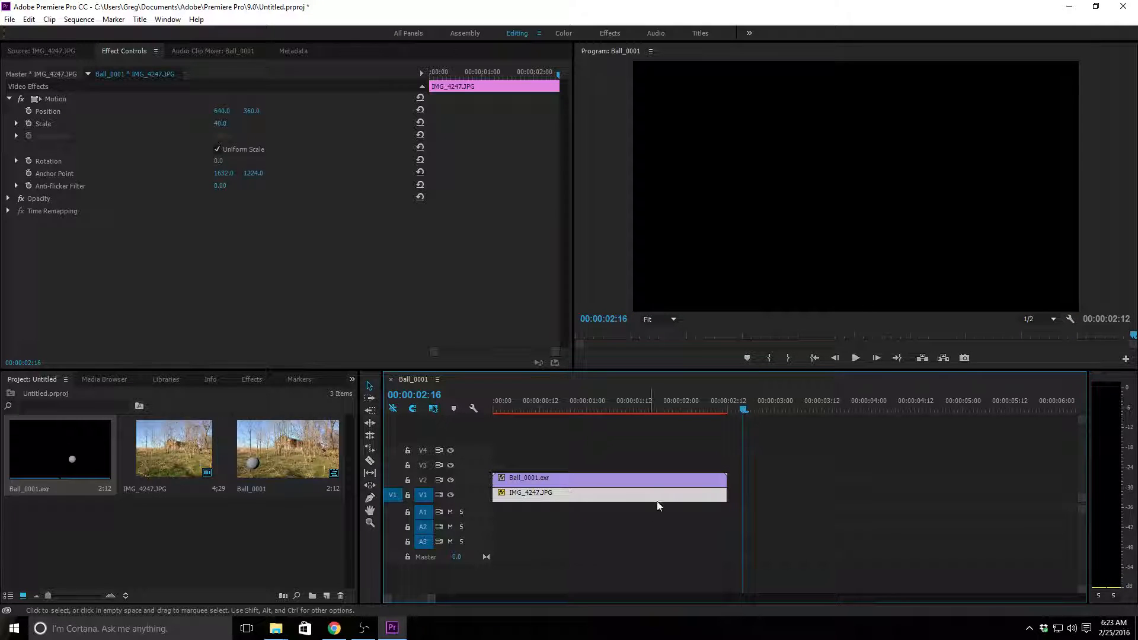
pyautogui.click(727, 410)
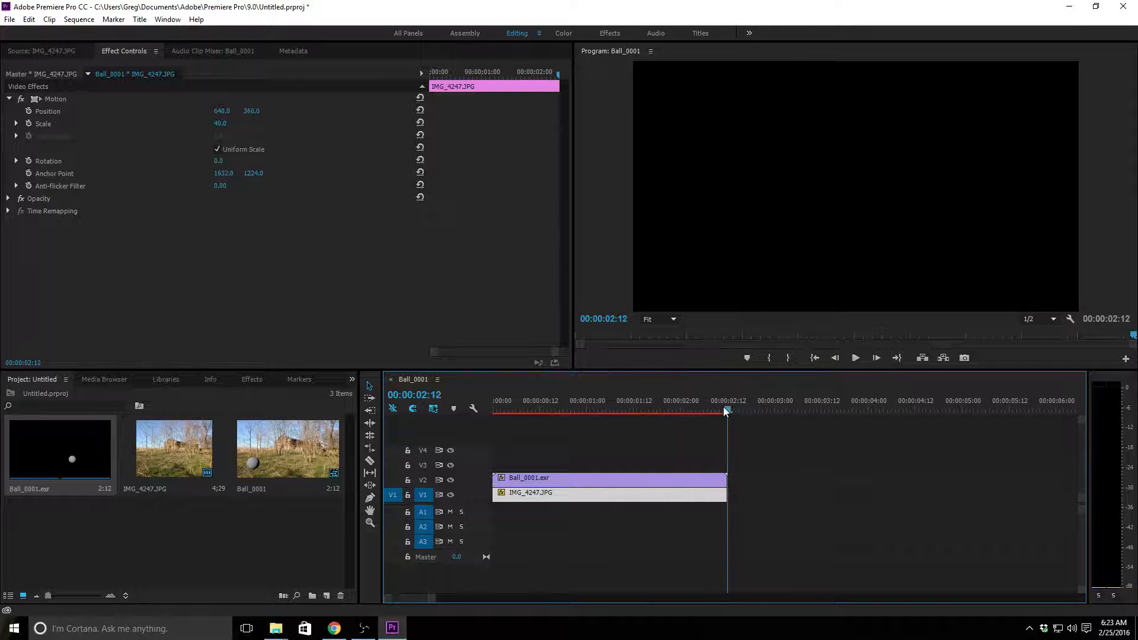
pyautogui.click(10, 23)
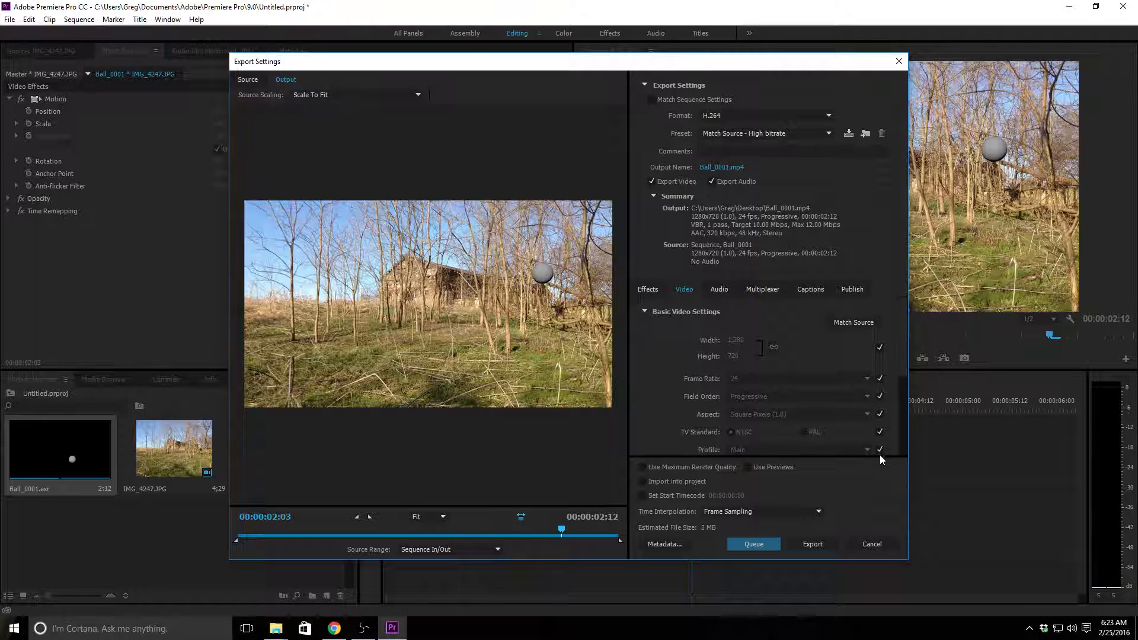
pyautogui.moveTo(727, 511)
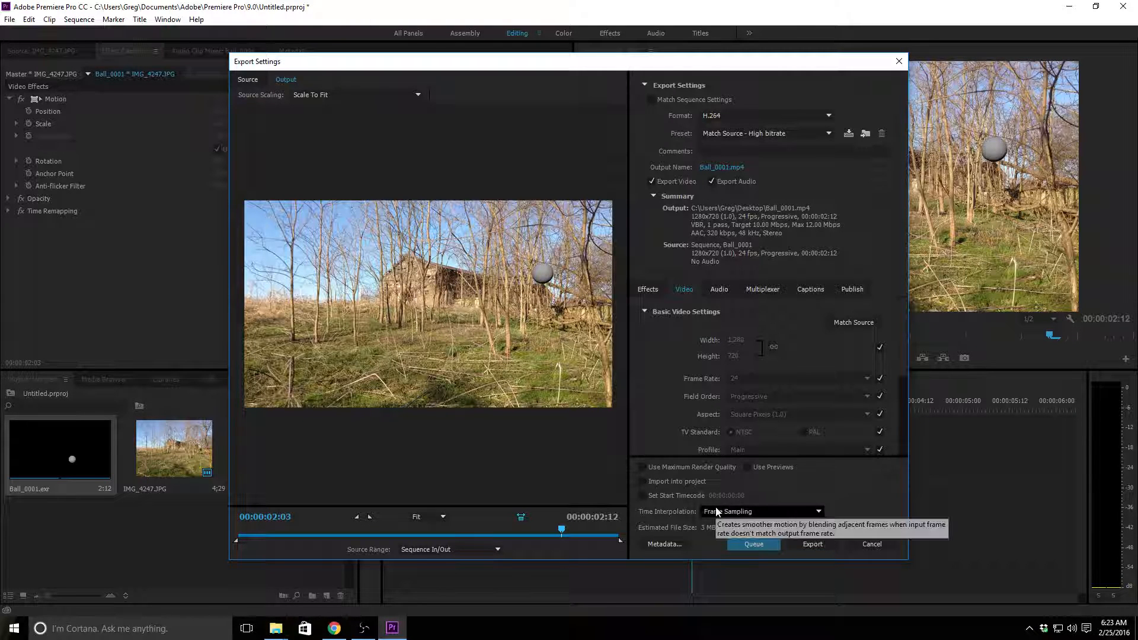
pyautogui.moveTo(656, 306)
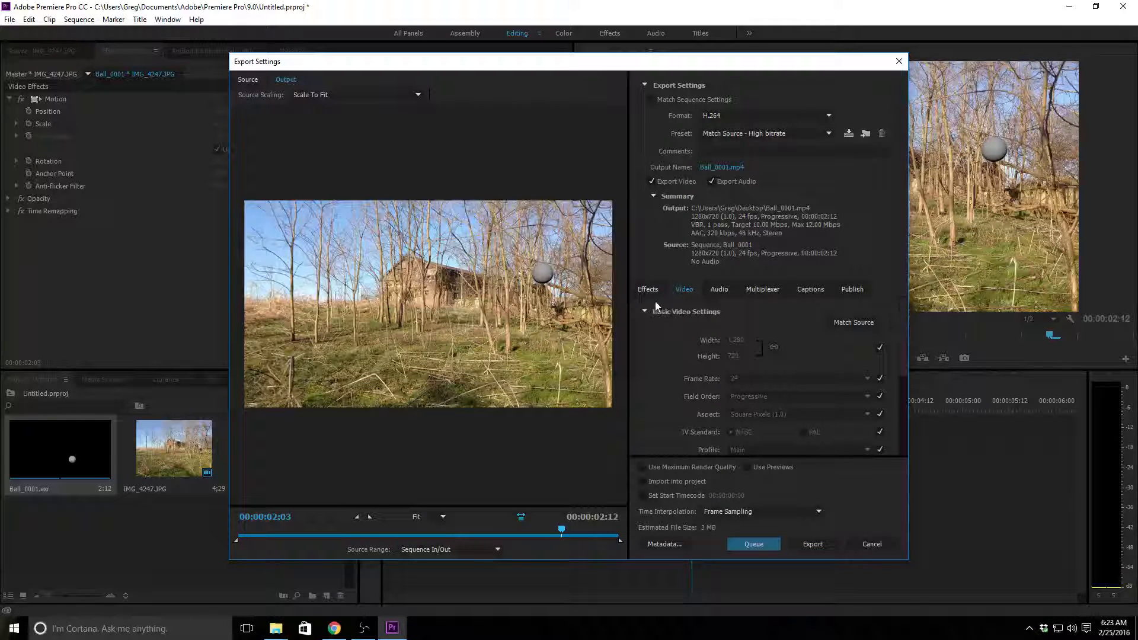
pyautogui.moveTo(921, 340)
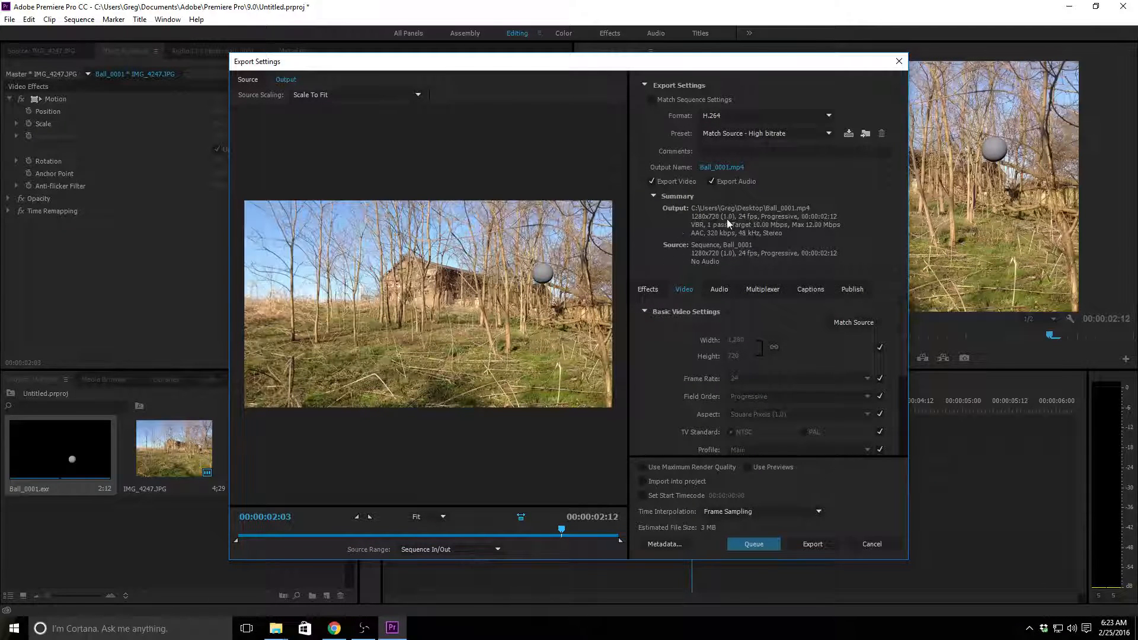
pyautogui.moveTo(871, 87)
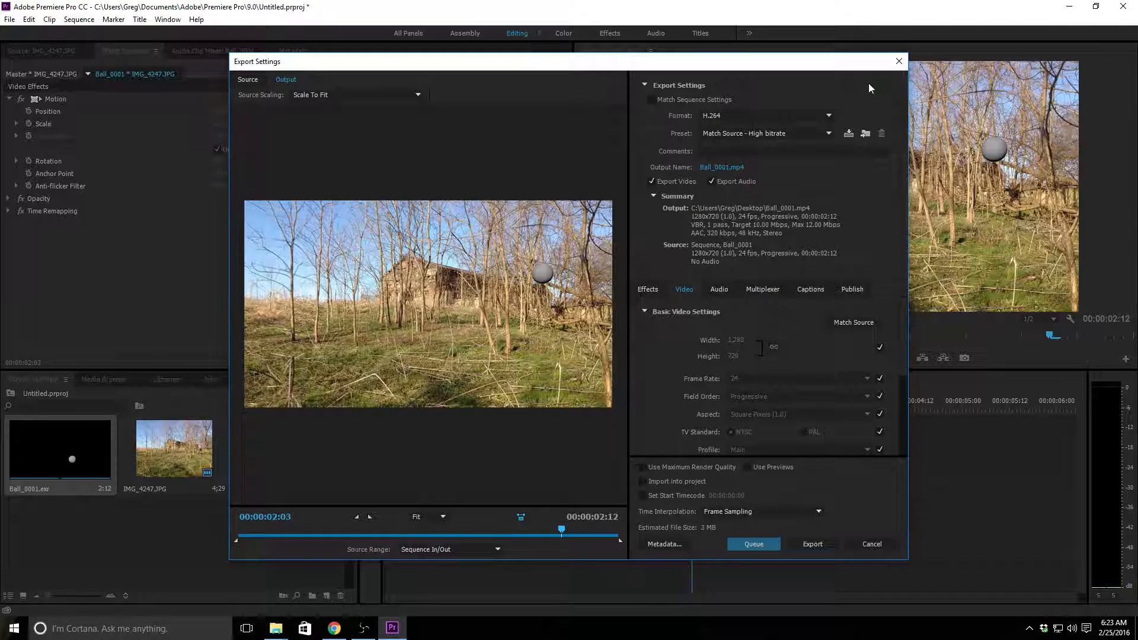
pyautogui.moveTo(899, 61)
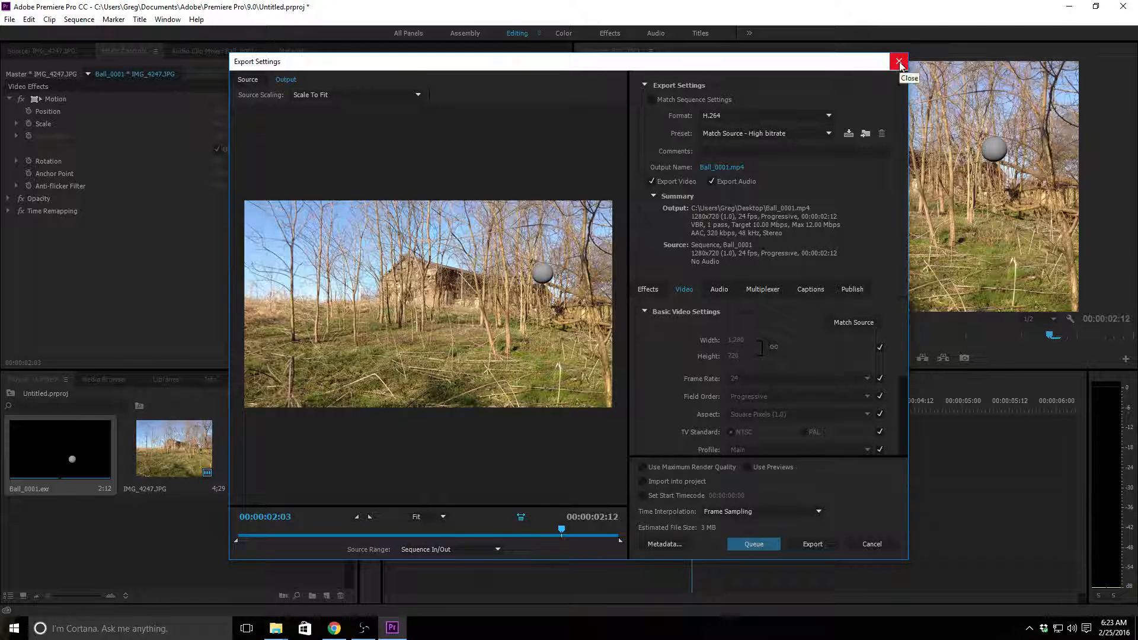
# Step: Close the Export Settings dialog without starting the second export
pyautogui.click(898, 61)
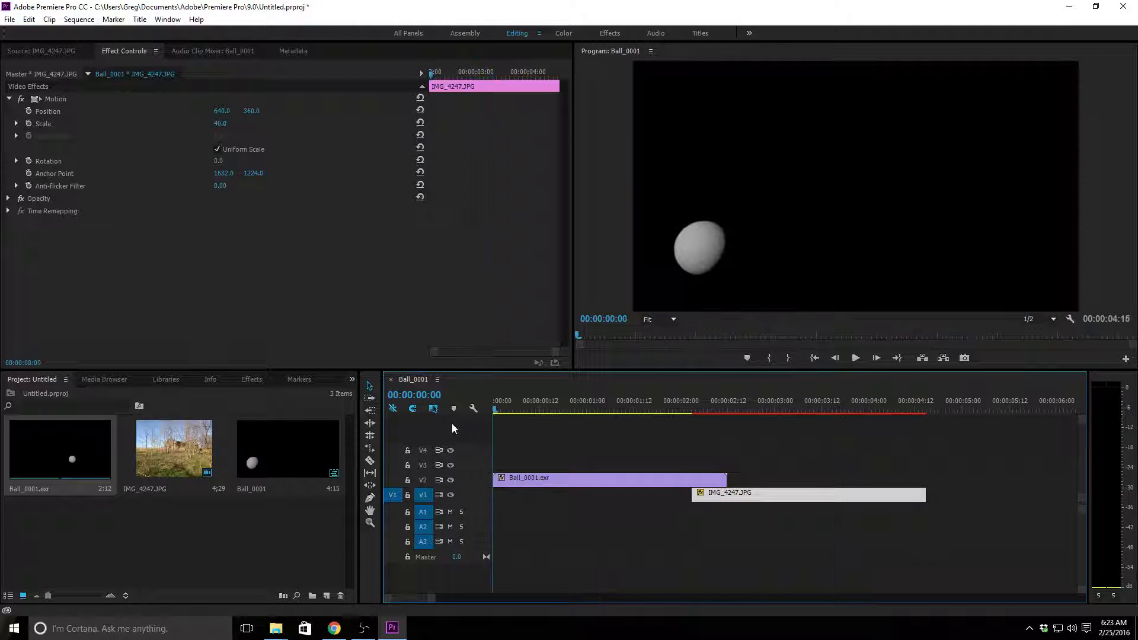
# Step: Preview the sequence briefly in the Program monitor, then stop playback
pyautogui.click(855, 358)
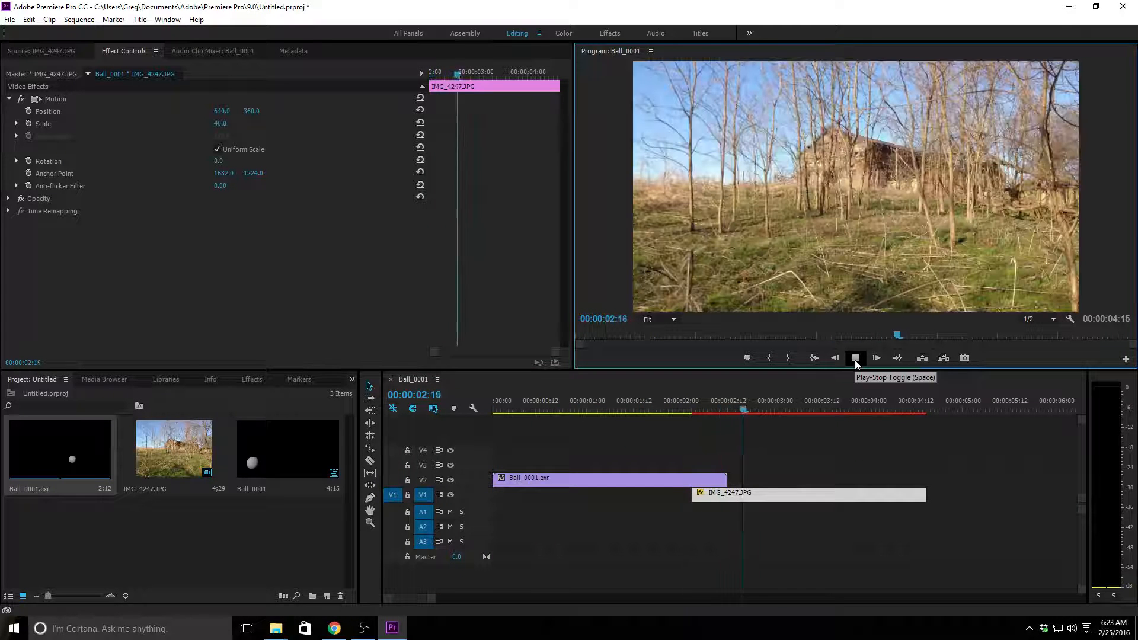
pyautogui.click(856, 357)
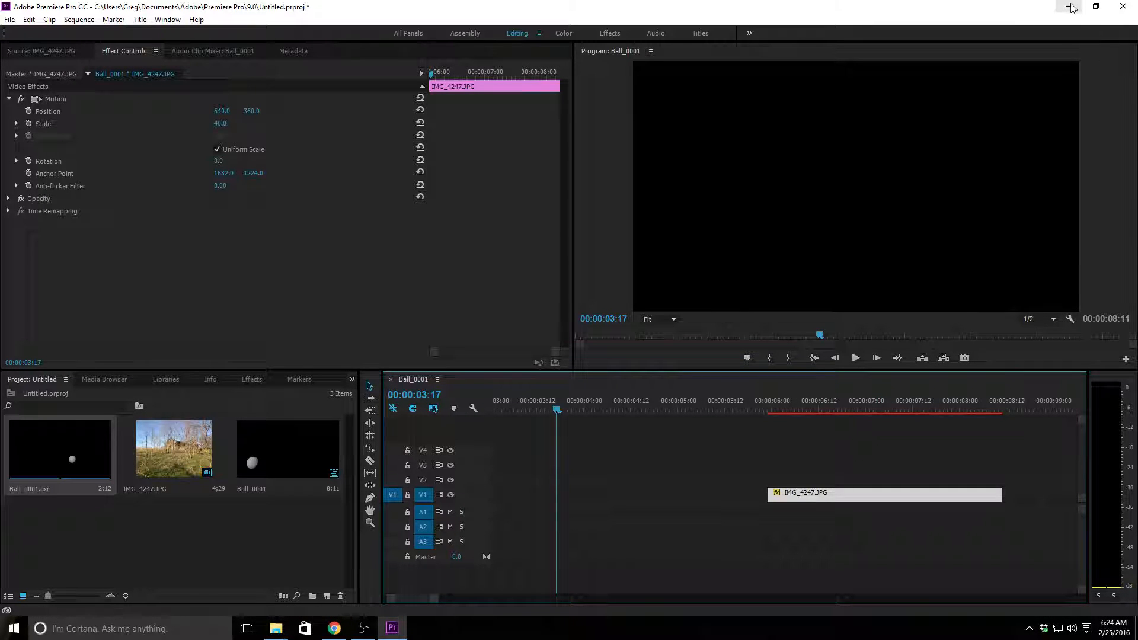
pyautogui.moveTo(1067, 7)
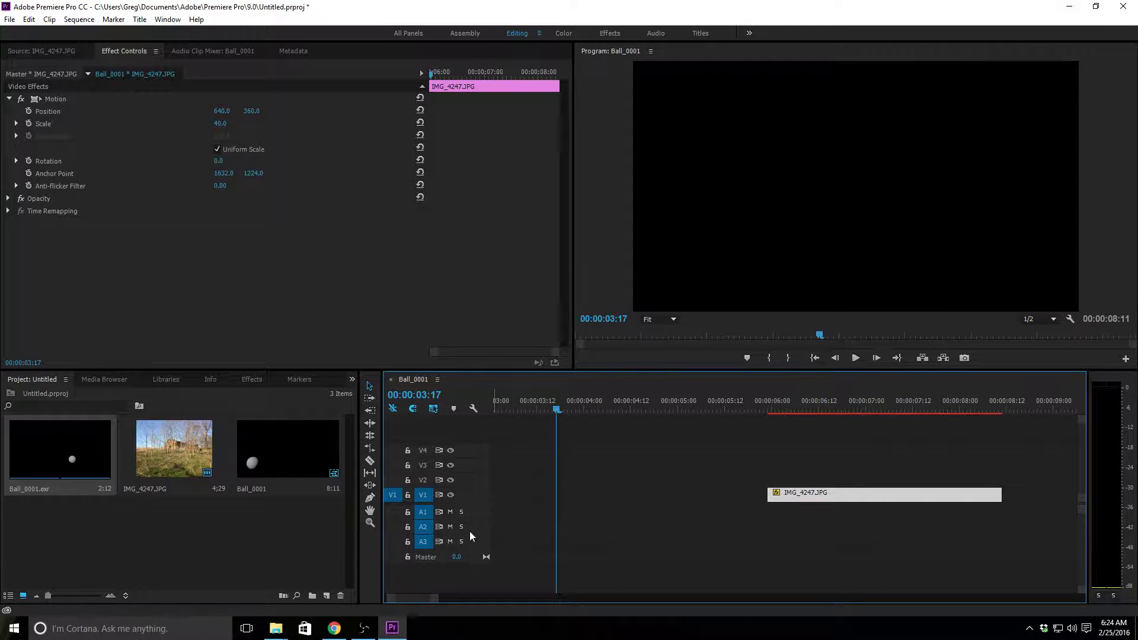
pyautogui.moveTo(362, 628)
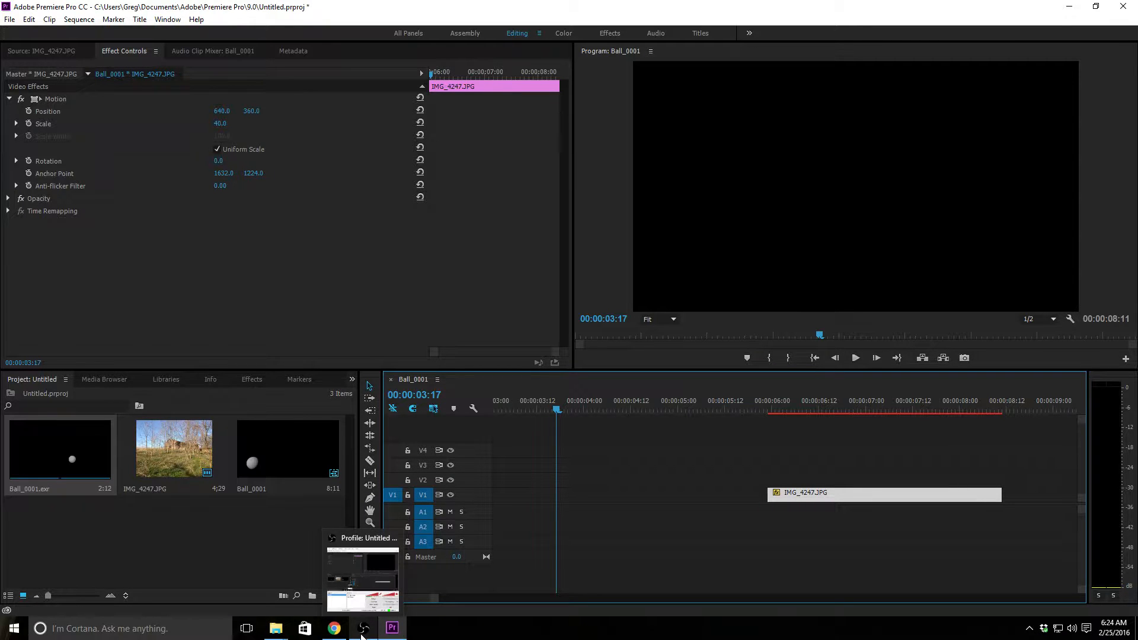